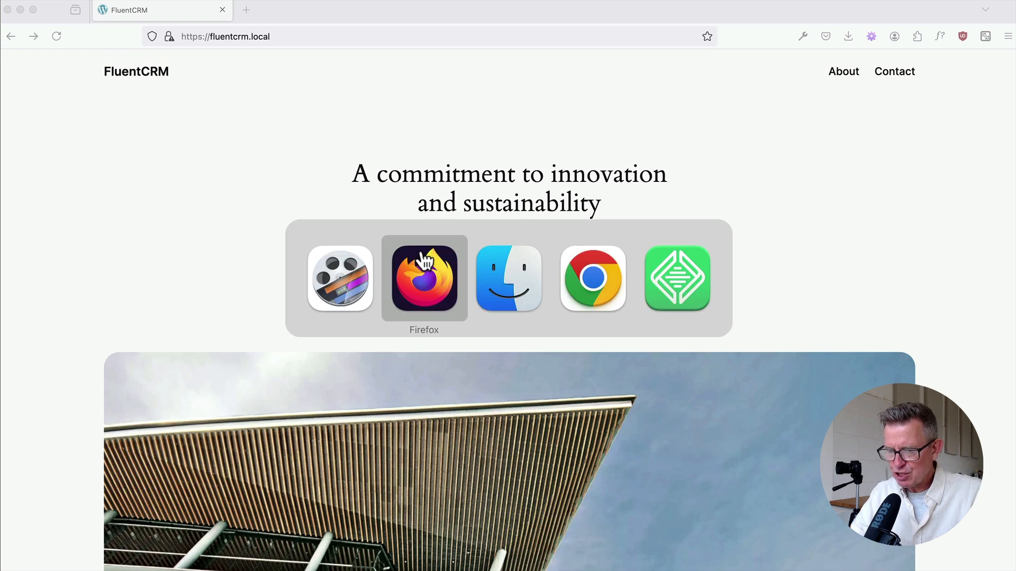
Activate the FluentCRM plugin from the WordPress Add Plugins results so its setup wizard opens.
left_click(423, 278)
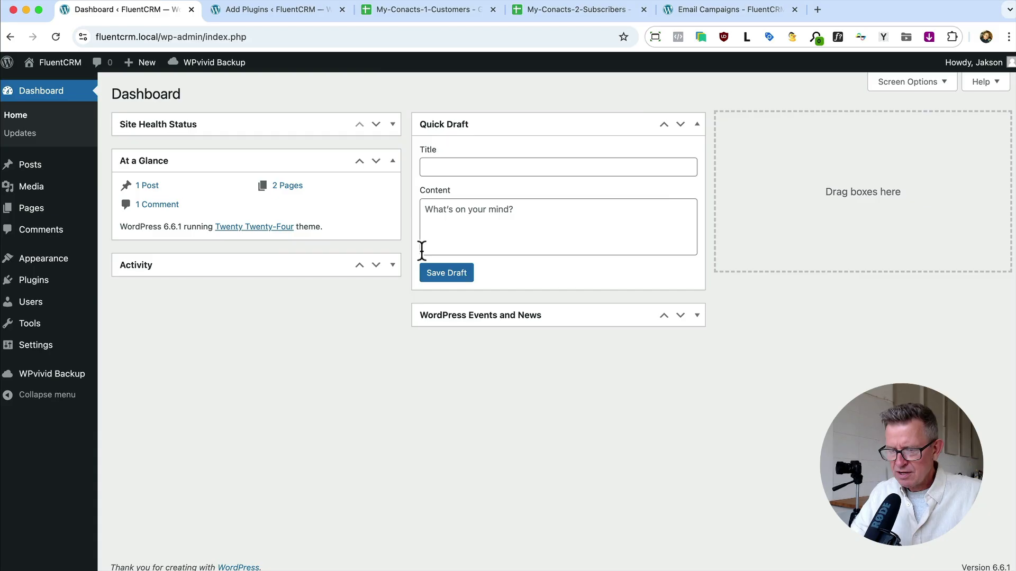
left_click(272, 9)
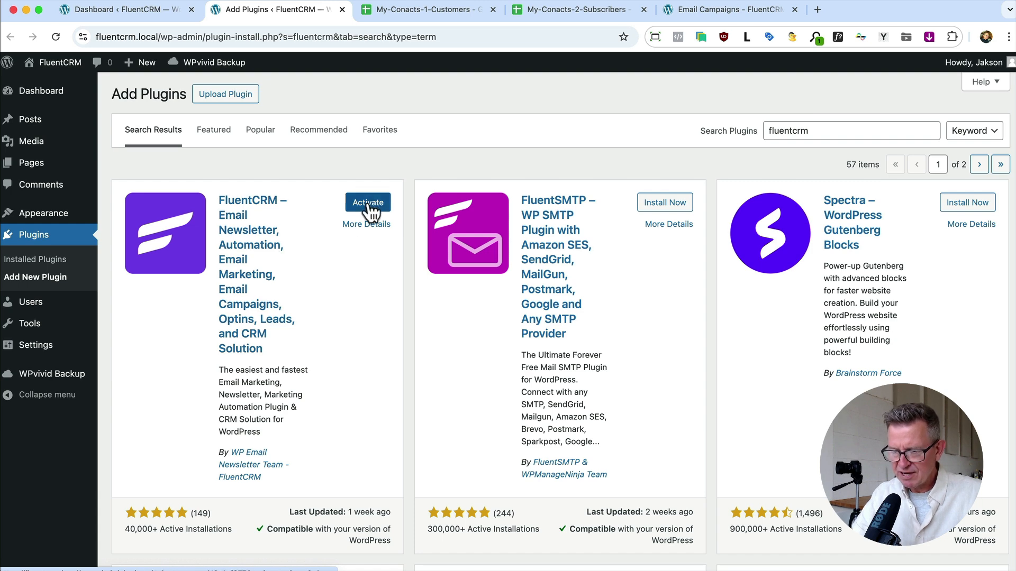
left_click(368, 202)
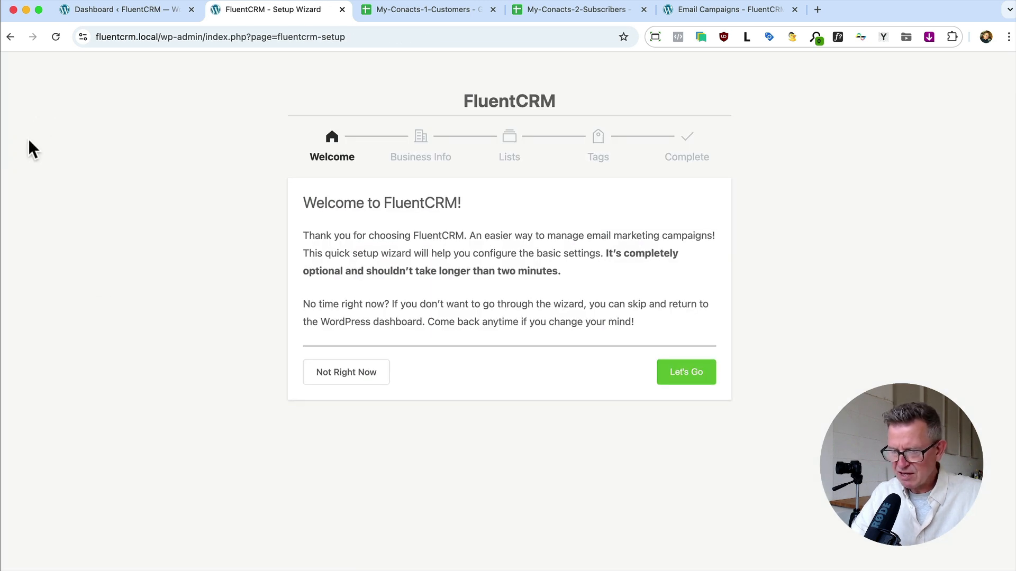
Start the setup wizard and save the business info with 'Jakso' as the business name.
left_click(686, 372)
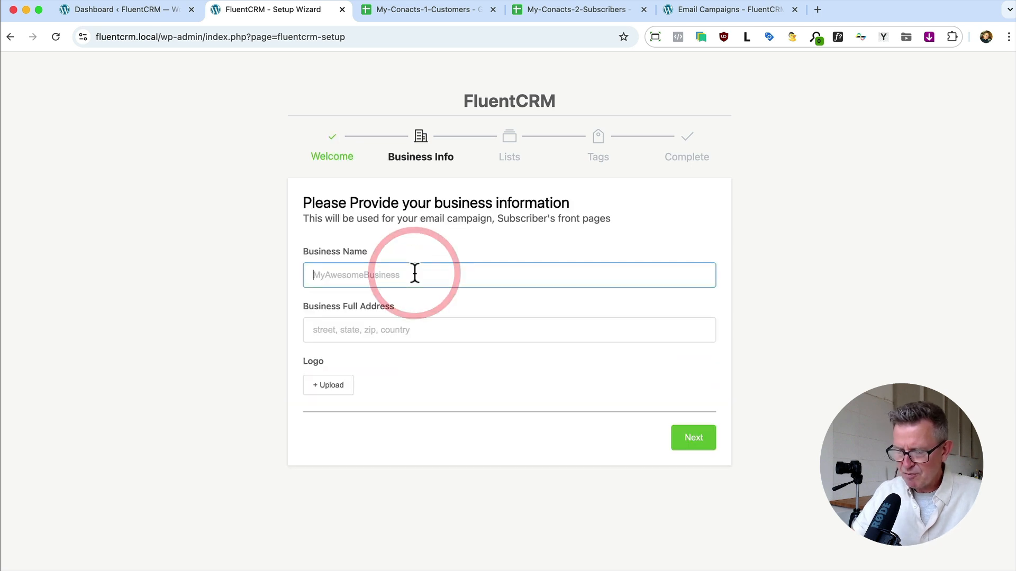
type("Jakson HQ")
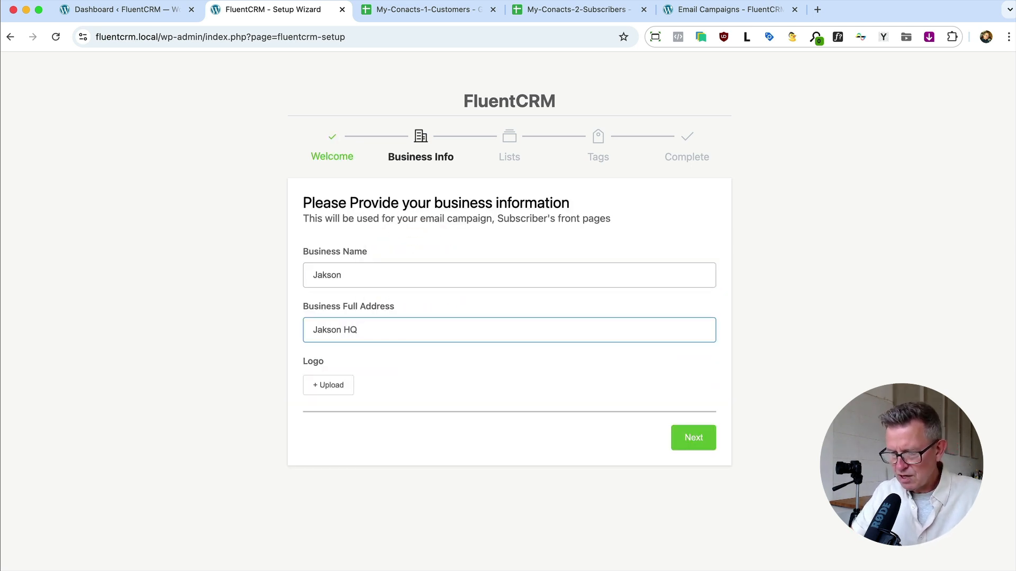
left_click(328, 385)
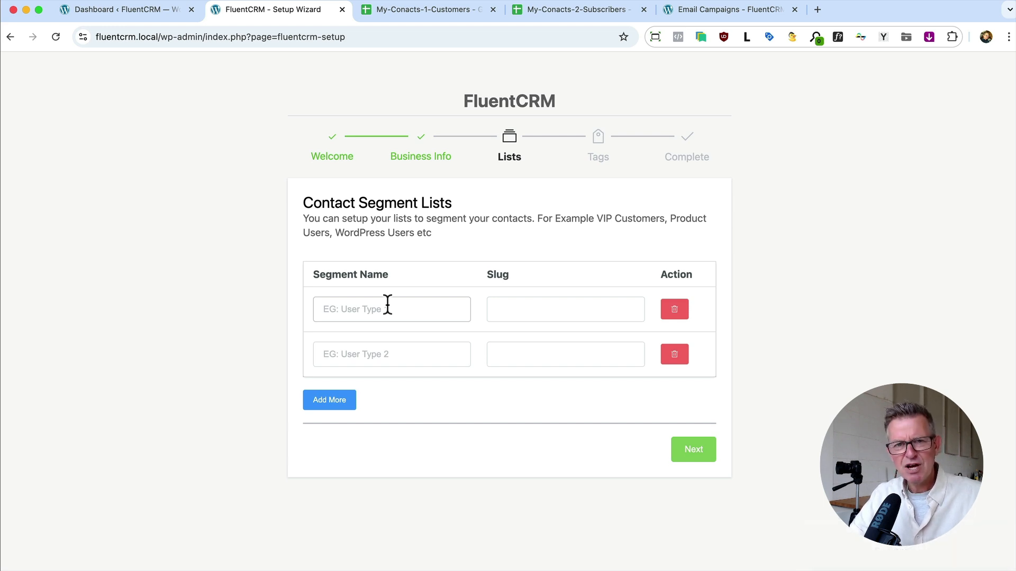
Create the Customers and Newsletter contact lists and continue to the Tags step.
left_click(391, 309)
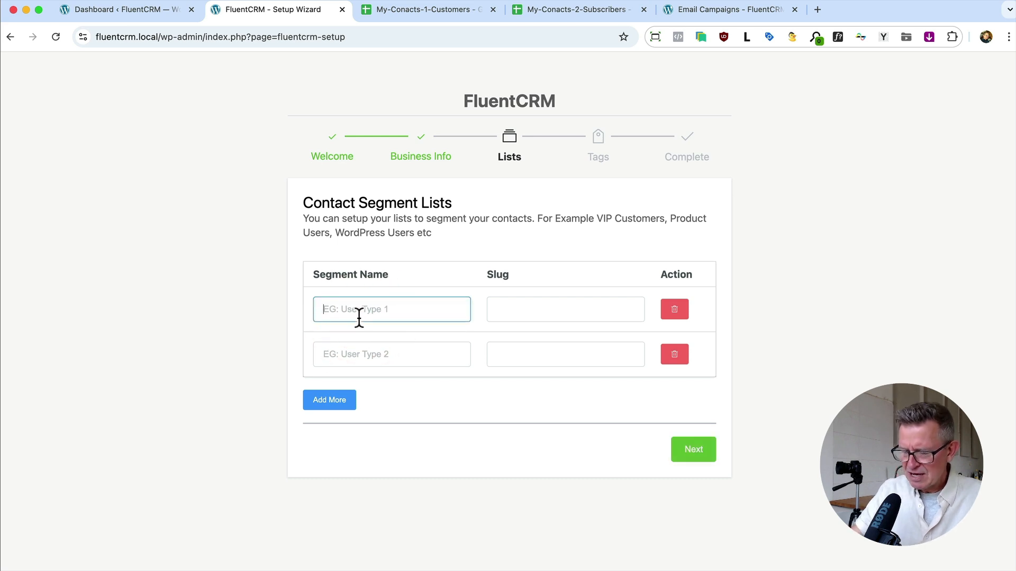
type("Custom")
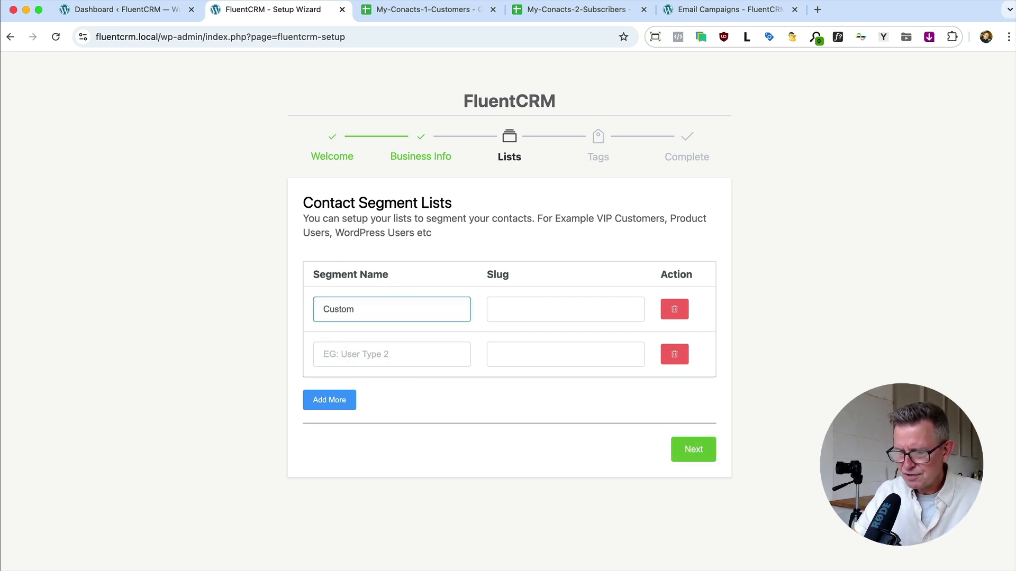
type("N")
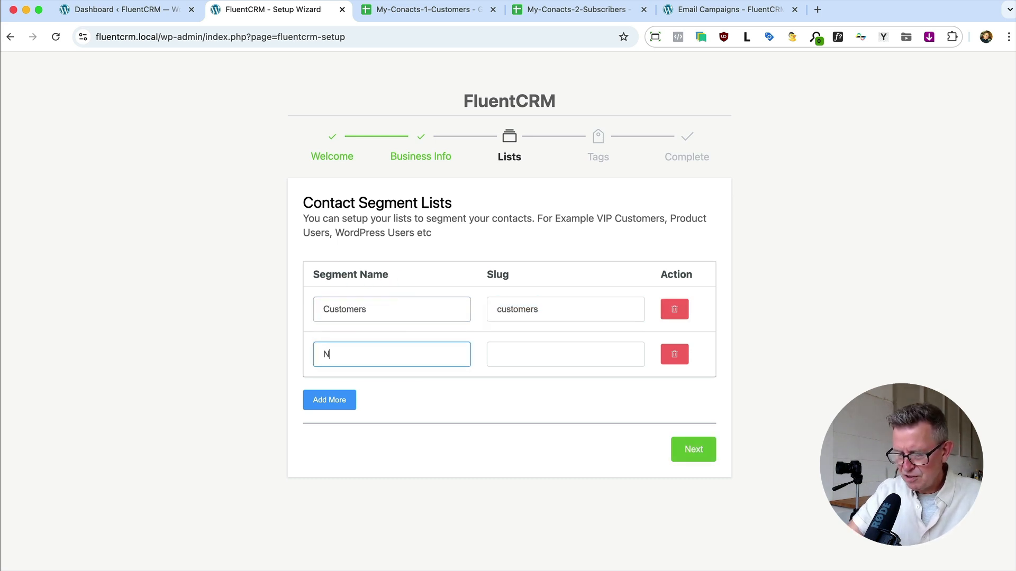
type("ewsletter")
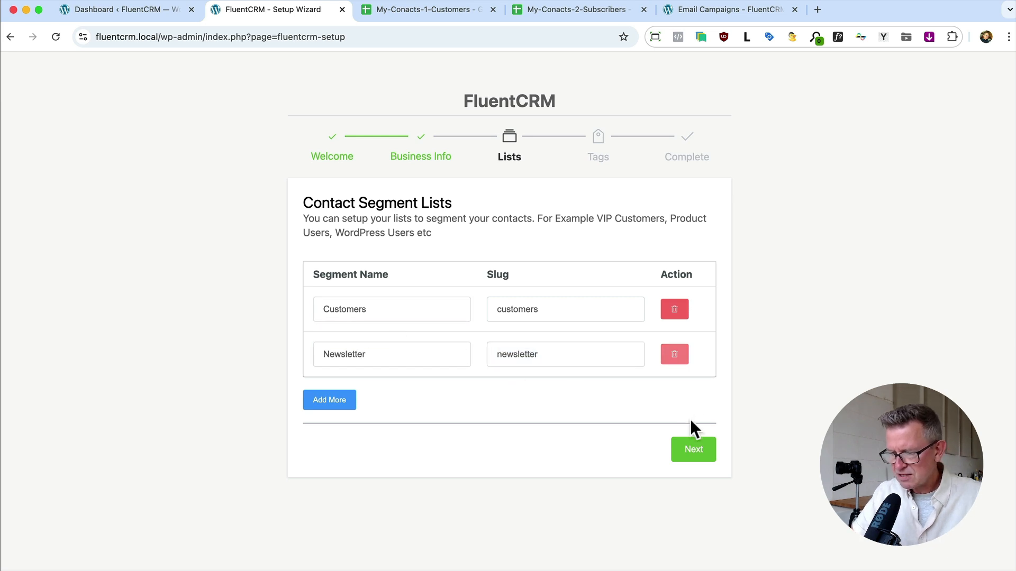
left_click(692, 449)
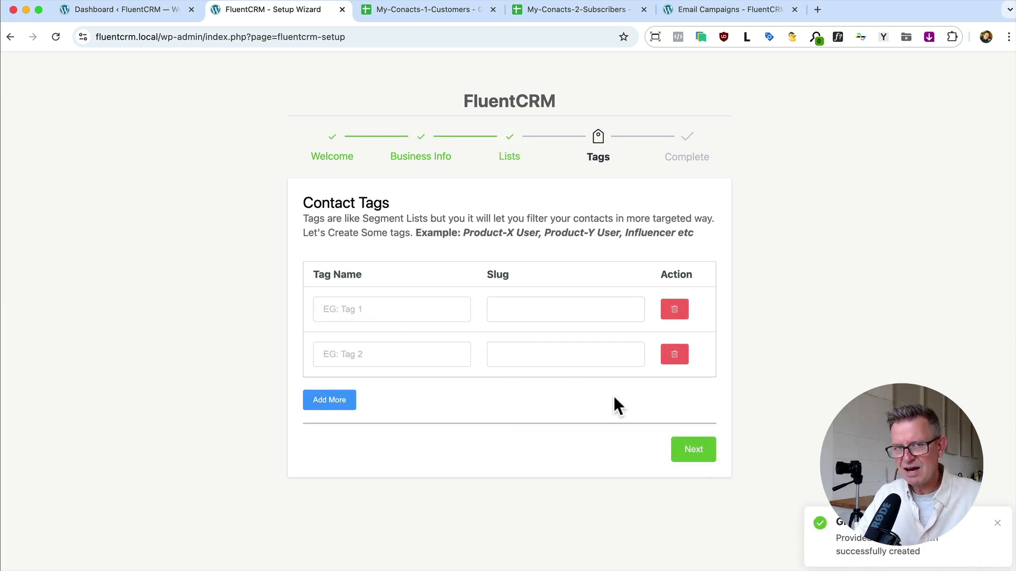
Create the Premium and Standard contact tags and continue.
type("Premium")
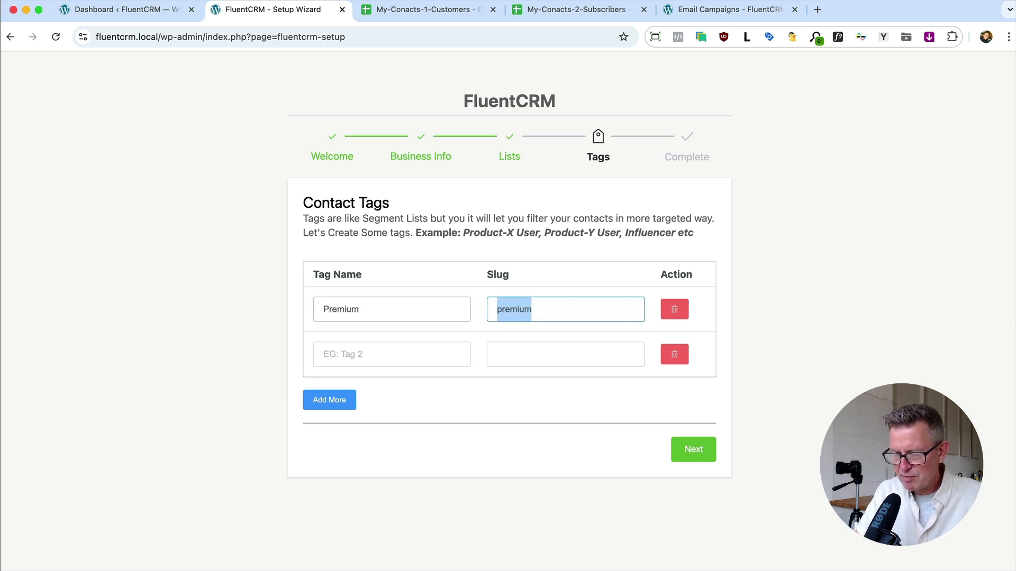
type("Standard")
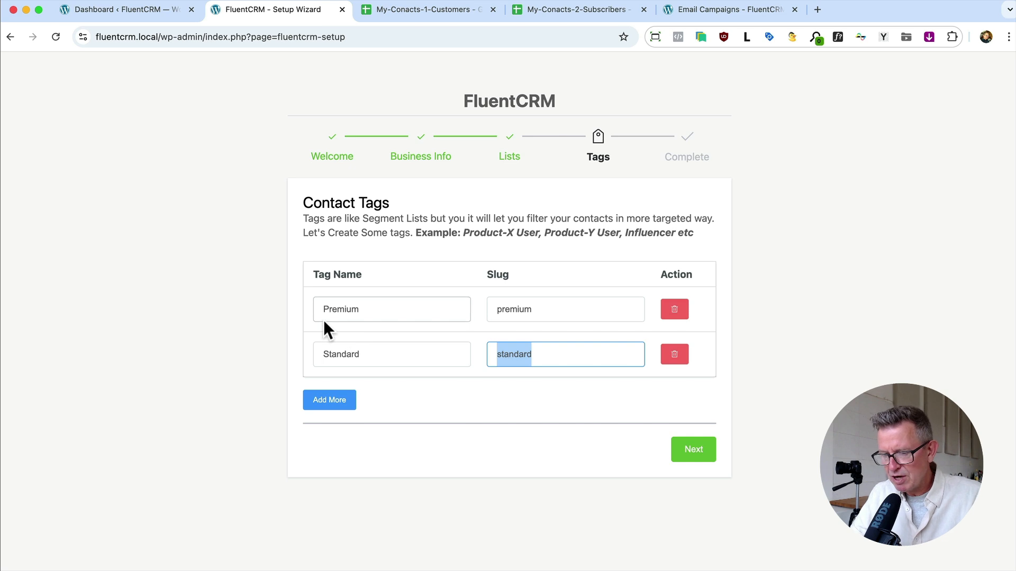
left_click(692, 450)
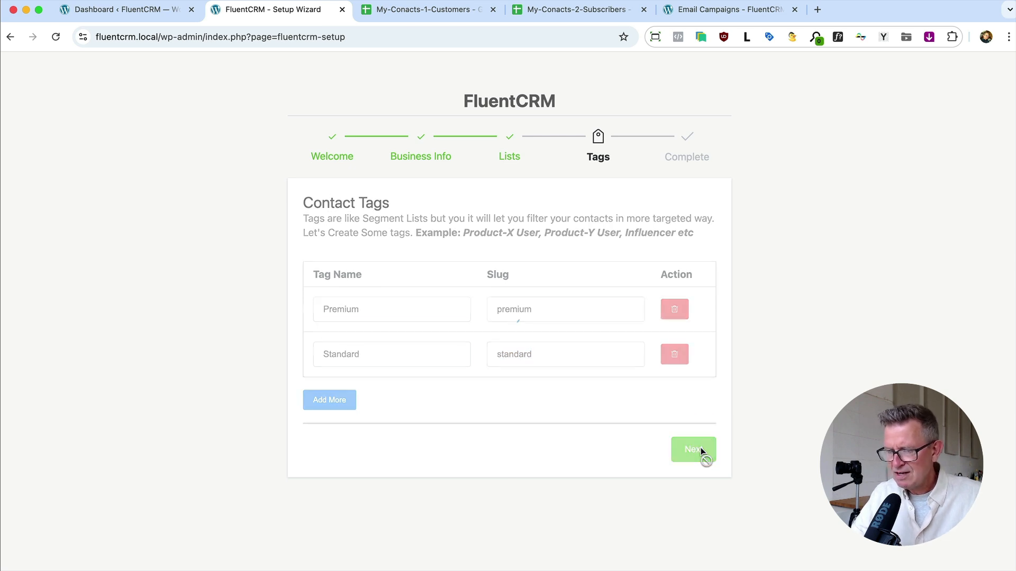
left_click(692, 449)
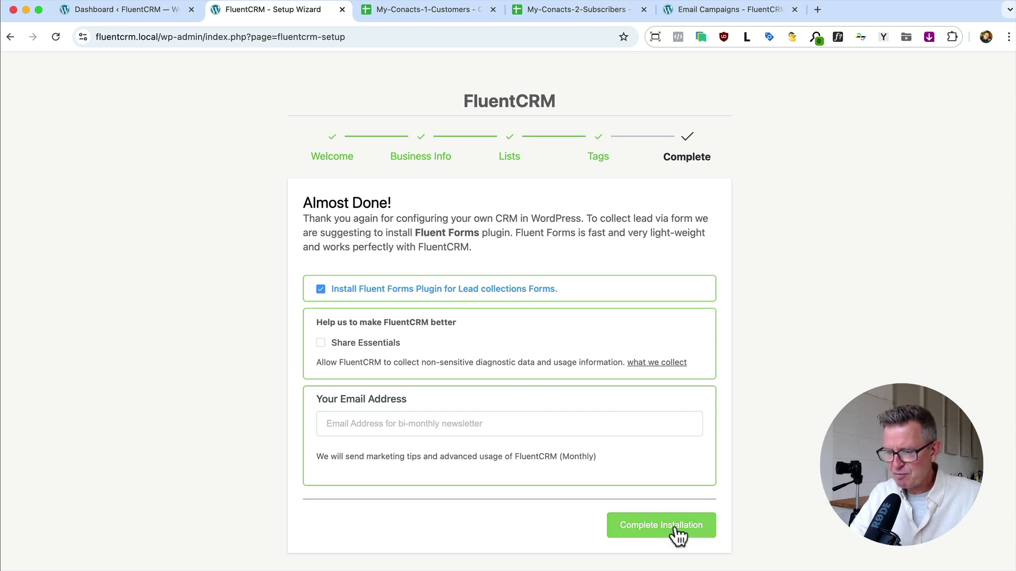
Complete the FluentCRM installation and head to the CRM dashboard.
left_click(661, 525)
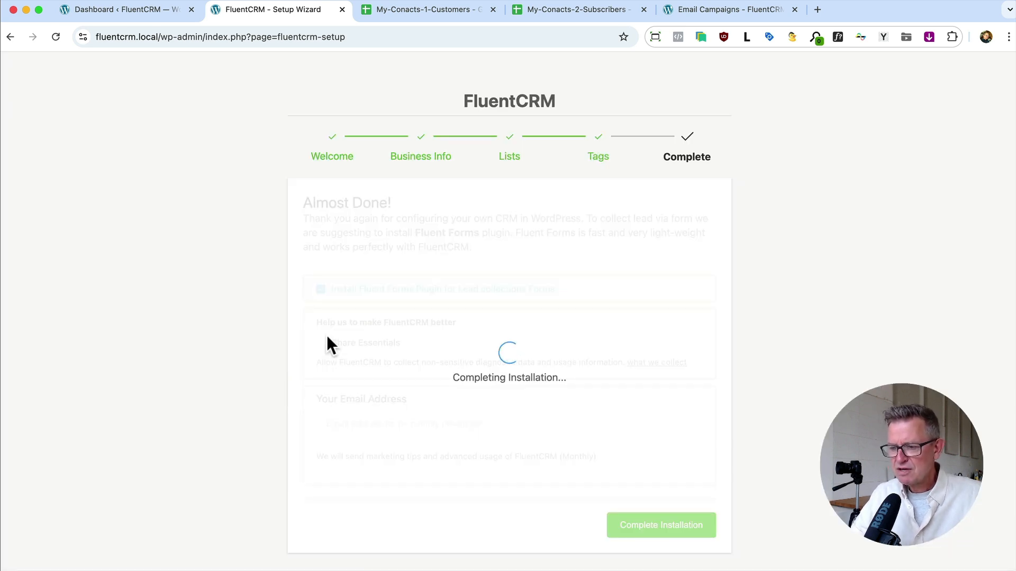
left_click(661, 524)
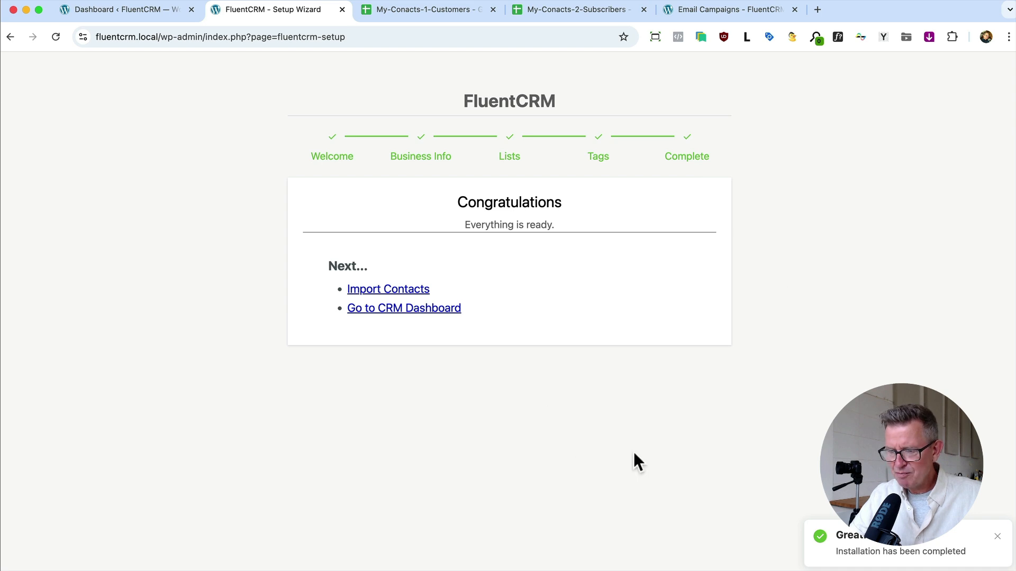
left_click(403, 308)
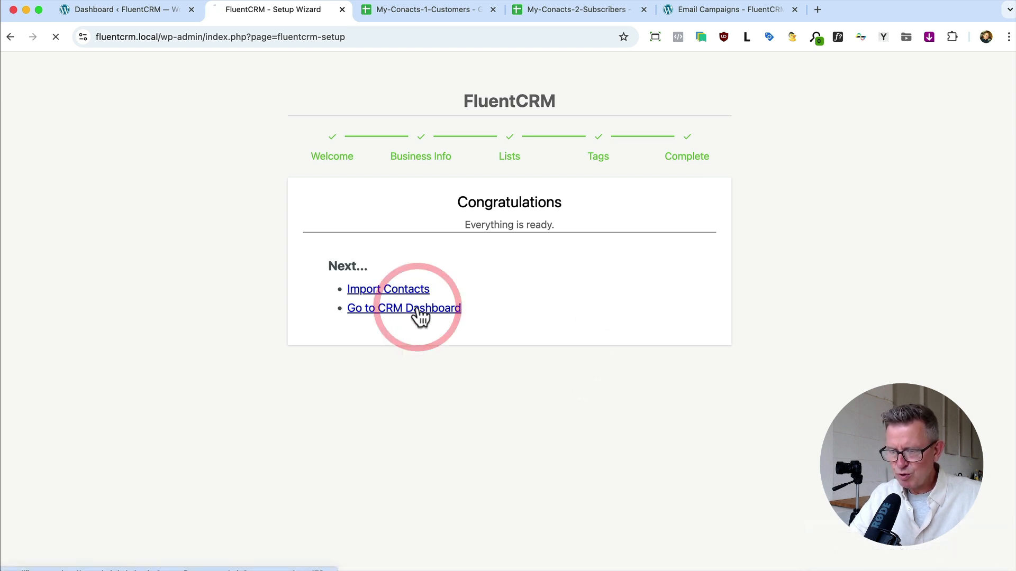
Go to Contacts and bring up the Import Subscribers source choices.
left_click(403, 308)
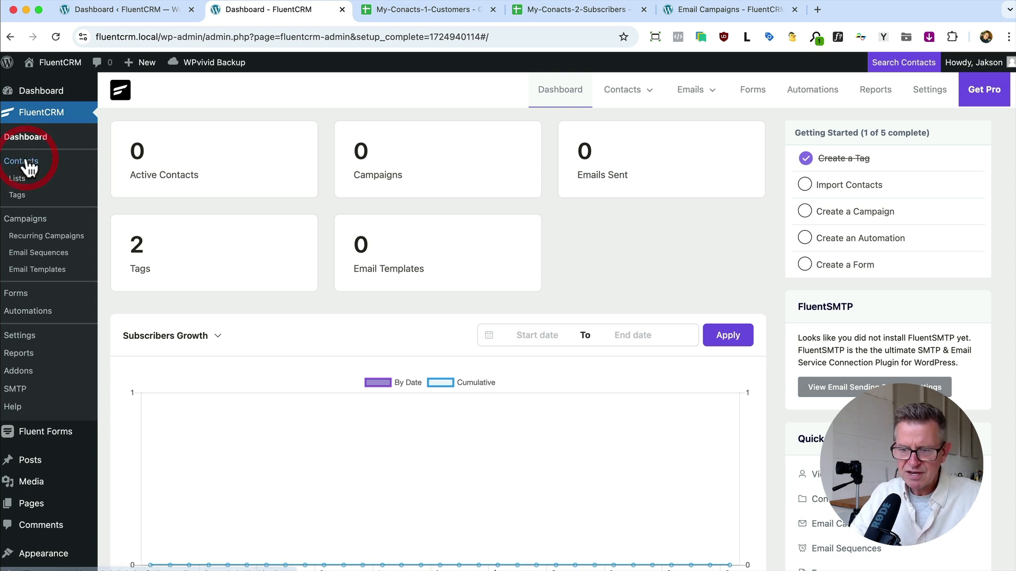
left_click(21, 160)
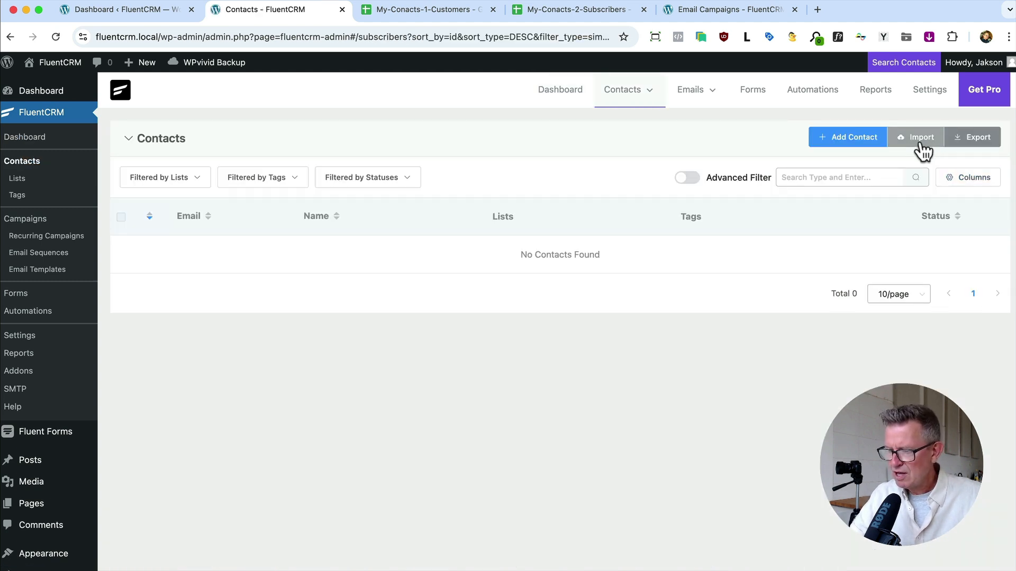
left_click(920, 136)
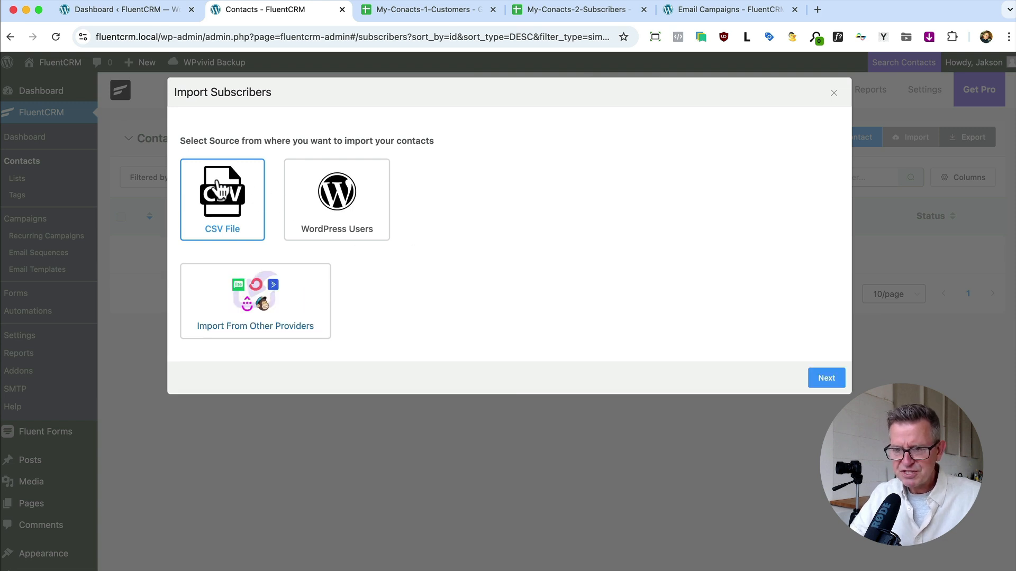
mouse_move(353, 215)
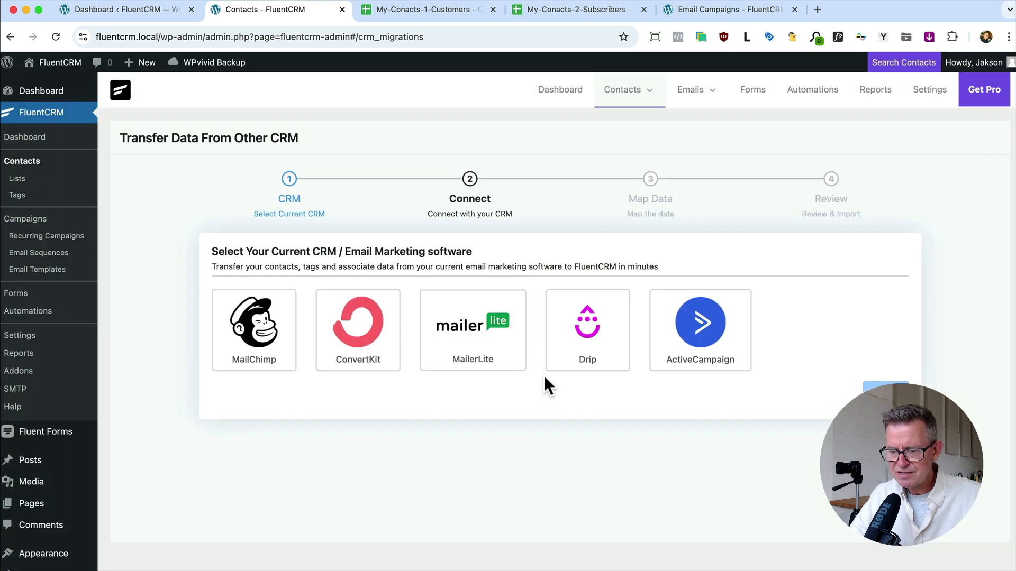
mouse_move(716, 323)
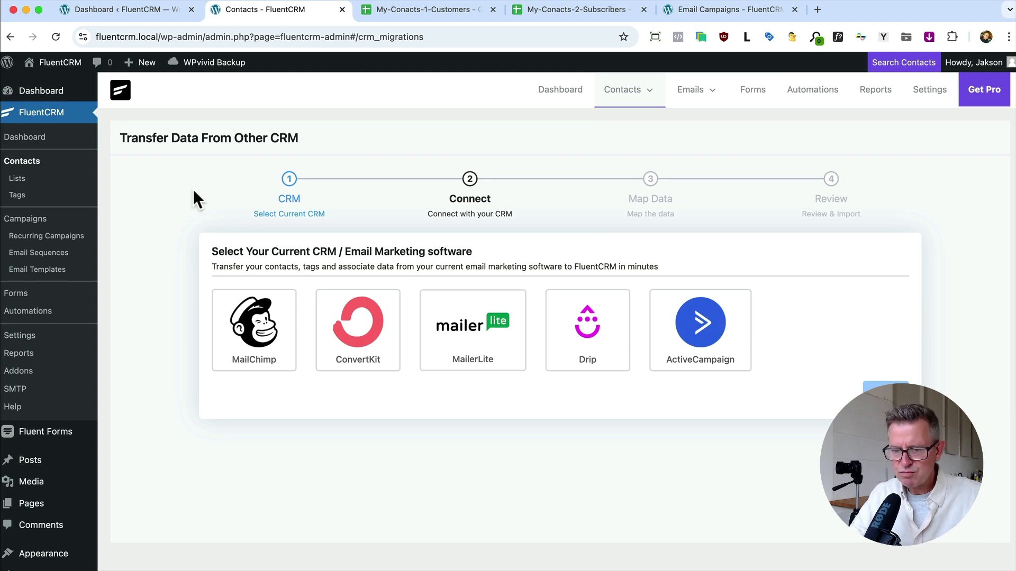
left_click(18, 177)
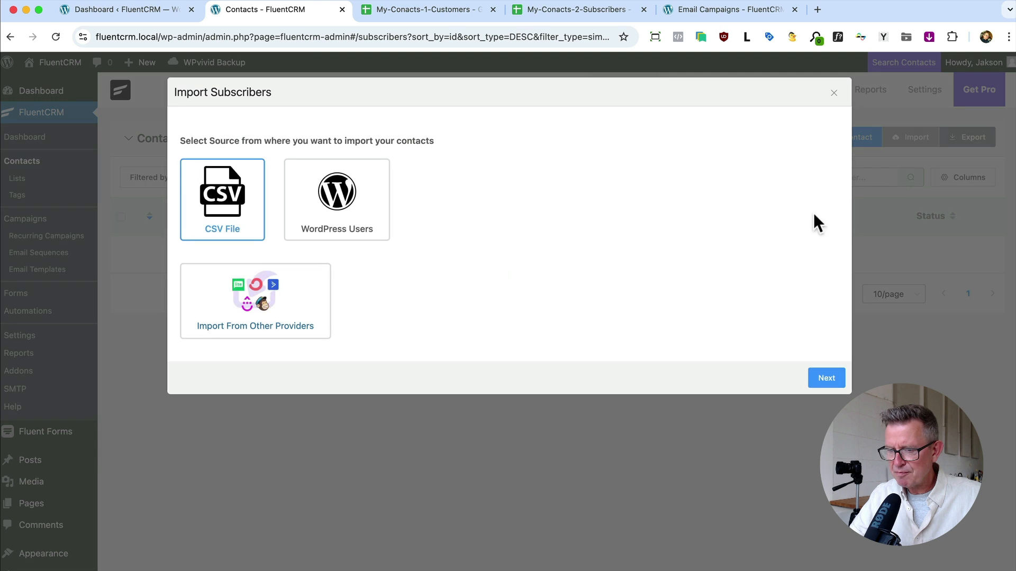
Choose CSV File as the contact import source in the Import Subscribers dialog.
left_click(336, 200)
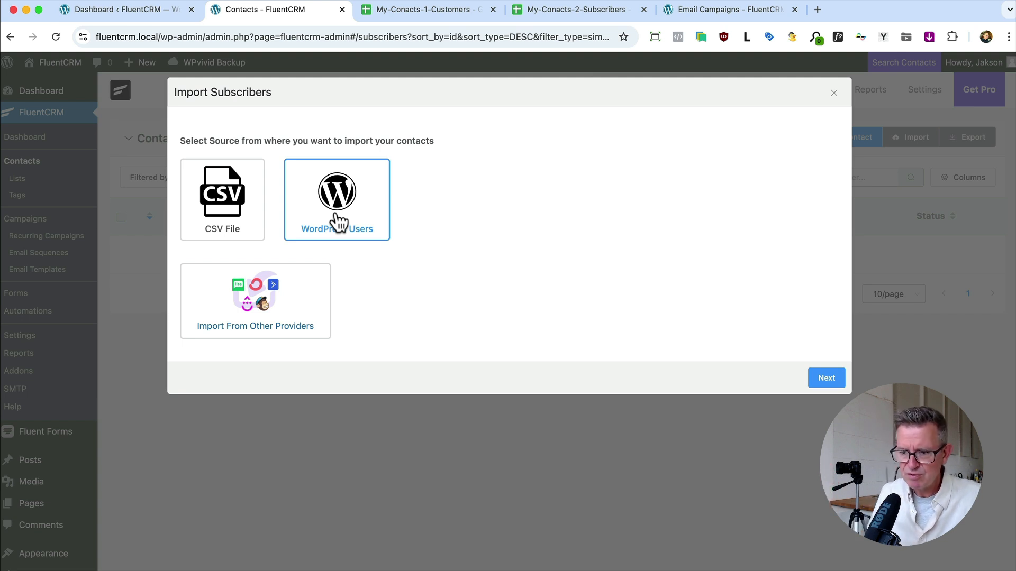
left_click(222, 200)
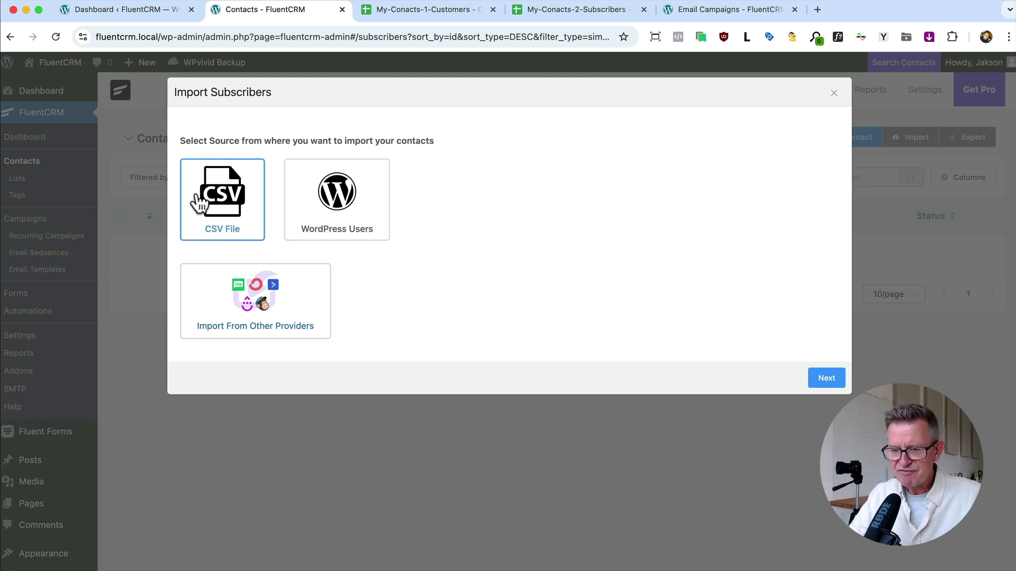
mouse_move(569, 60)
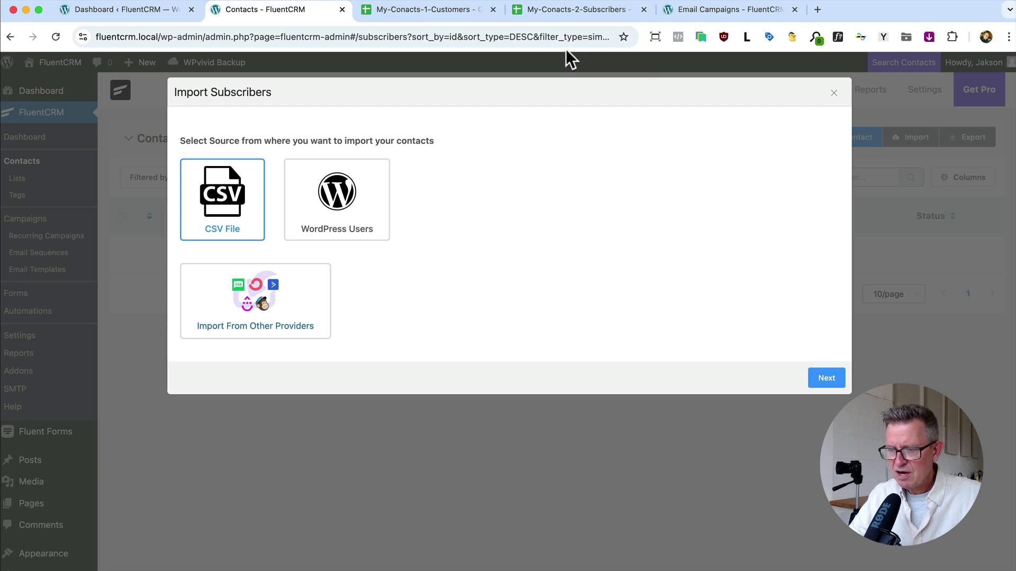
mouse_move(425, 9)
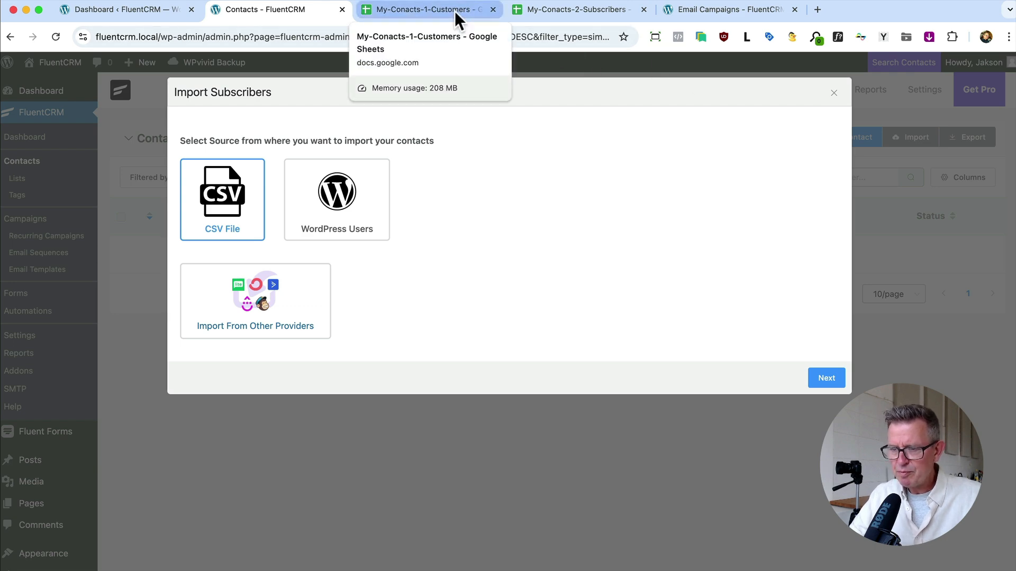
left_click(421, 10)
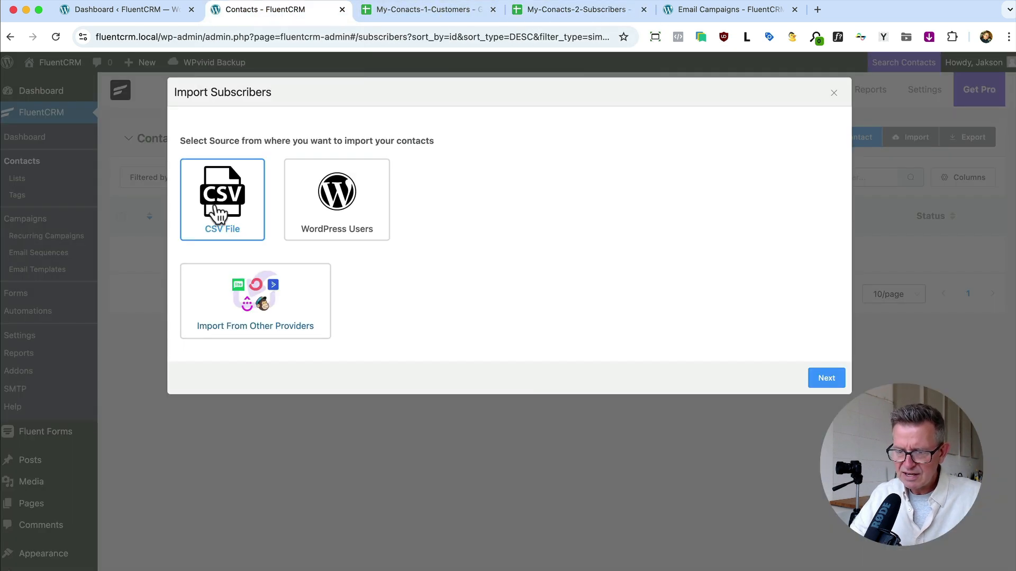
Upload My-Conacts-1-Customers.csv with the comma delimiter and proceed to column mapping.
left_click(827, 377)
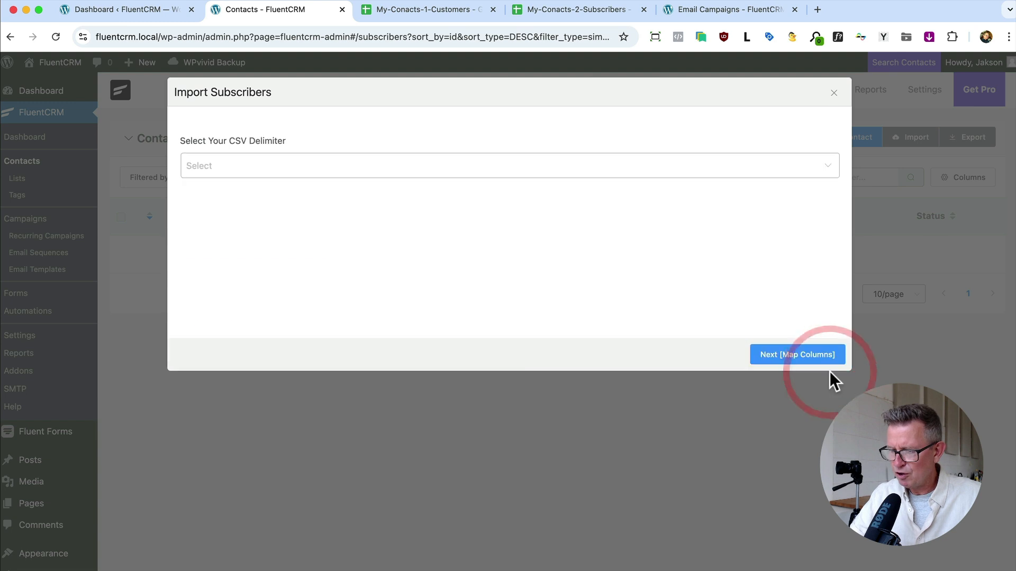
left_click(509, 165)
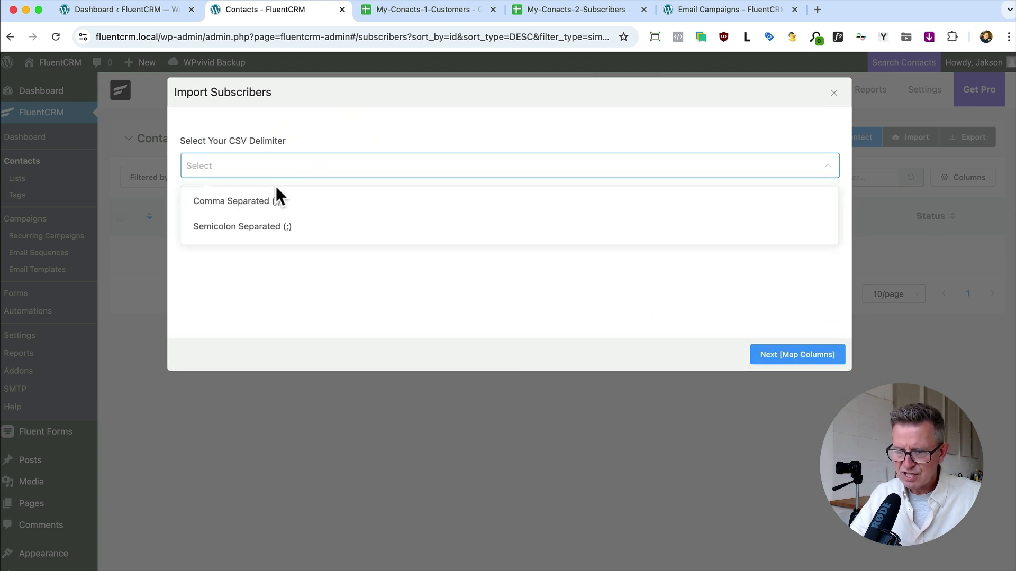
left_click(231, 201)
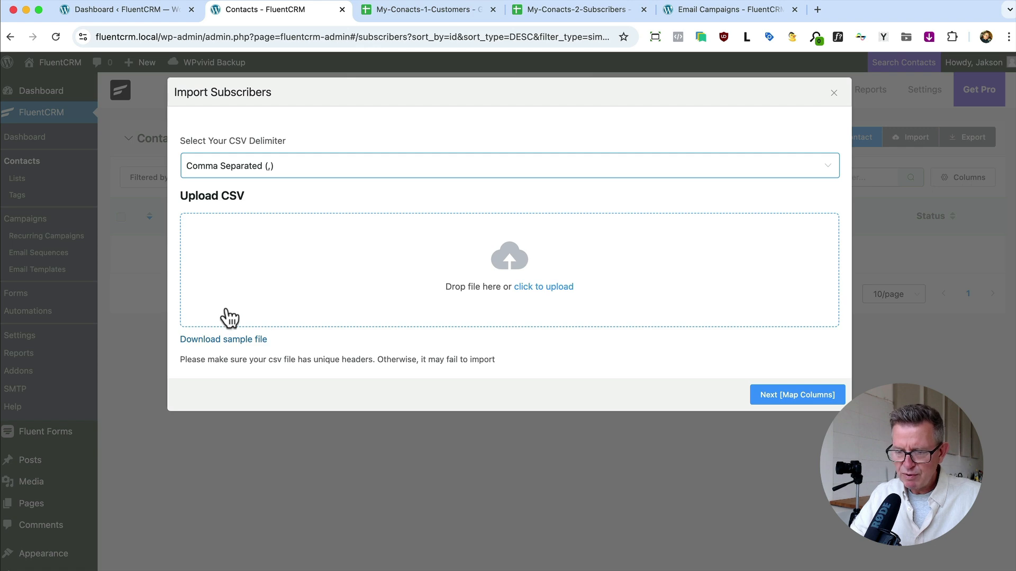
mouse_move(422, 9)
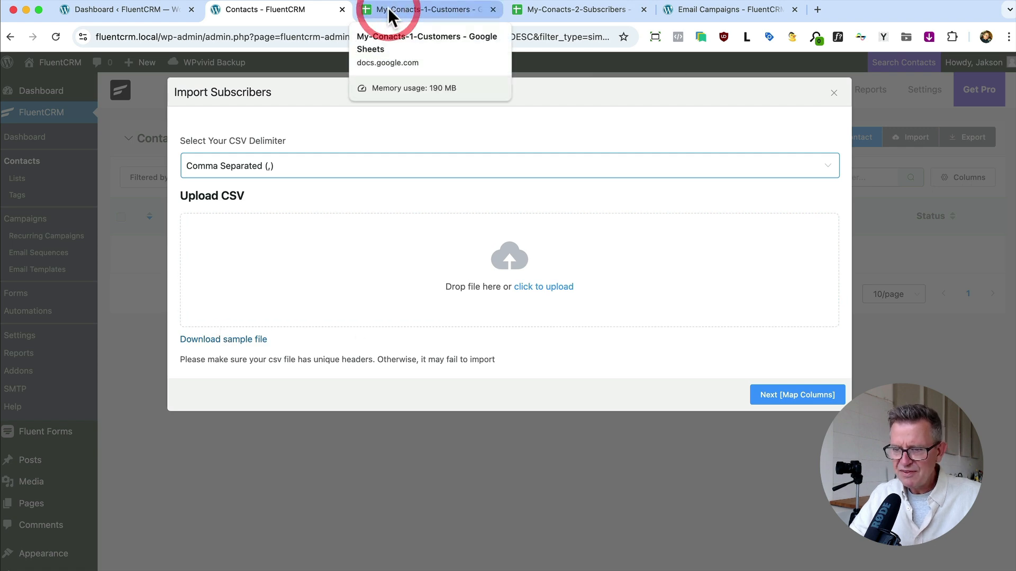
left_click(425, 9)
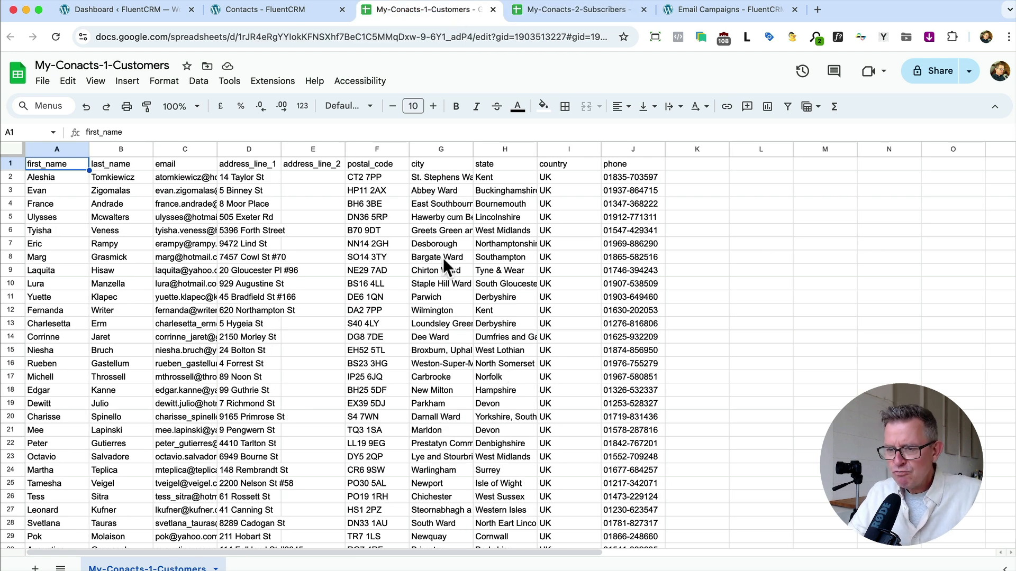
left_click(259, 9)
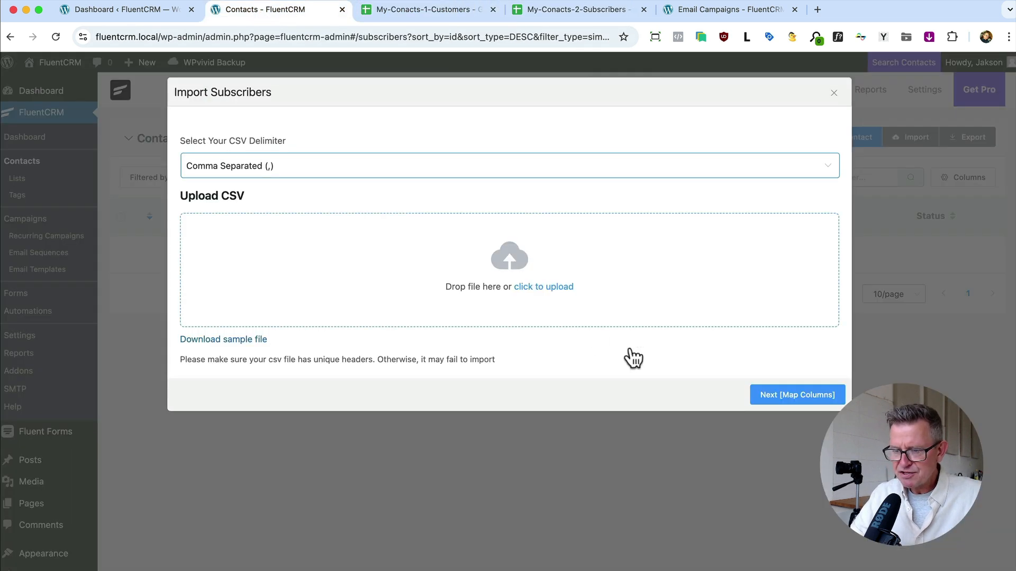
left_click(543, 287)
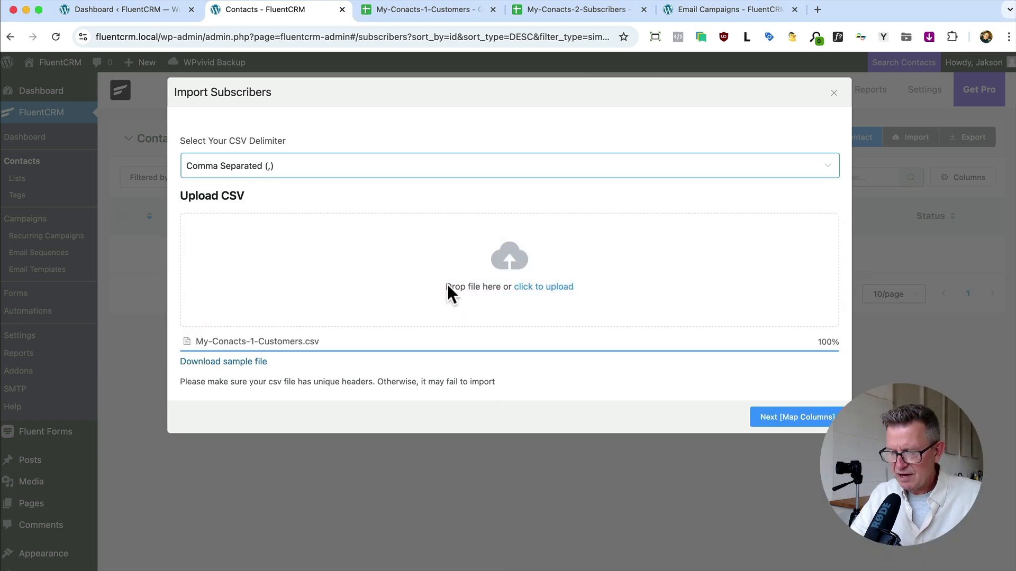
left_click(794, 417)
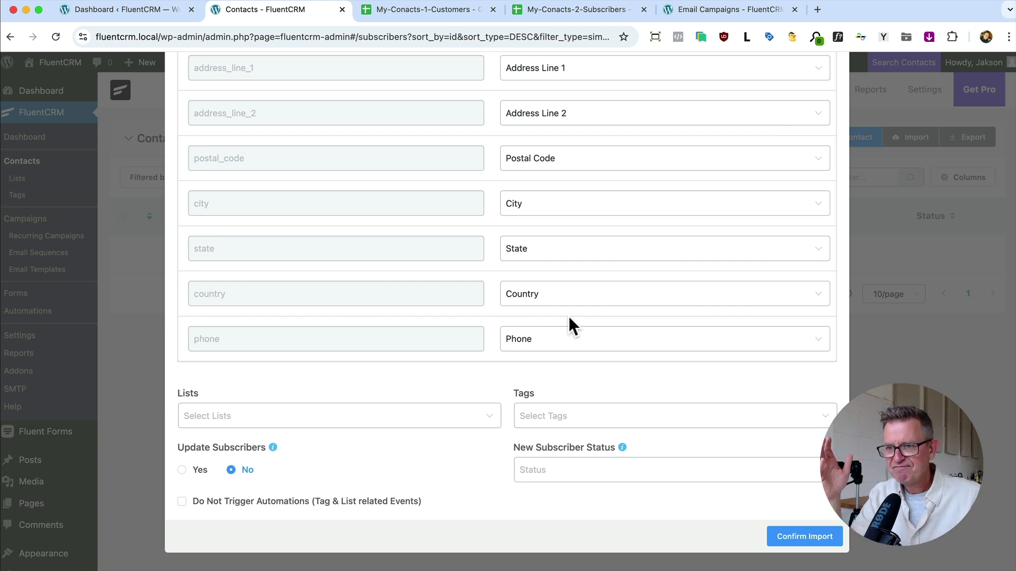
mouse_move(181, 483)
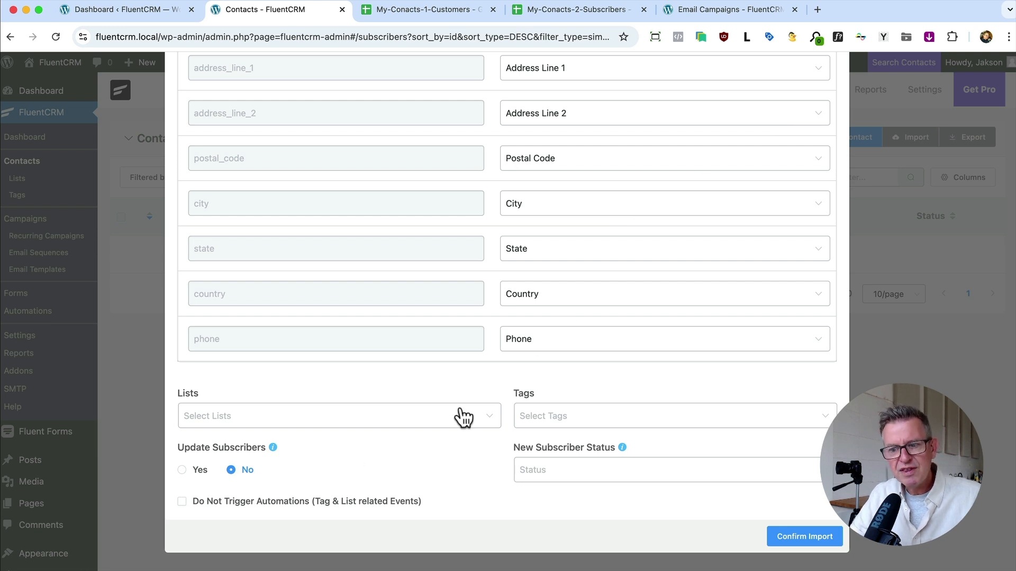
Map the import to the Customers and Newsletter lists with the Premium tag and confirm it.
left_click(339, 416)
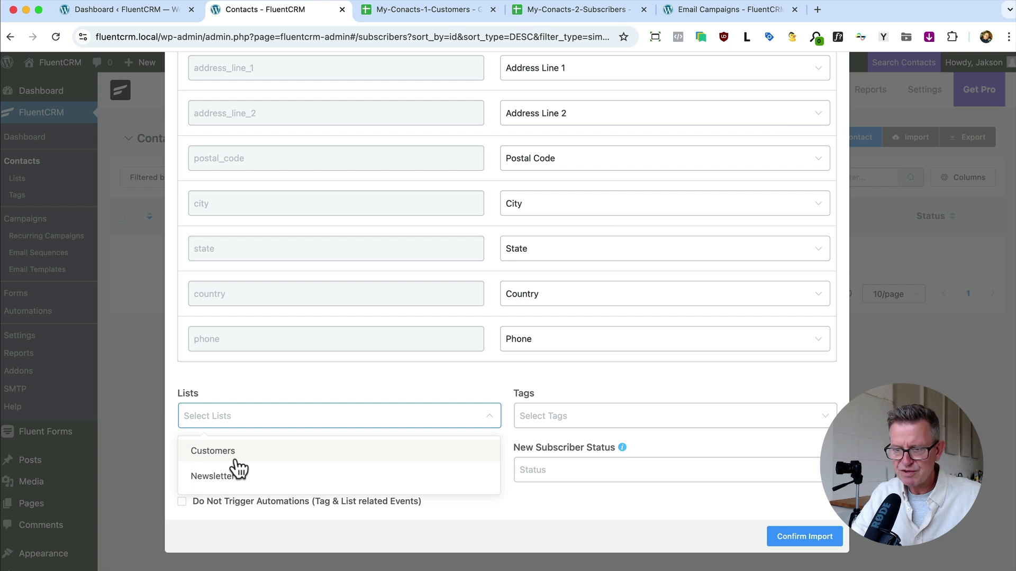
left_click(213, 450)
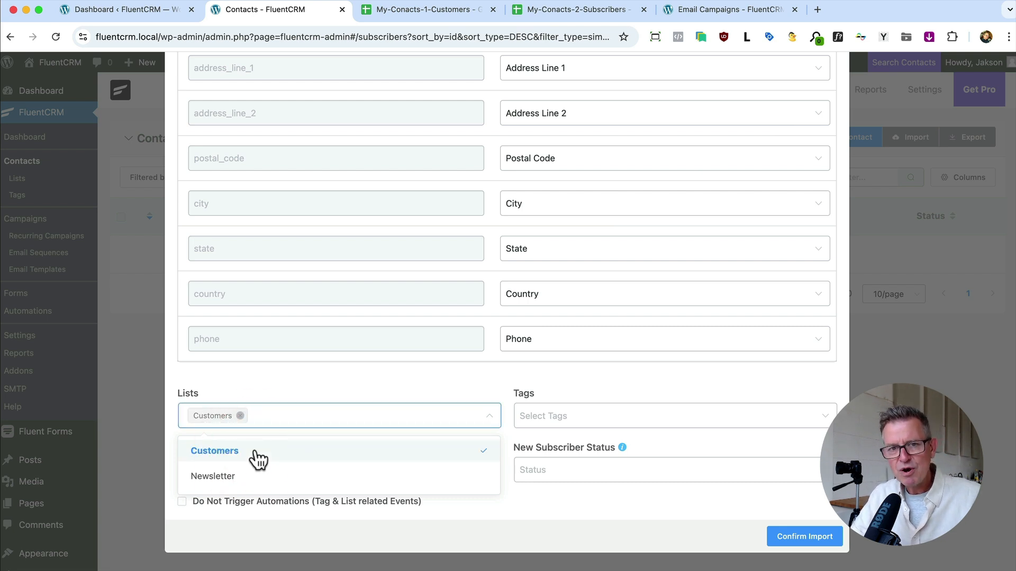
mouse_move(212, 485)
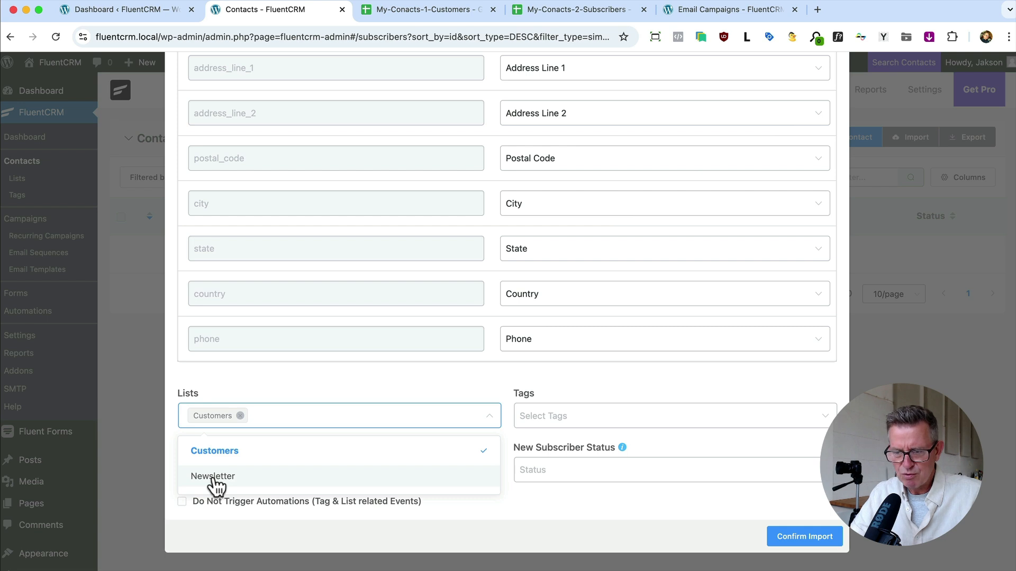
left_click(213, 477)
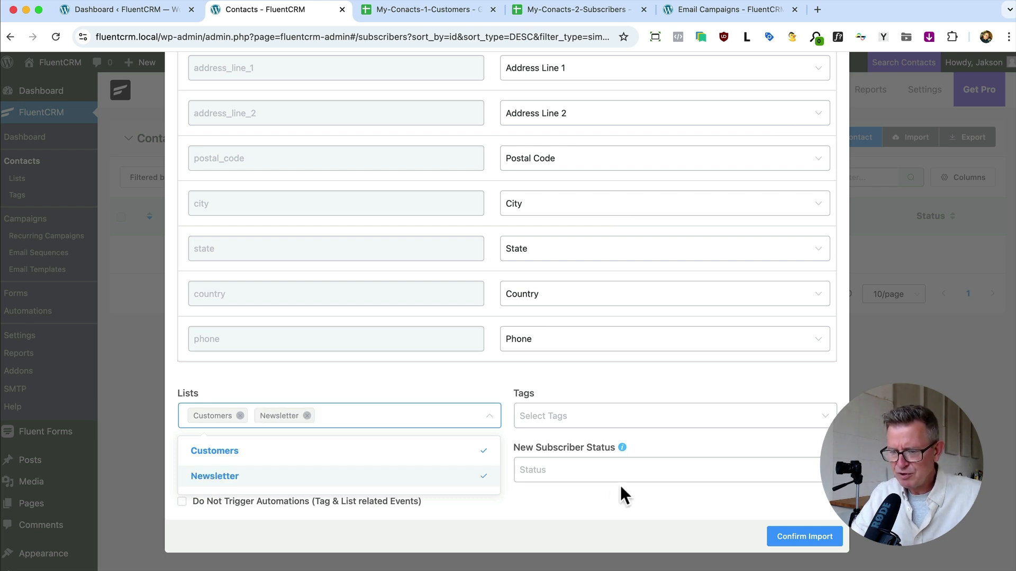
left_click(670, 414)
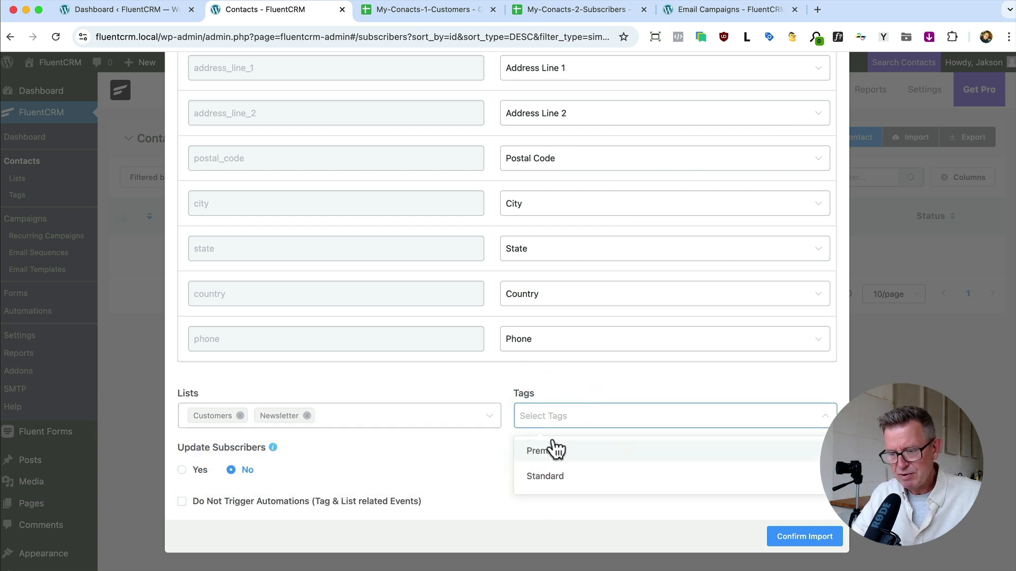
left_click(539, 451)
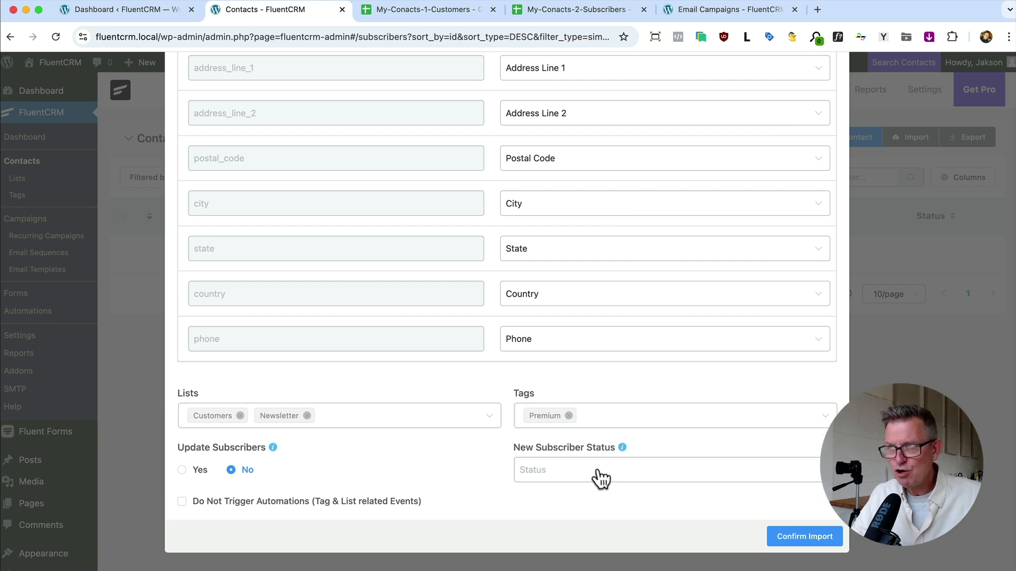
left_click(661, 470)
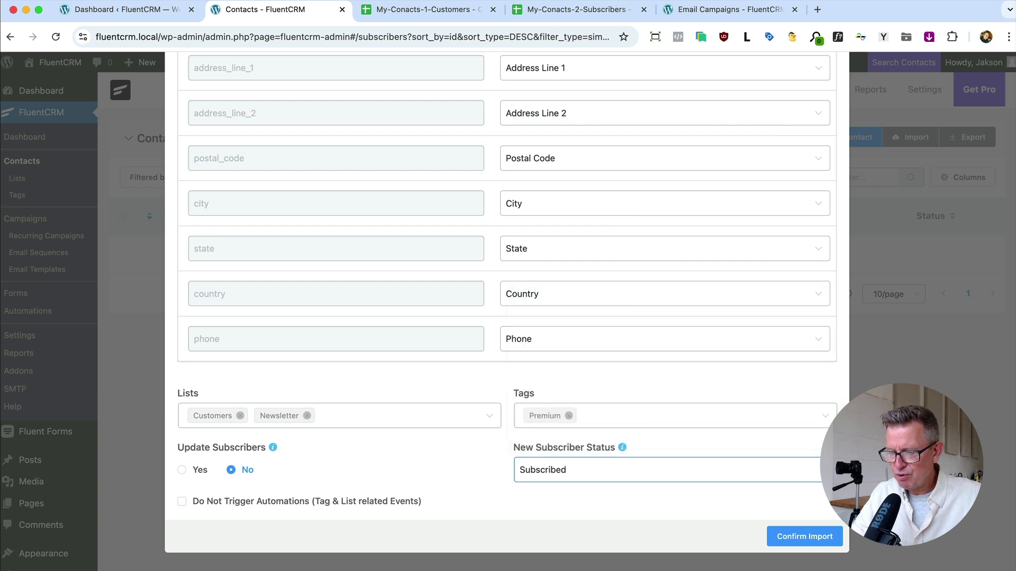
left_click(804, 537)
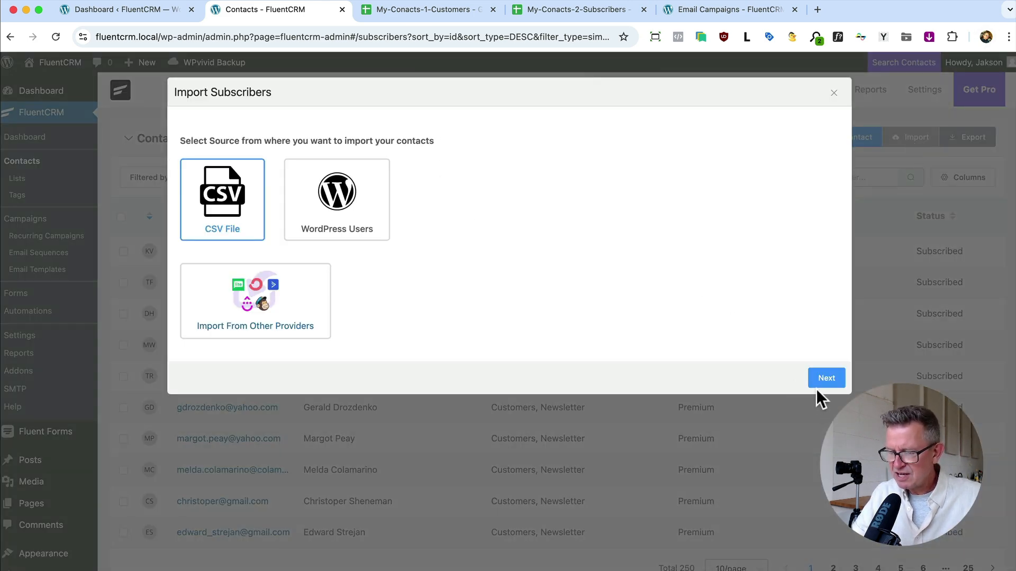
Upload the subscribers CSV file for the second import.
left_click(825, 378)
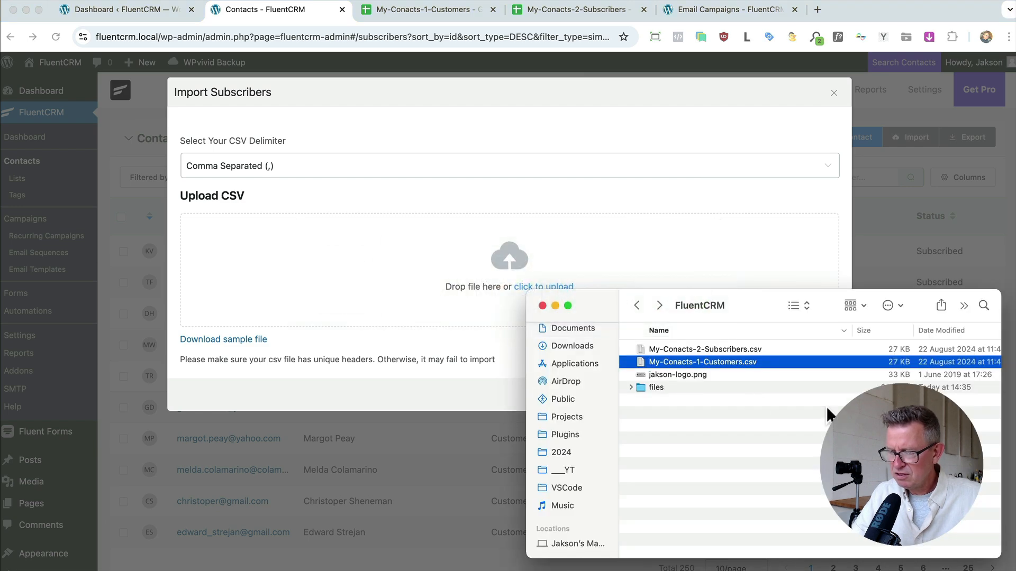
left_click(705, 349)
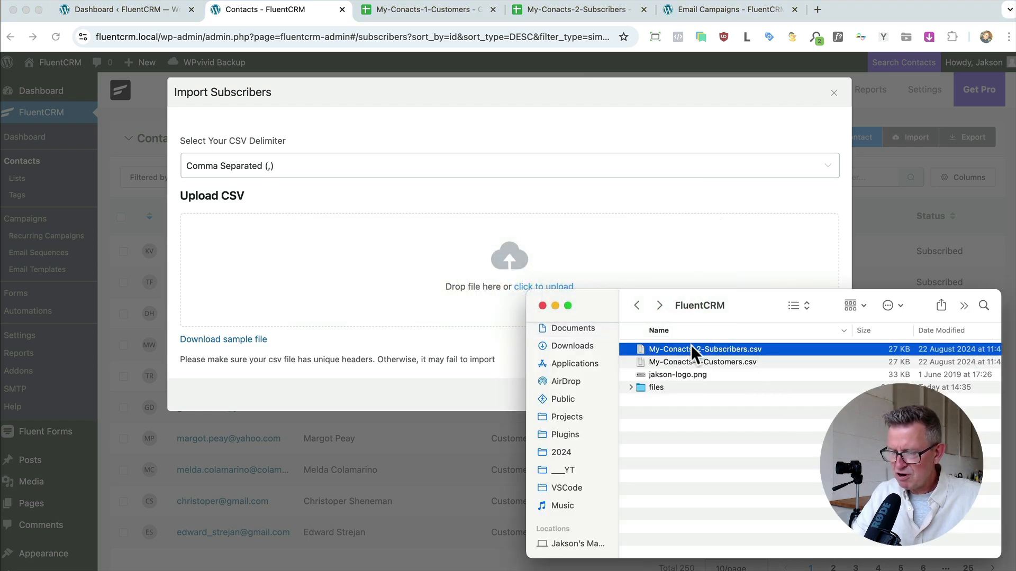
double_click(705, 349)
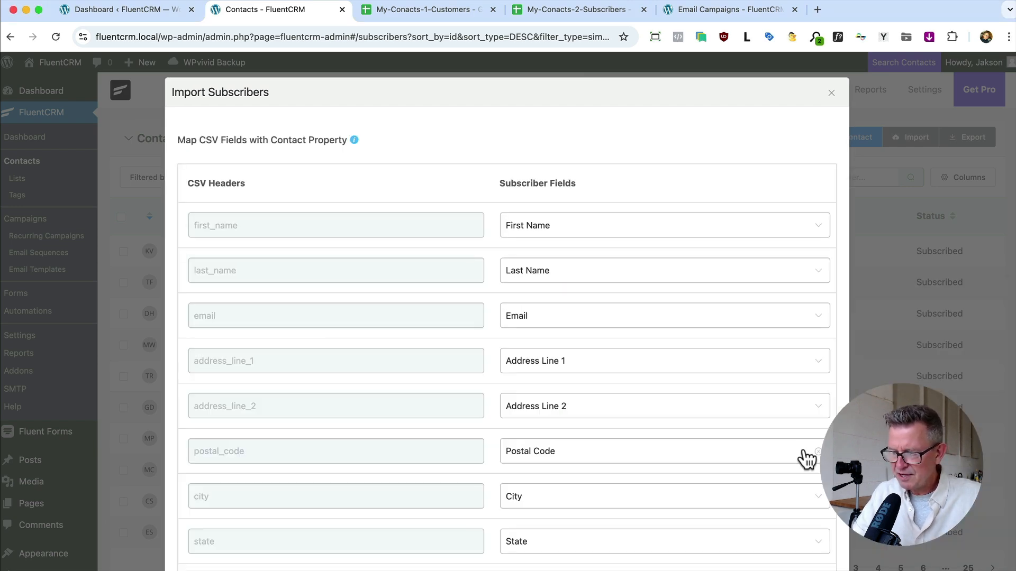
Import the contacts as Subscribed into the Newsletter list with the Standard tag.
left_click(336, 415)
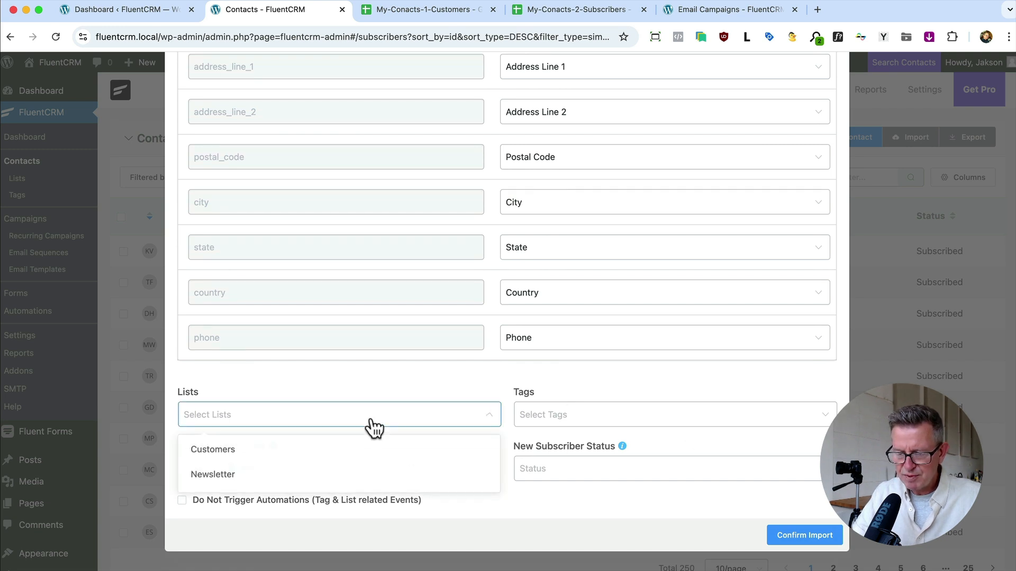
left_click(213, 474)
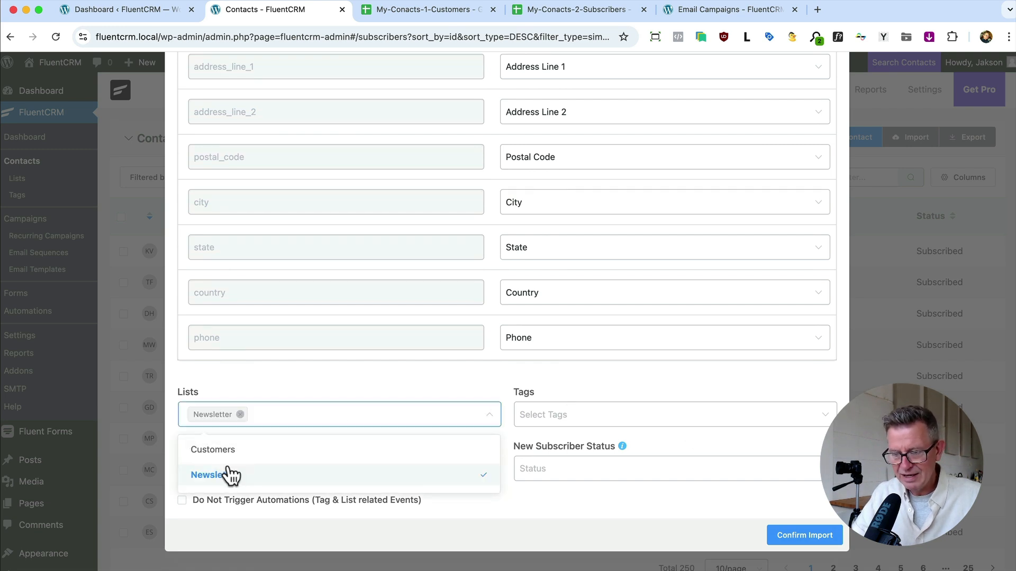
mouse_move(549, 449)
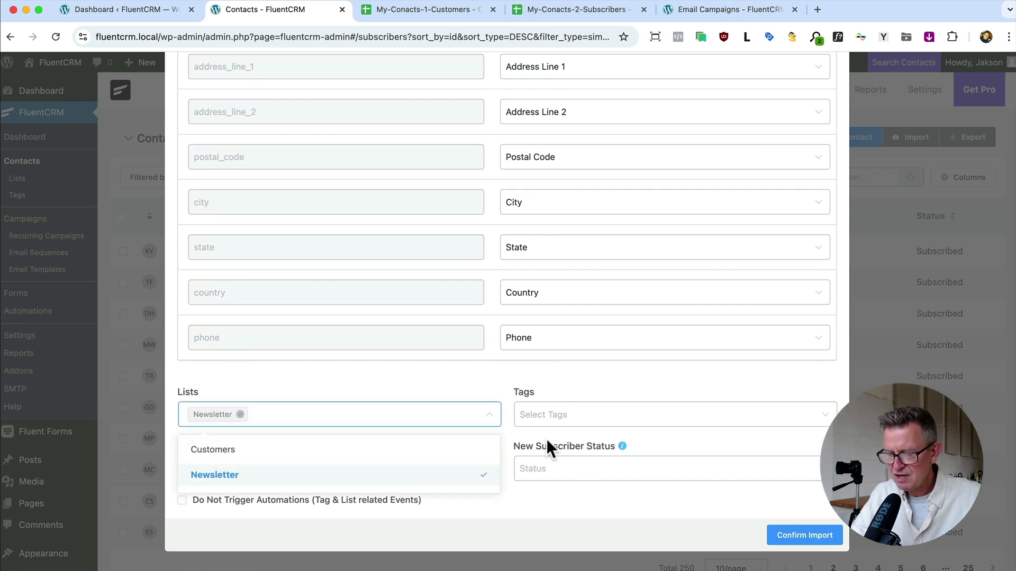
left_click(671, 415)
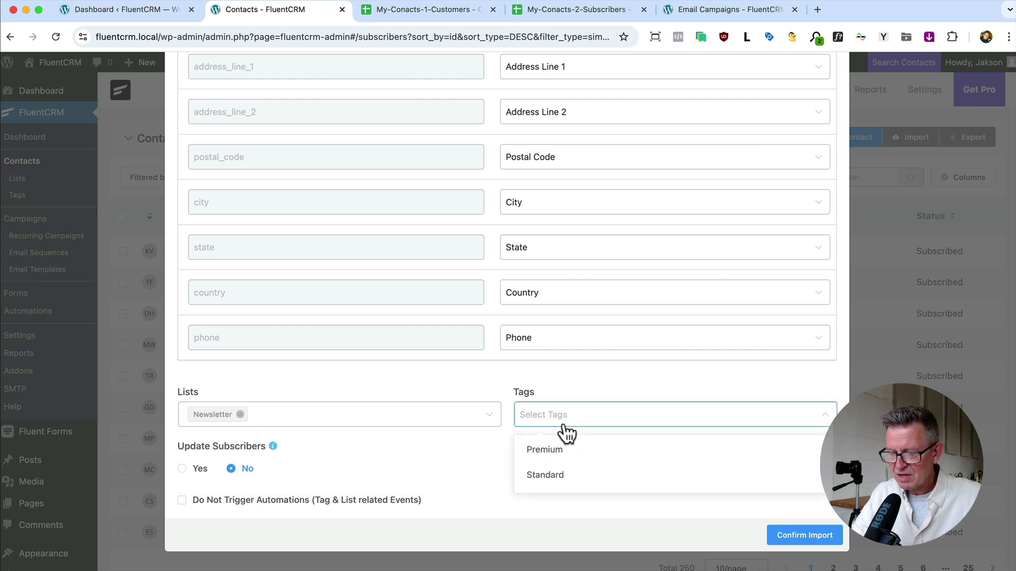
left_click(545, 476)
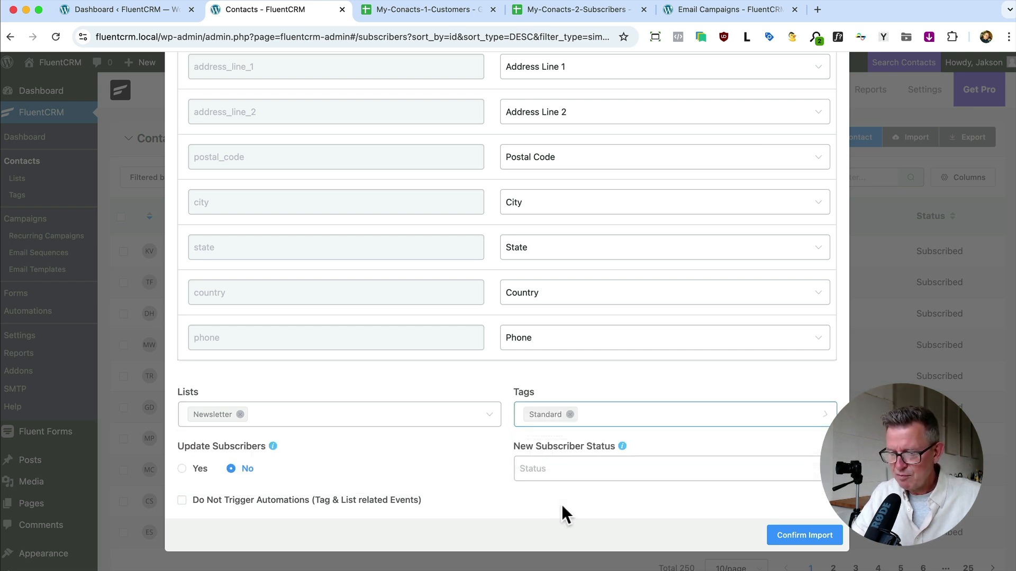
left_click(664, 469)
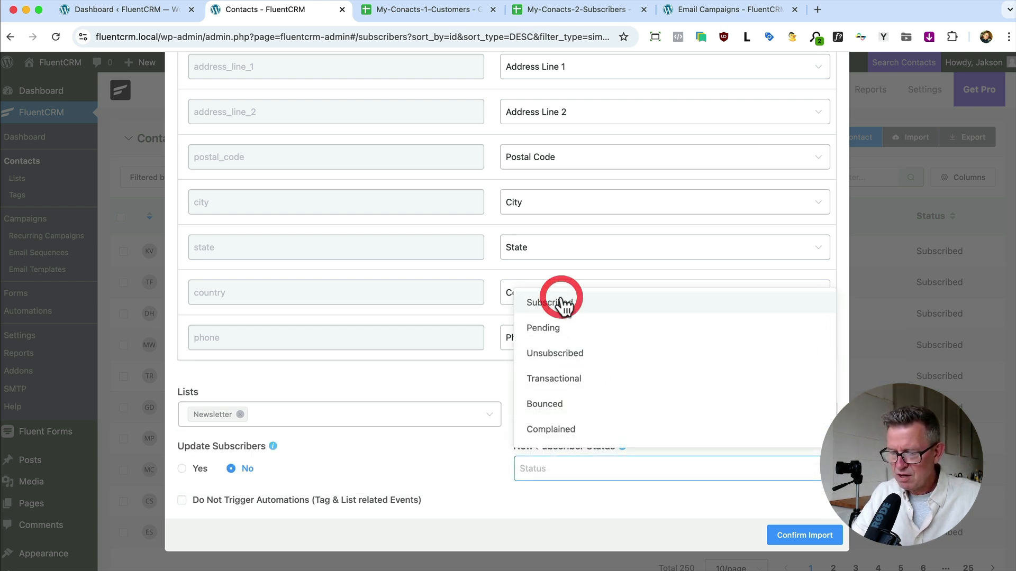
left_click(804, 536)
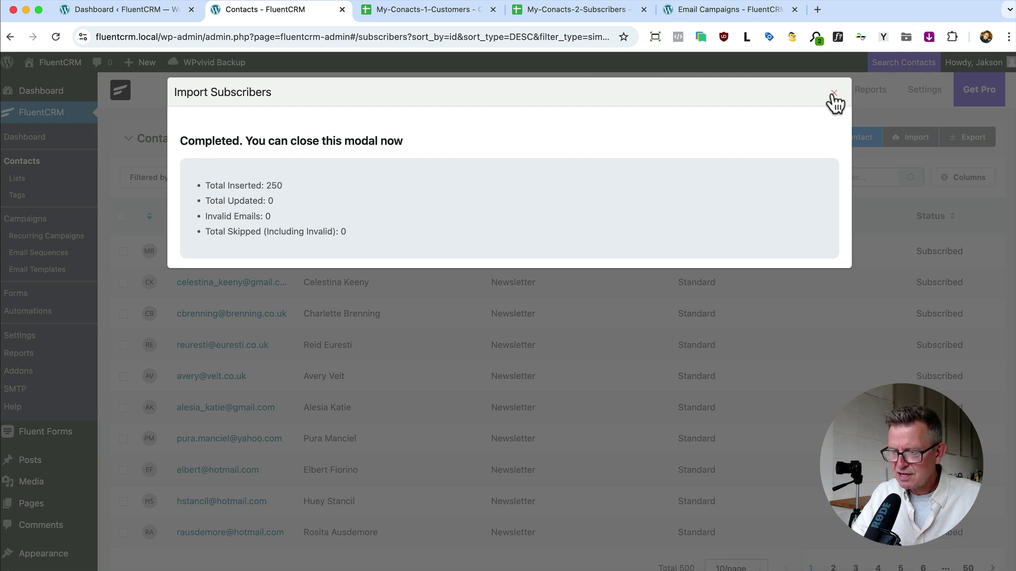
Dismiss the import summary, view the newest contact's profile and reach the Custom Fields settings.
left_click(835, 91)
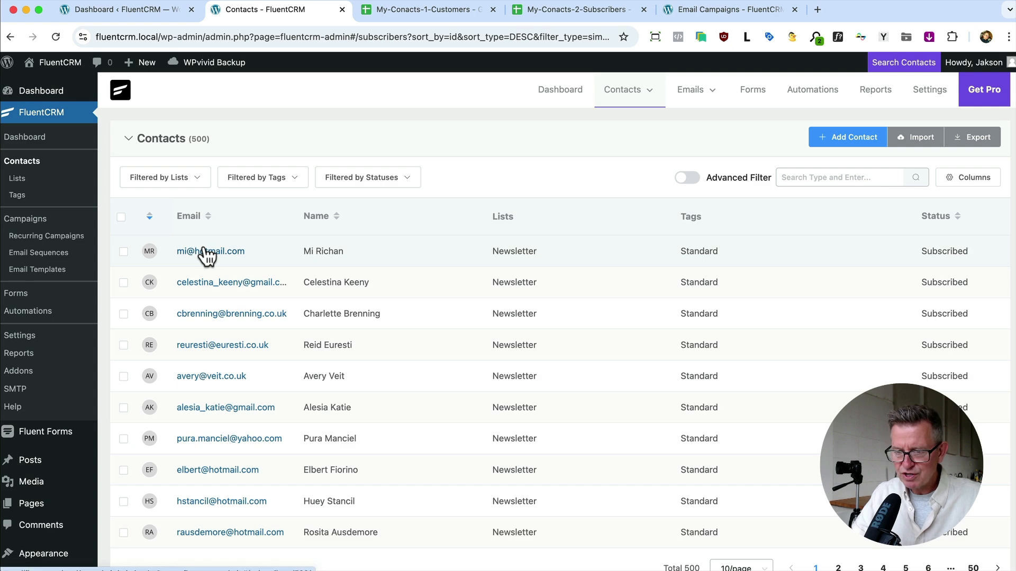
left_click(210, 252)
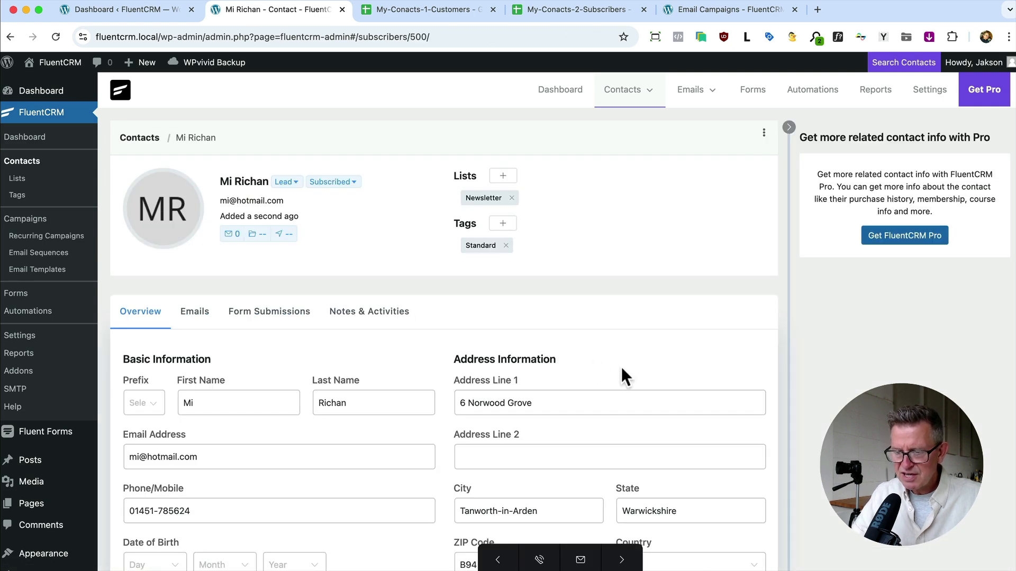
scroll("down", 3)
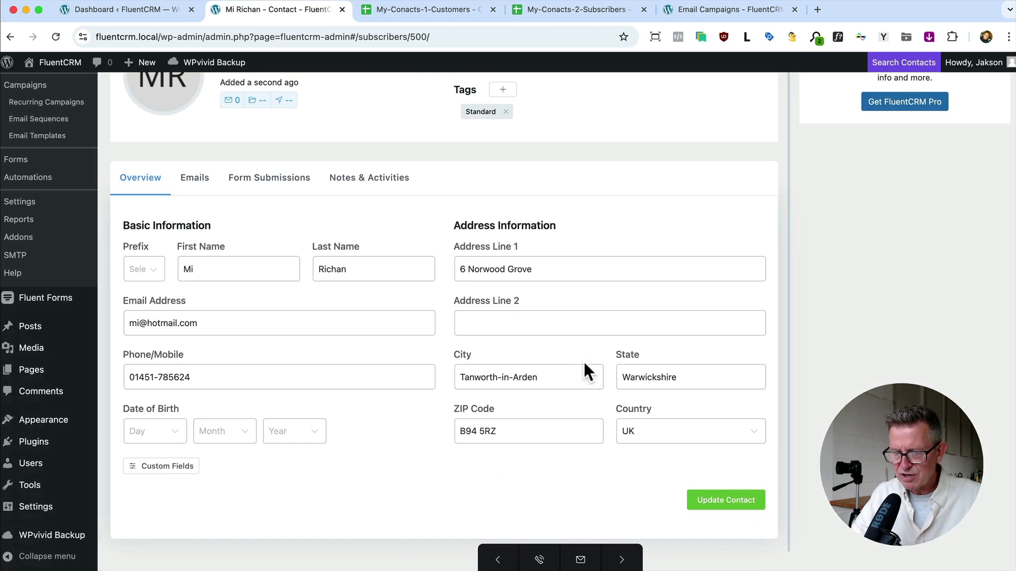
scroll("down", 3)
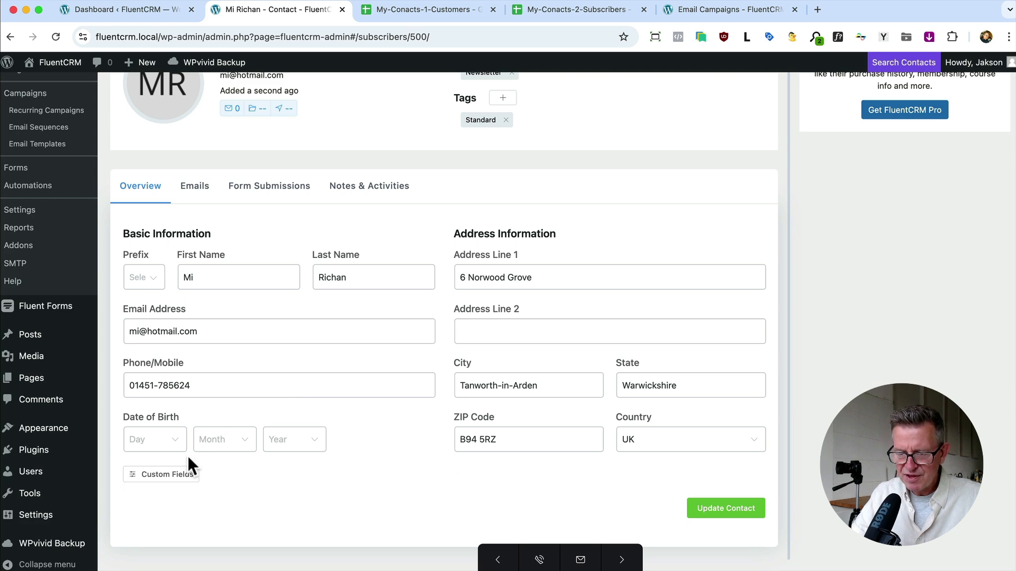
left_click(161, 474)
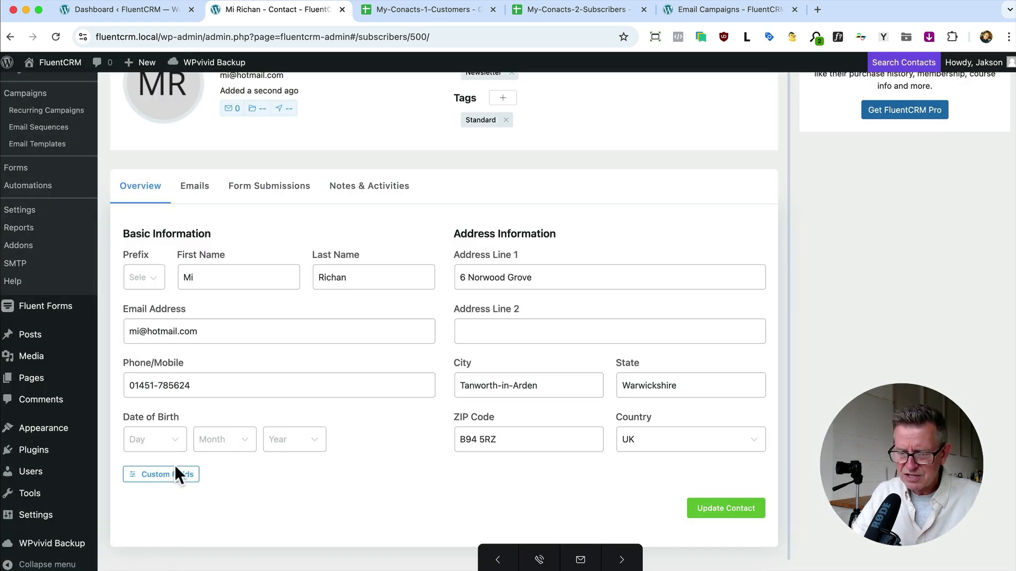
left_click(161, 474)
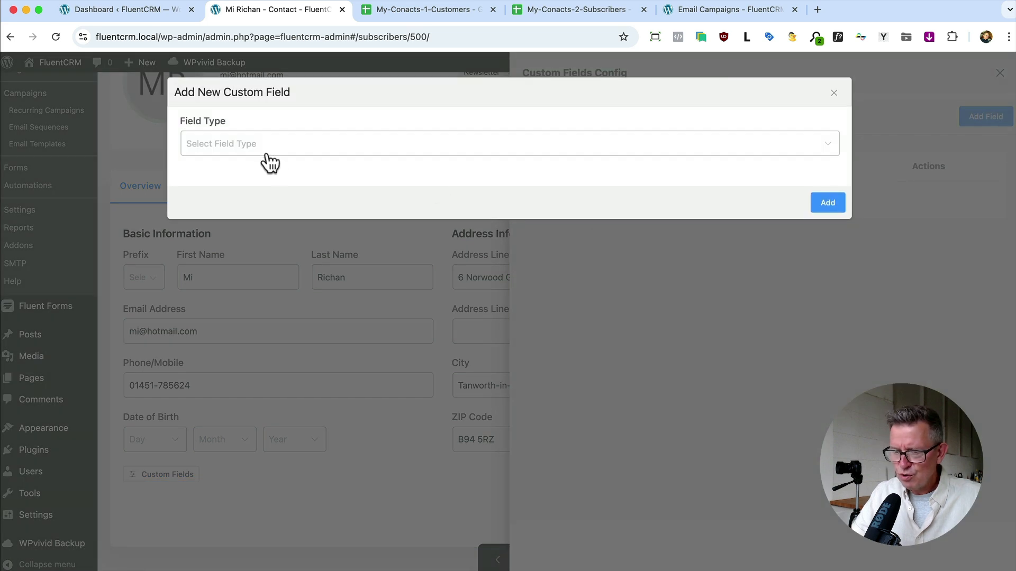
Cancel the Add New Custom Field dialog and close the Custom Fields Config panel.
left_click(509, 143)
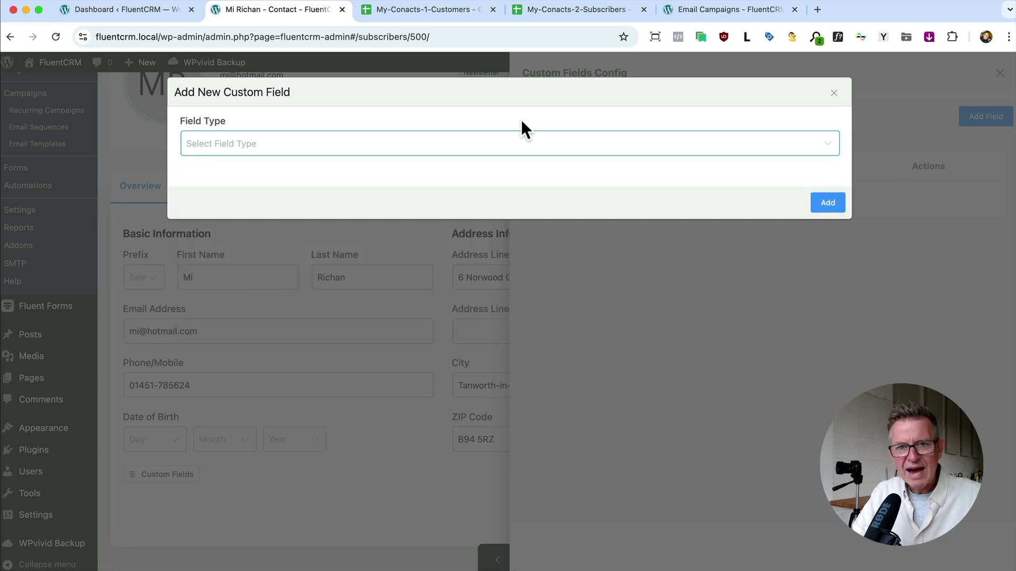
left_click(833, 93)
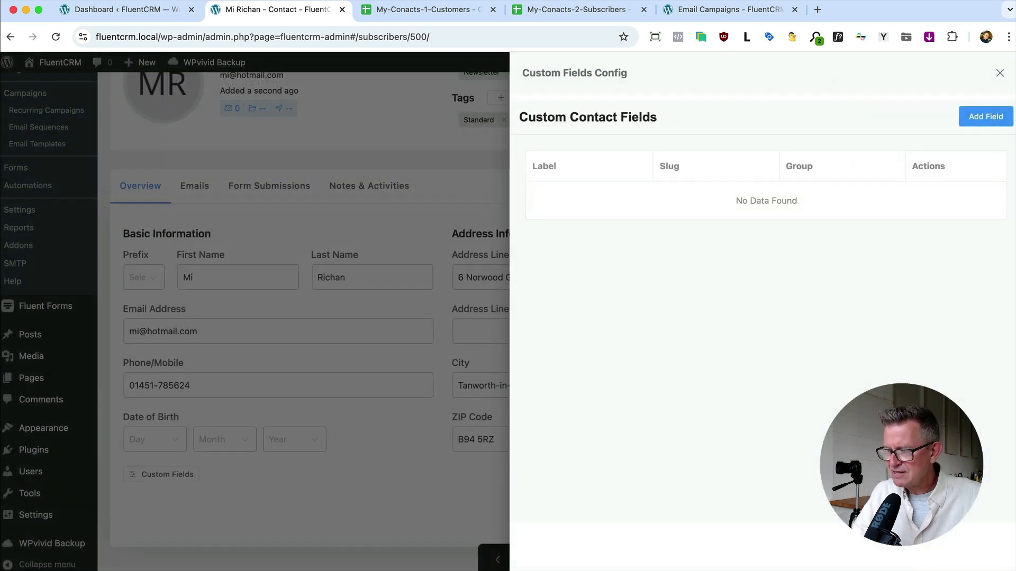
left_click(195, 186)
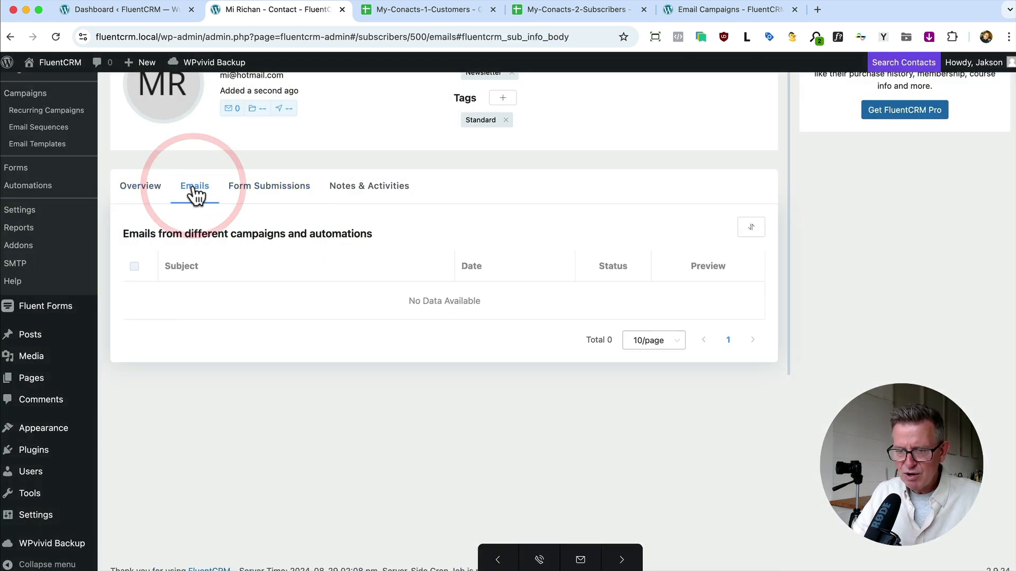
mouse_move(269, 186)
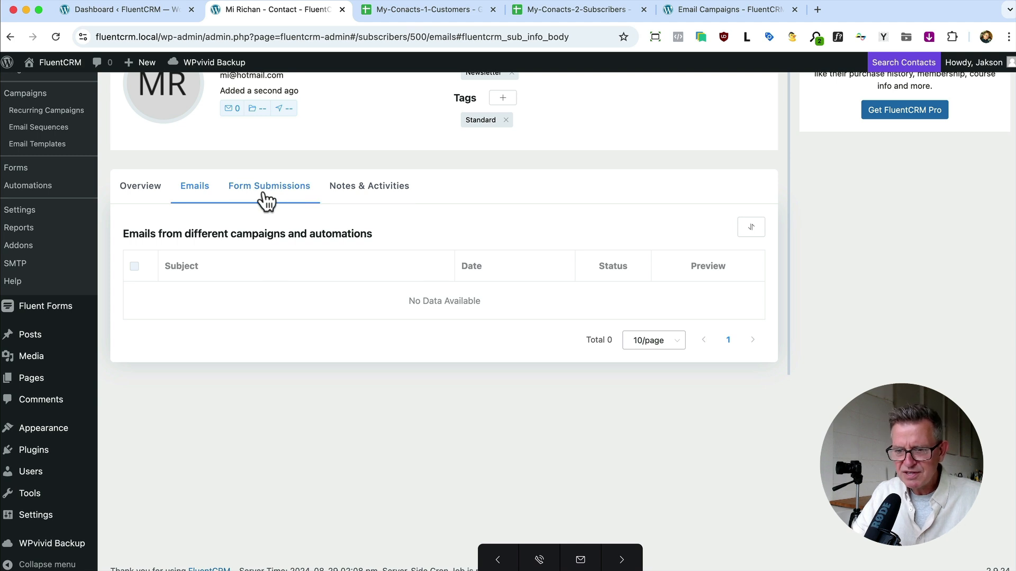
View the contact's Form Submissions and Notes & Activities, discard the new note, and return to all 500 contacts.
left_click(268, 186)
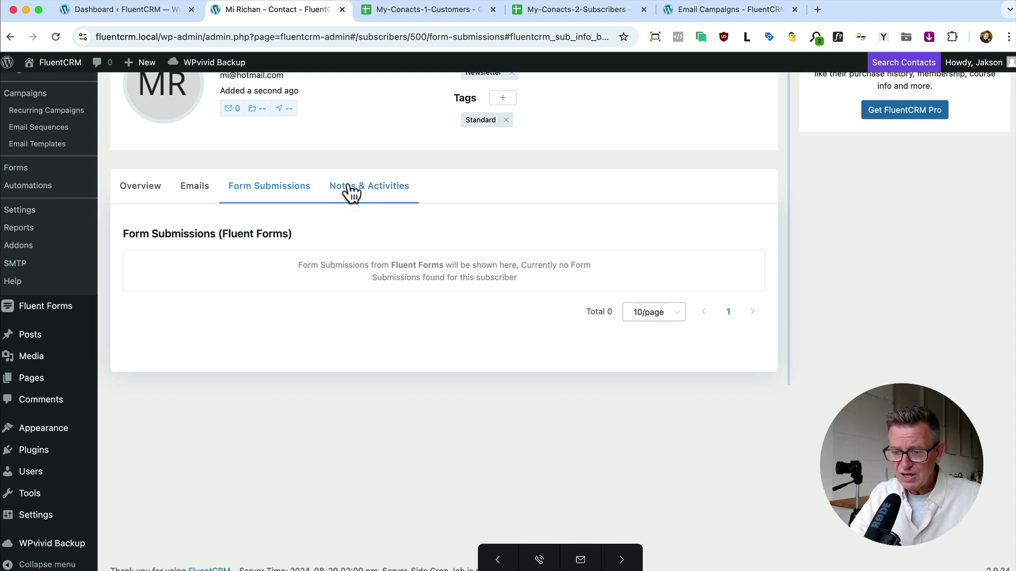
left_click(368, 187)
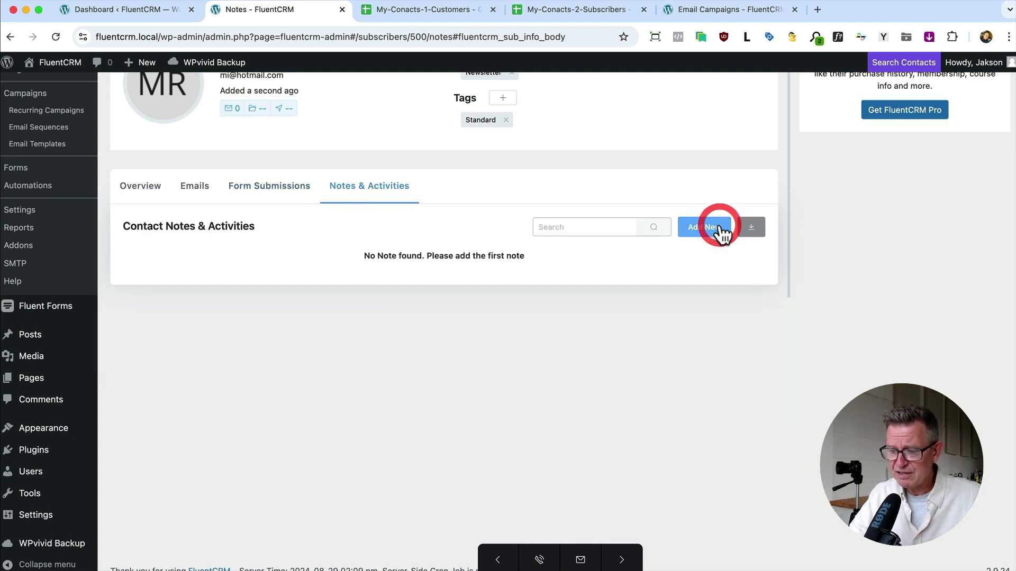
left_click(706, 227)
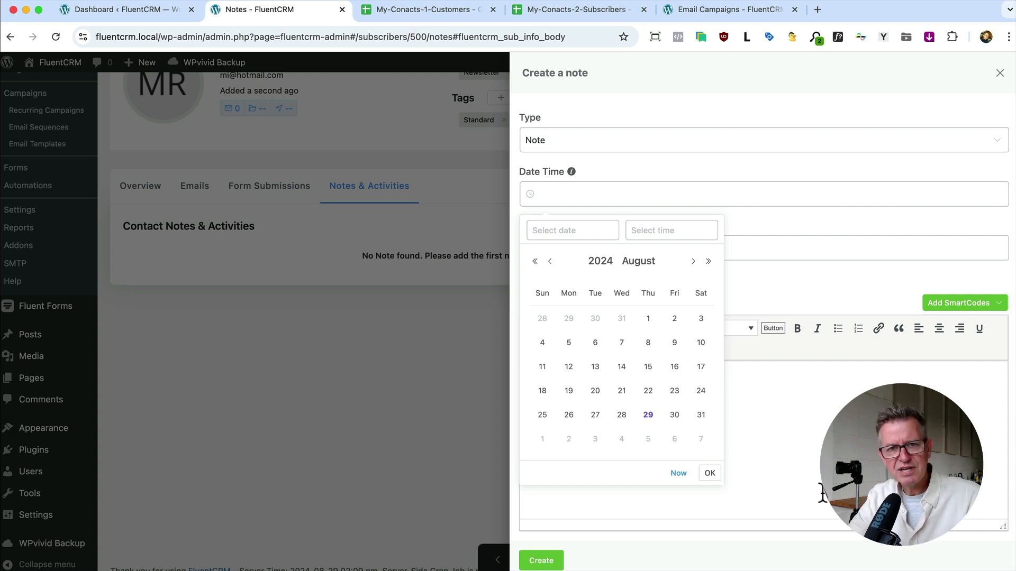
mouse_move(985, 96)
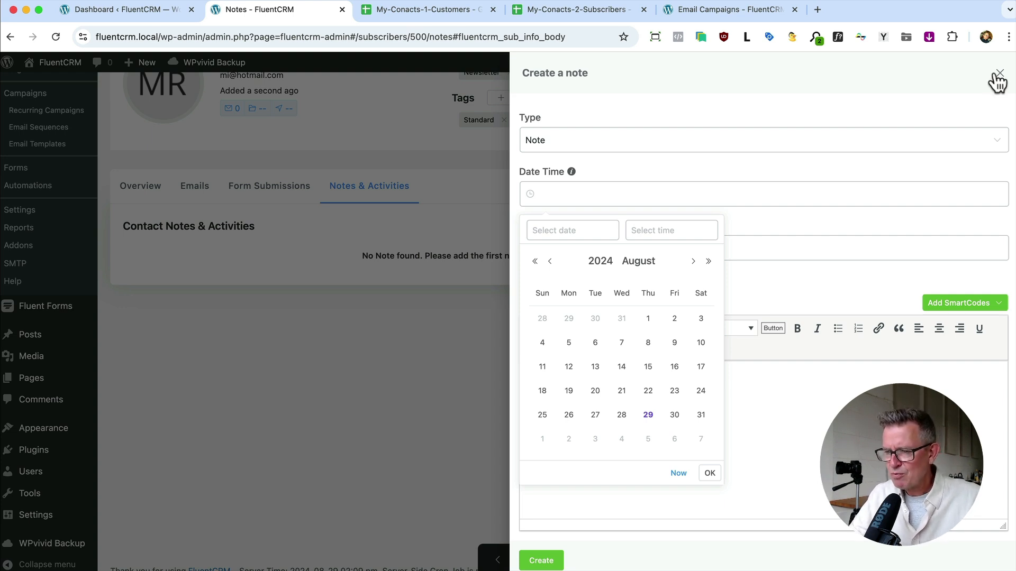
left_click(1000, 73)
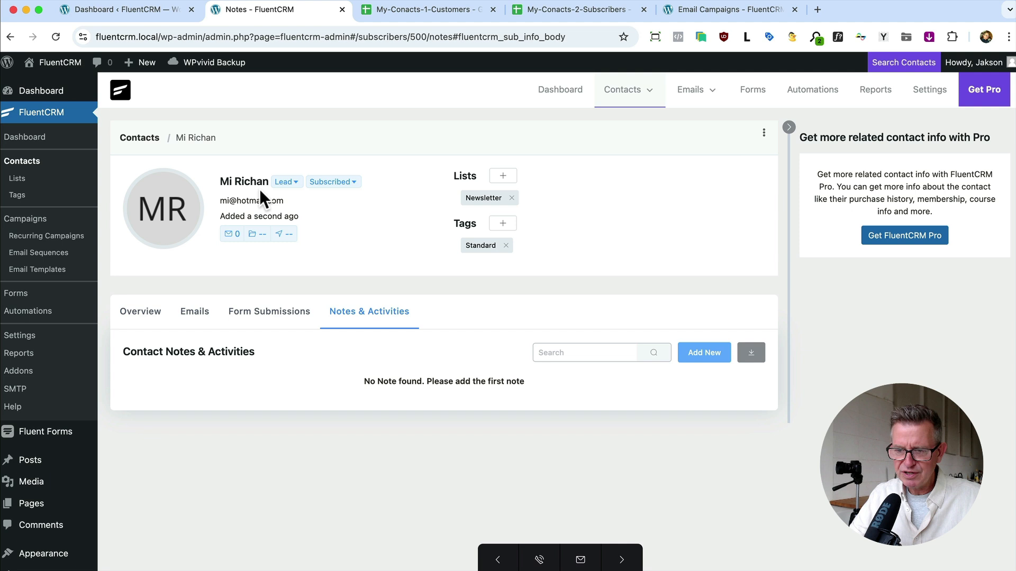
mouse_move(573, 296)
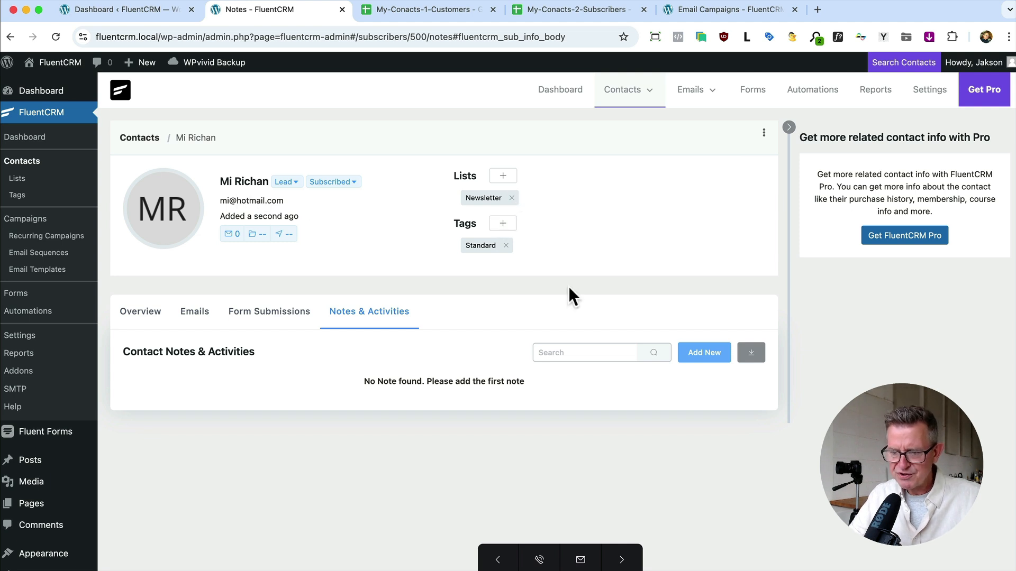
left_click(502, 176)
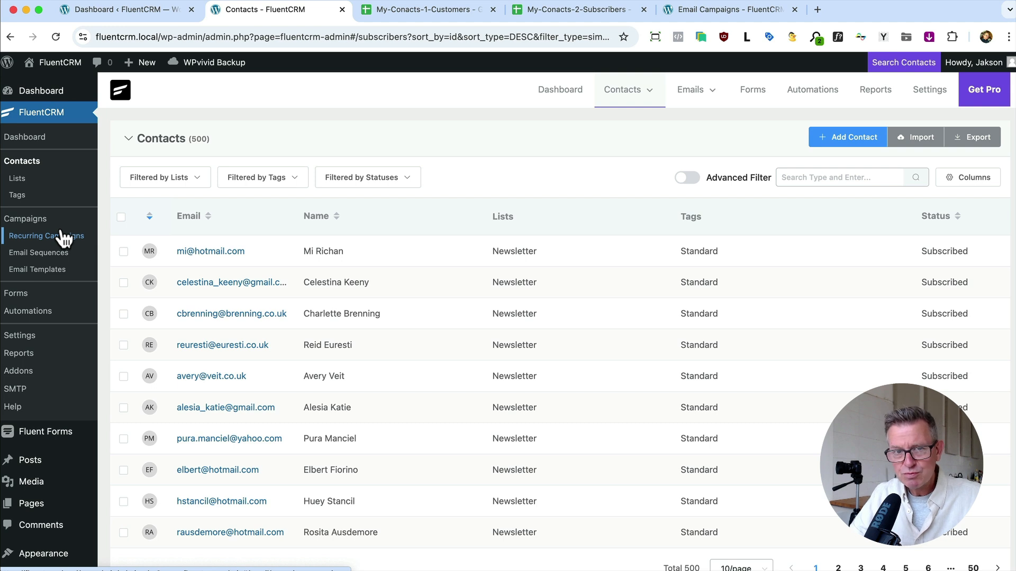
mouse_move(55, 460)
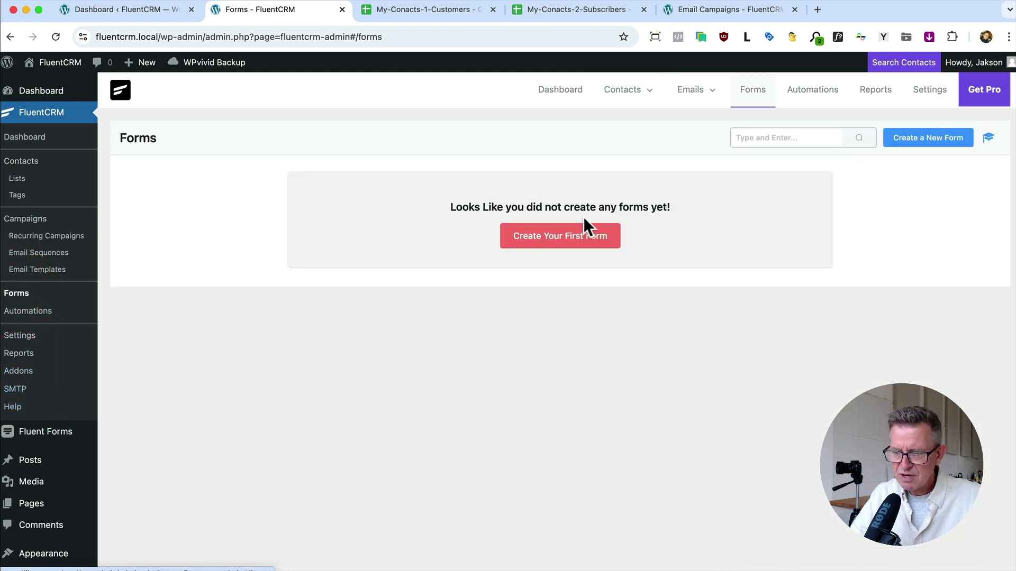
Start a new form from the subscription template titled 'Newsleter'.
left_click(559, 236)
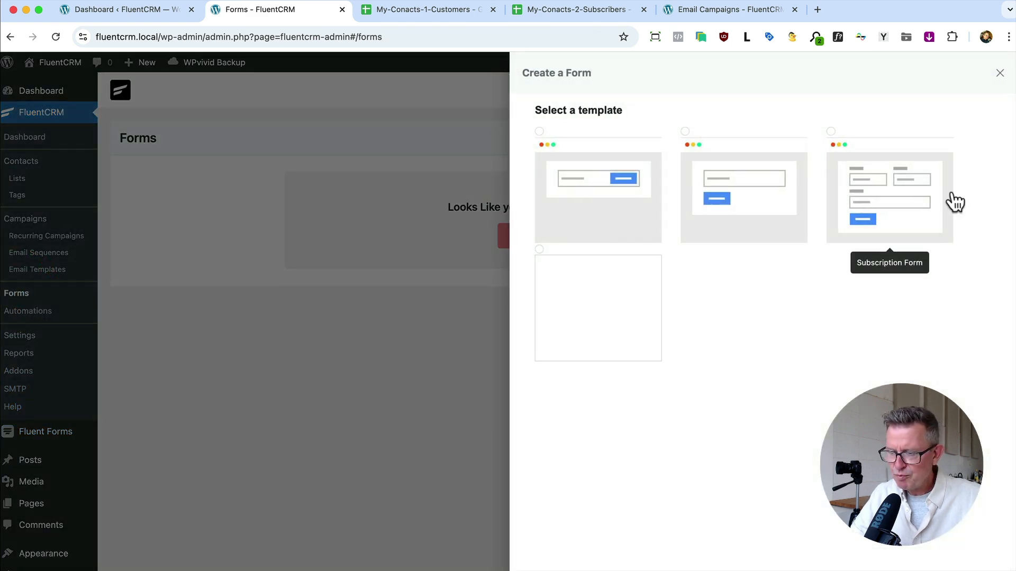
left_click(889, 195)
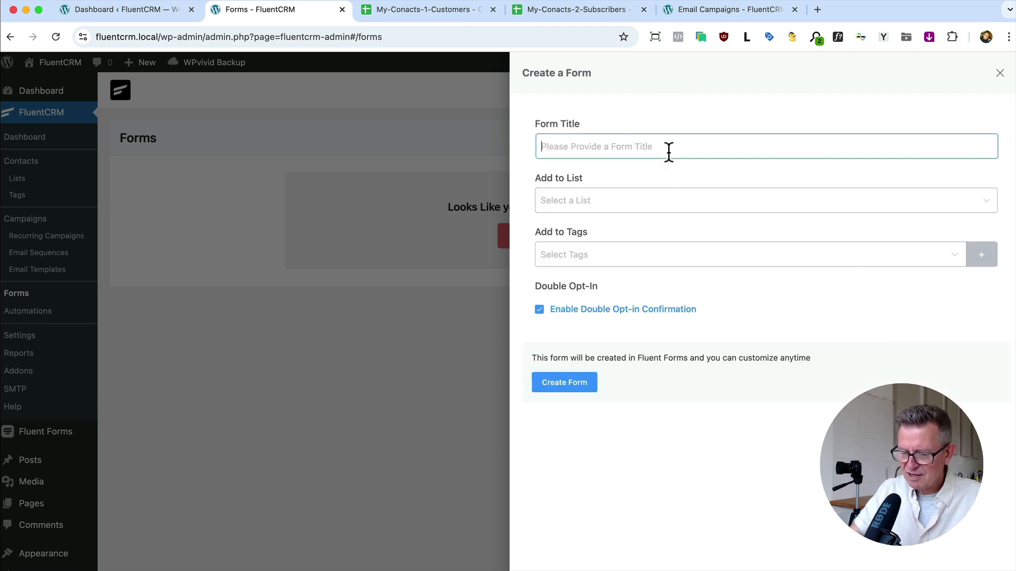
type("Su")
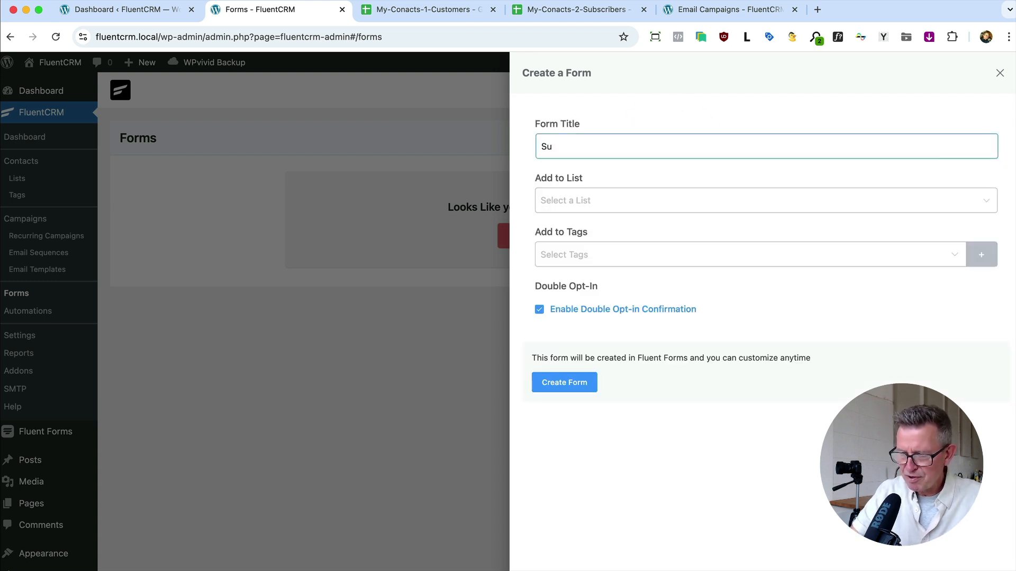
type("Newsleter")
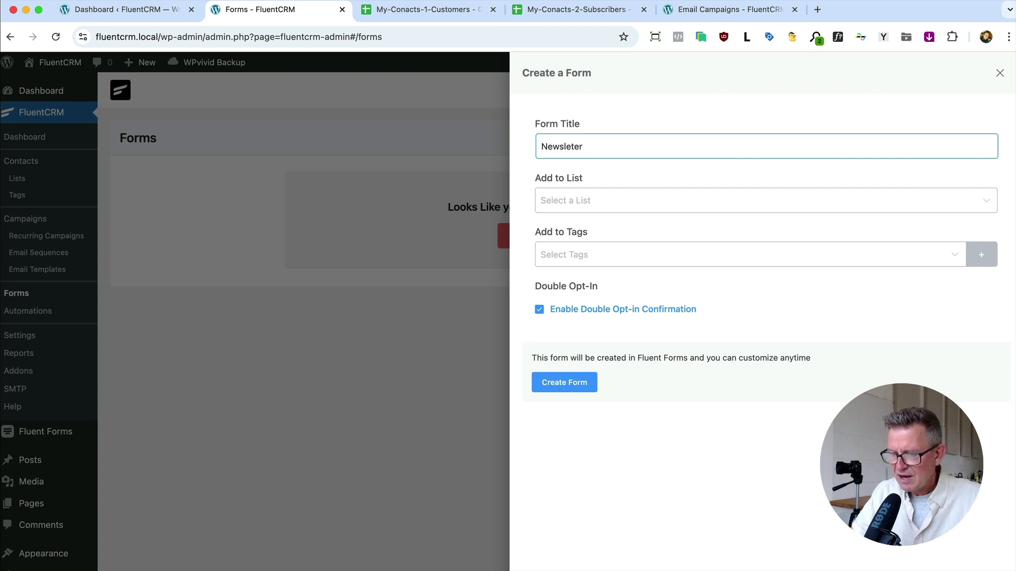
Assign the Newsletter list and Standard tag with double opt-in, and create the form.
left_click(764, 200)
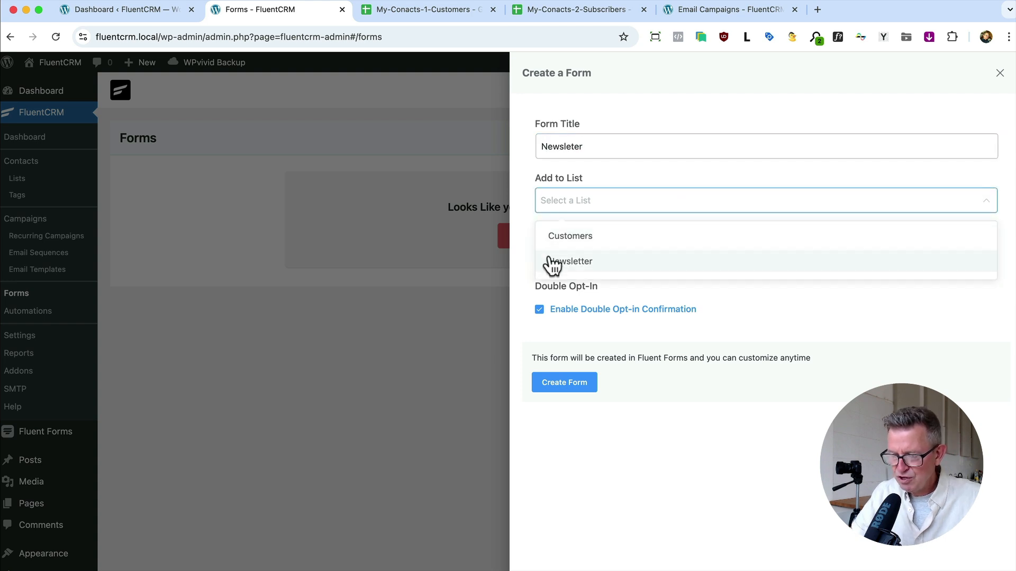
left_click(570, 262)
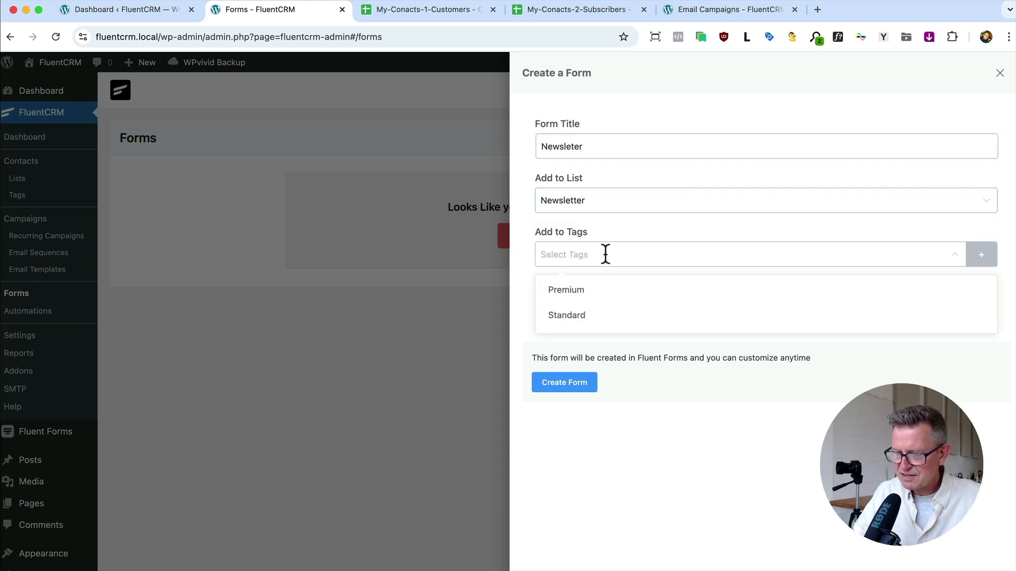
left_click(567, 316)
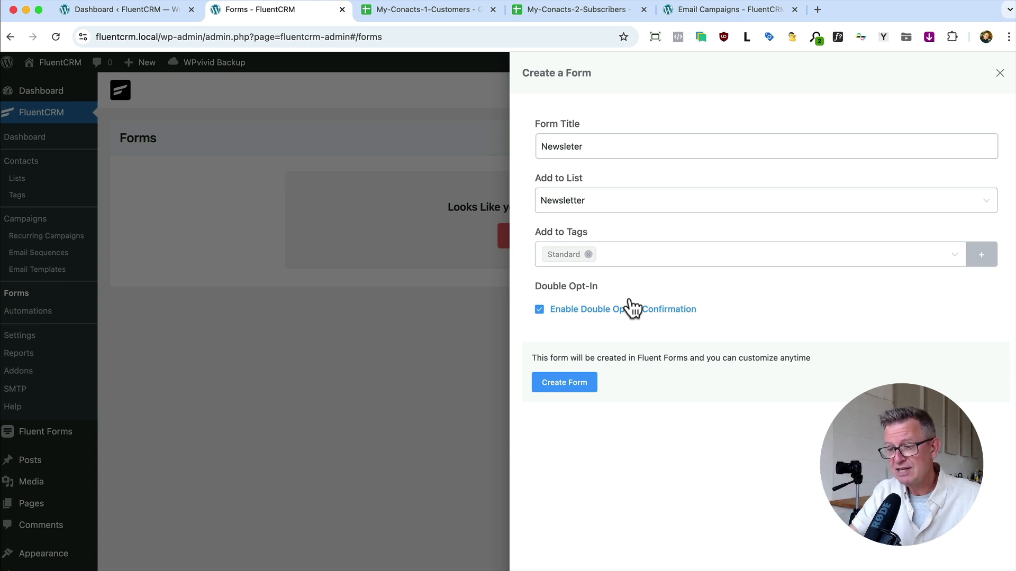
left_click(563, 382)
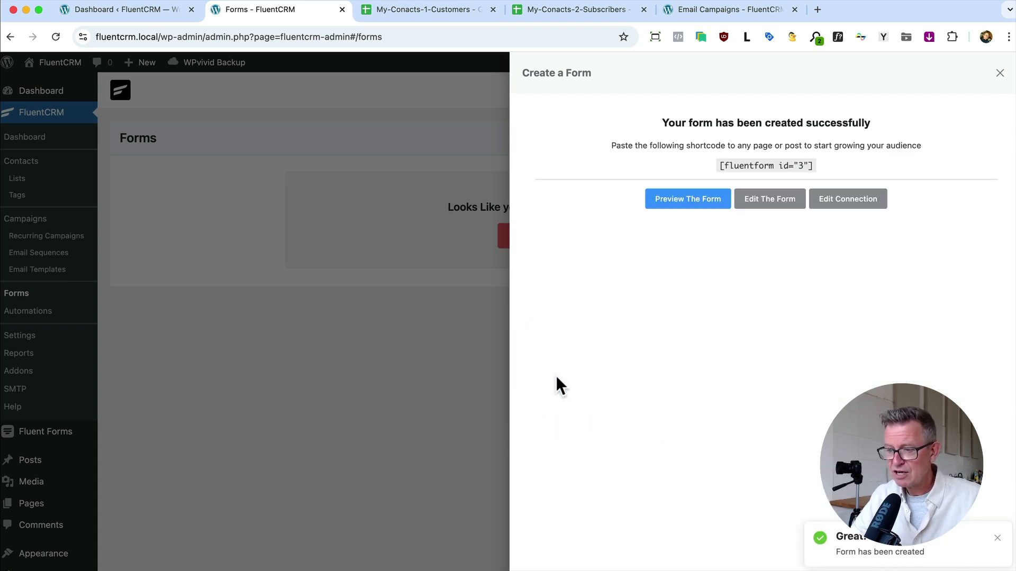
Copy the [fluentform id="3"] shortcode into the Contact page and save it.
double_click(747, 167)
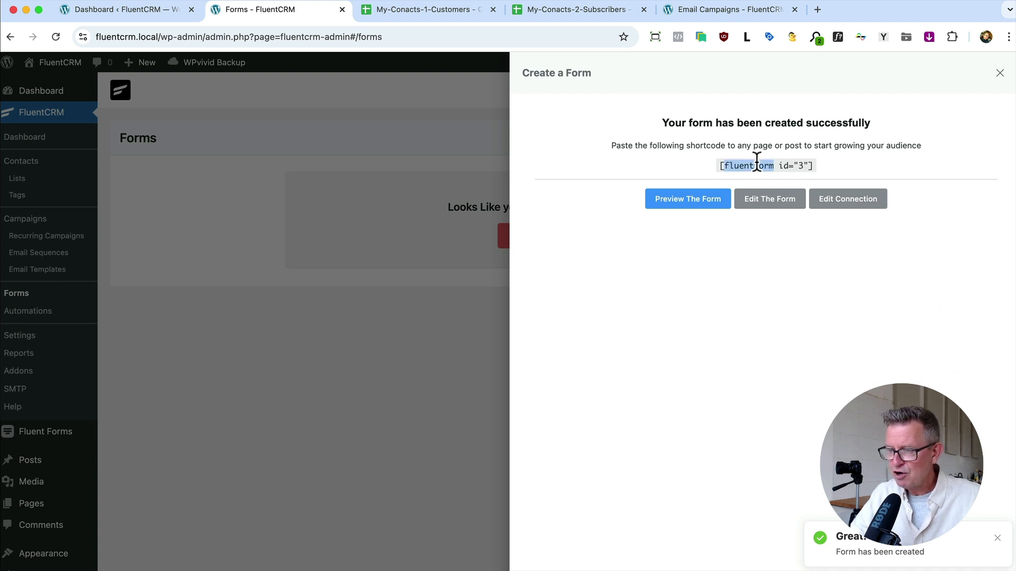
left_click(116, 9)
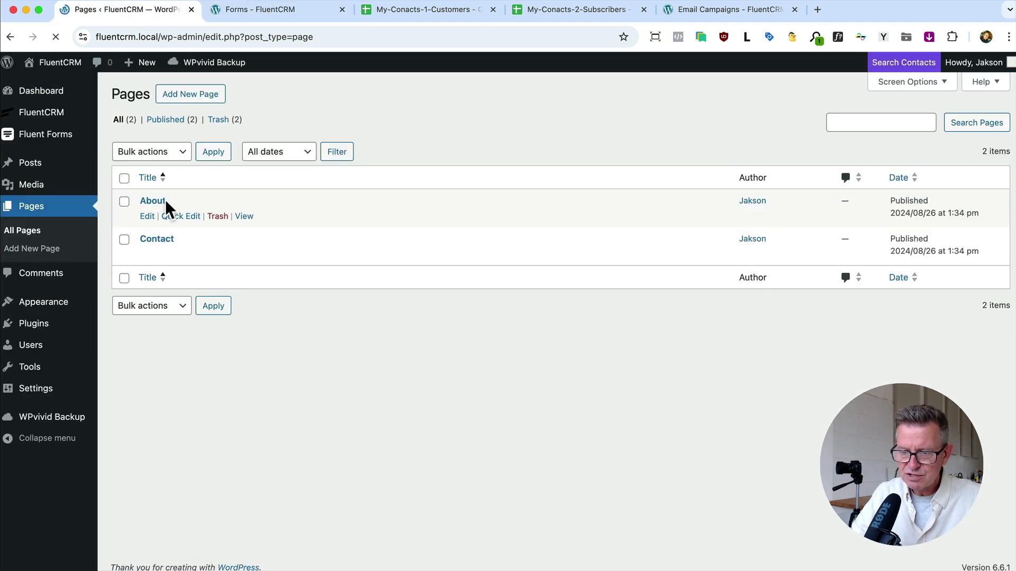
left_click(157, 238)
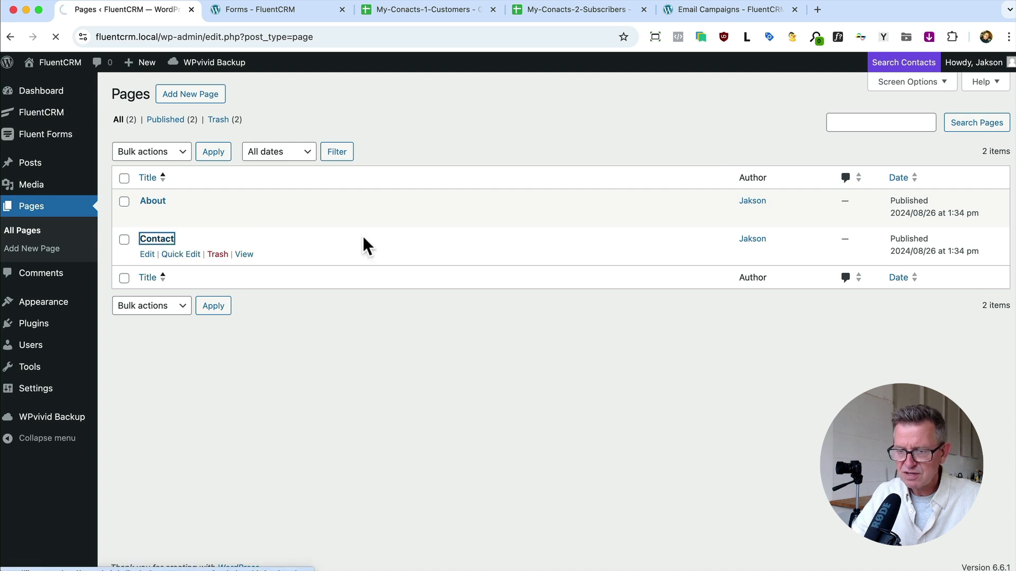
left_click(146, 253)
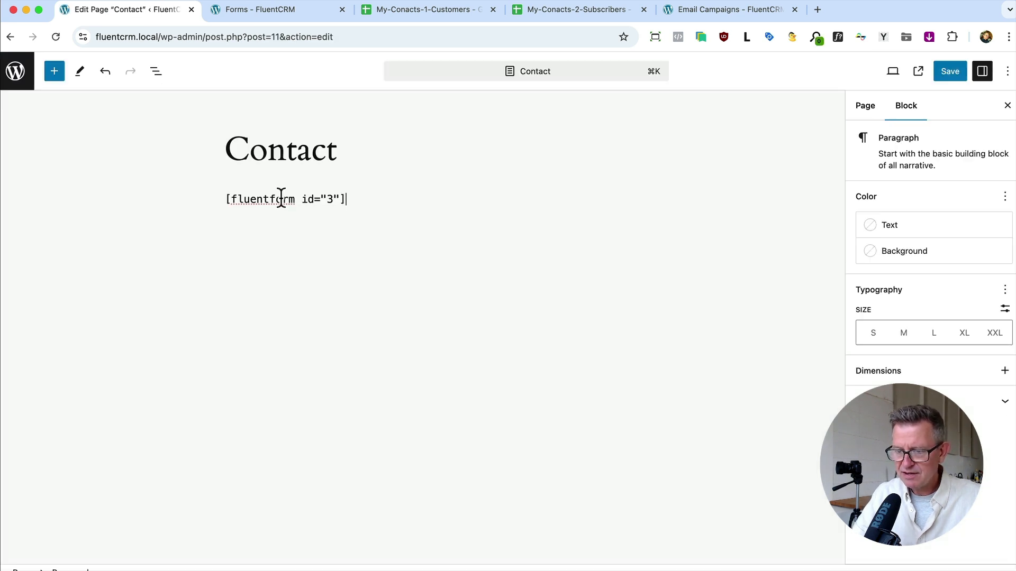
left_click(950, 71)
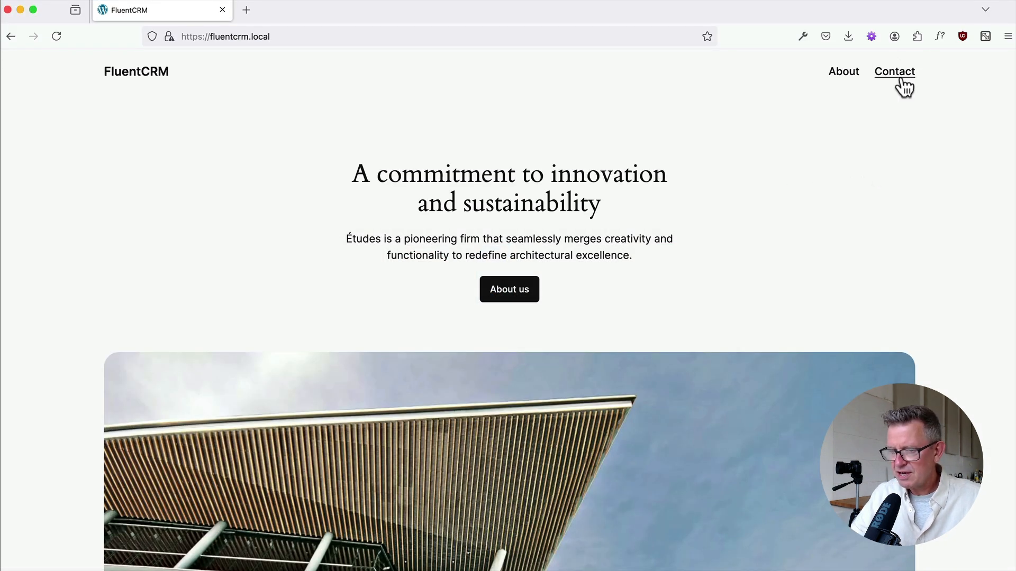
Submit a test signup on the public Contact page with name and a fred@ email.
left_click(894, 71)
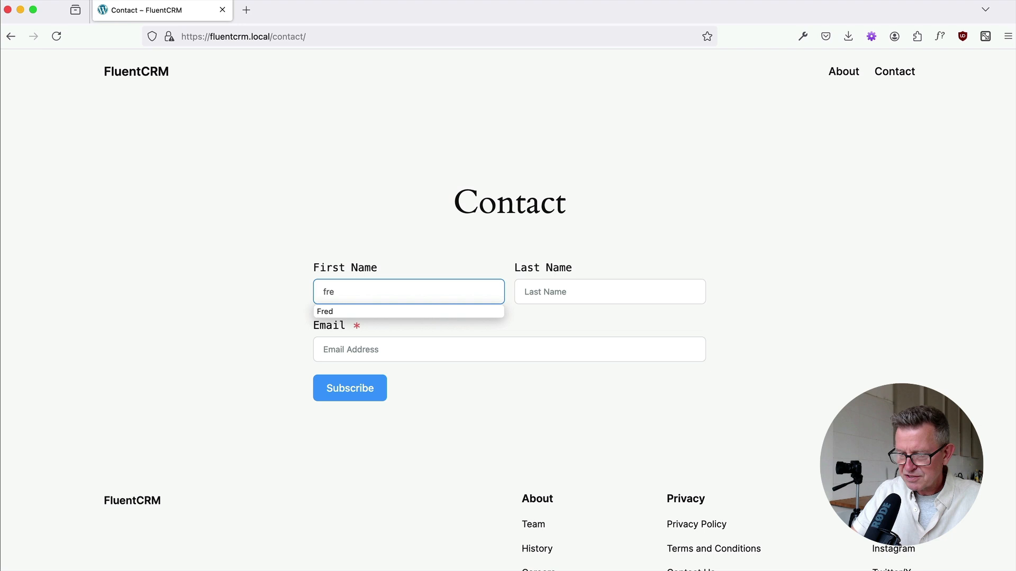
type("Ts")
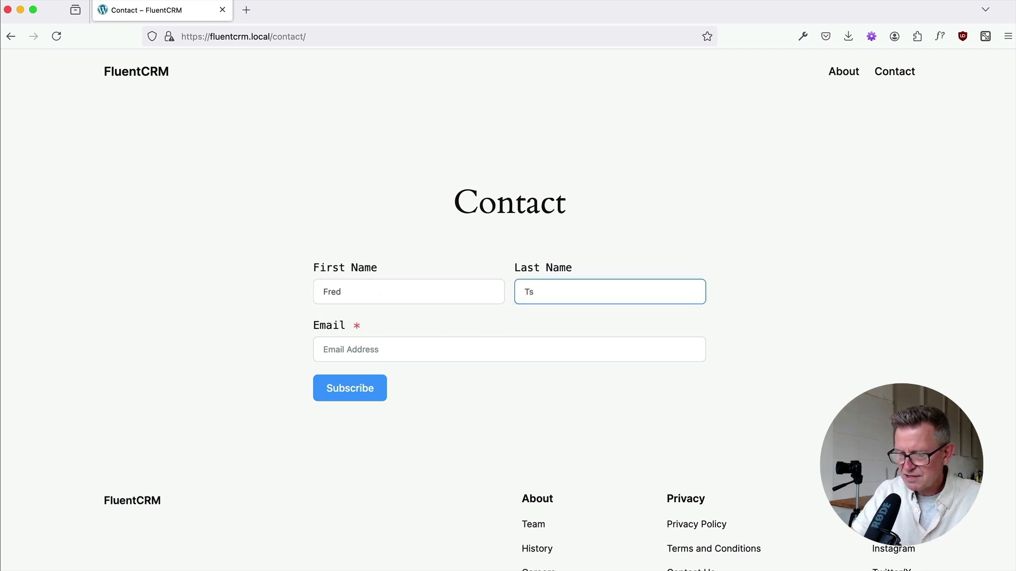
type("fred@test.com")
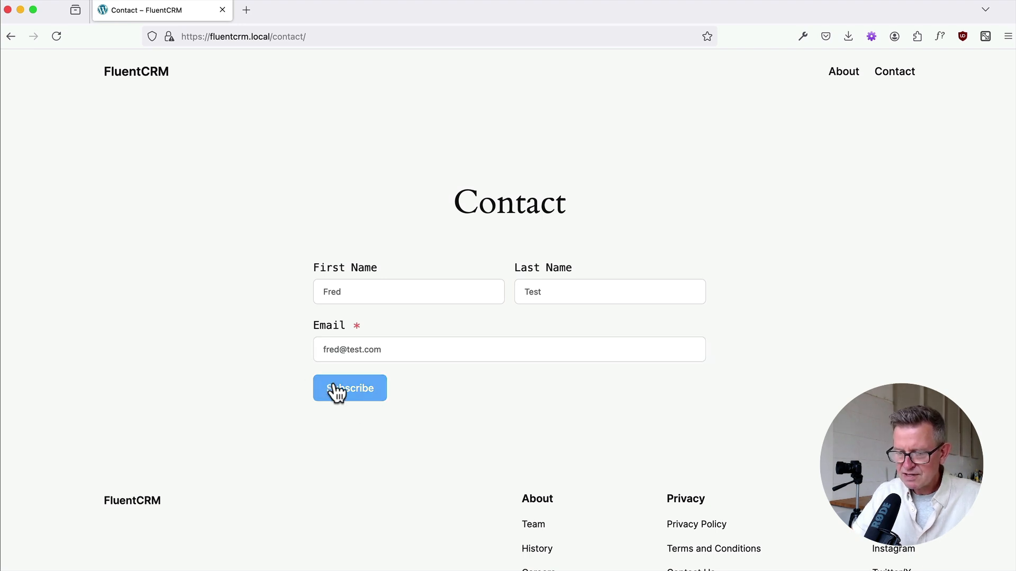
left_click(349, 389)
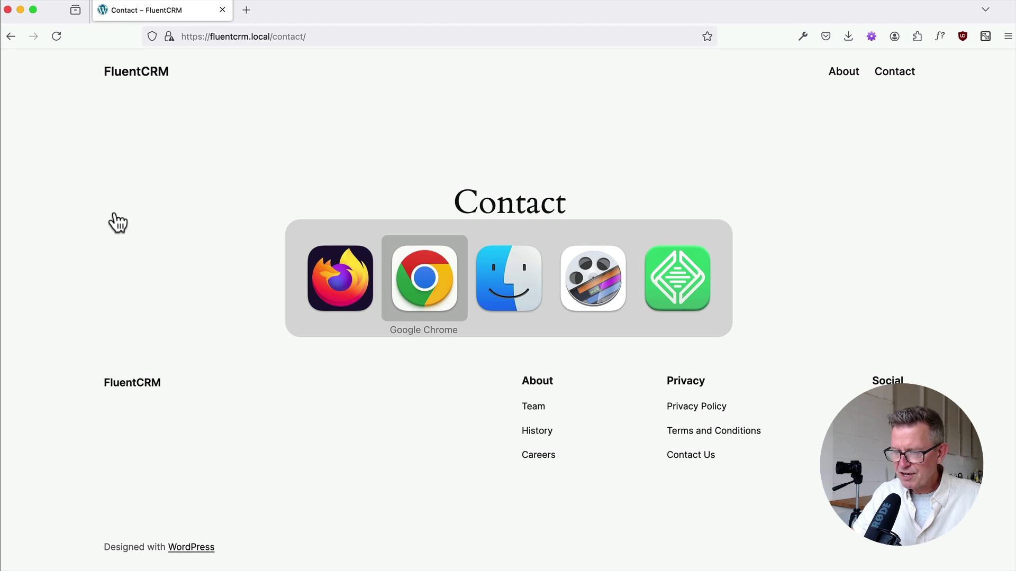
Read the Please Confirm Subscription email in Local's Mailpit inbox, then return to the Contact page editor.
left_click(677, 278)
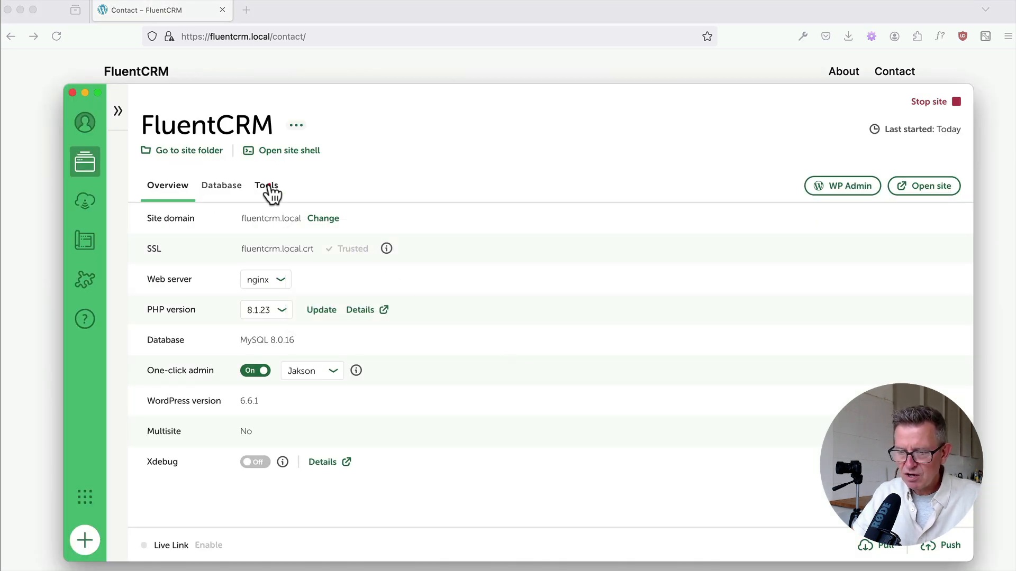
left_click(265, 185)
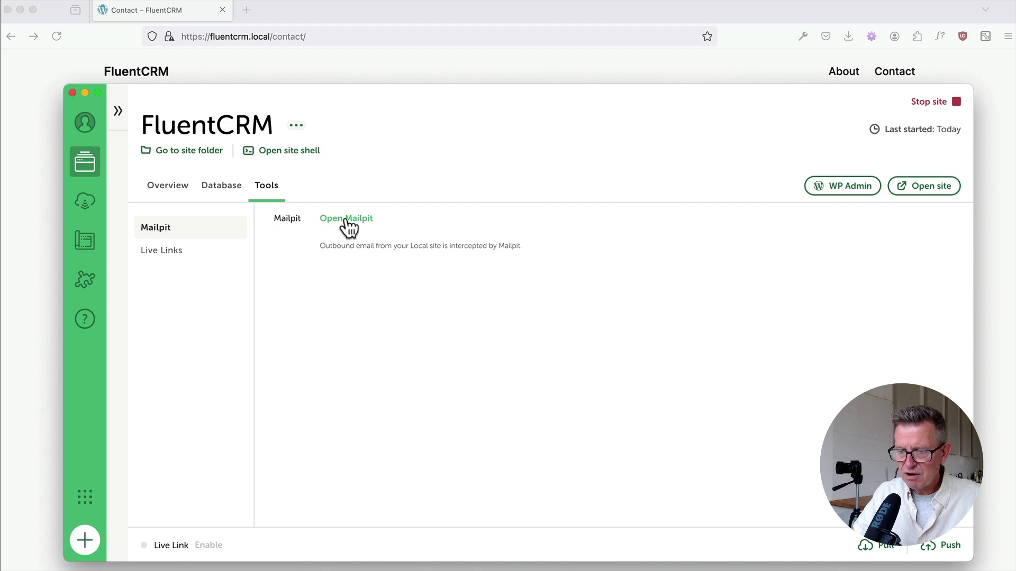
left_click(346, 218)
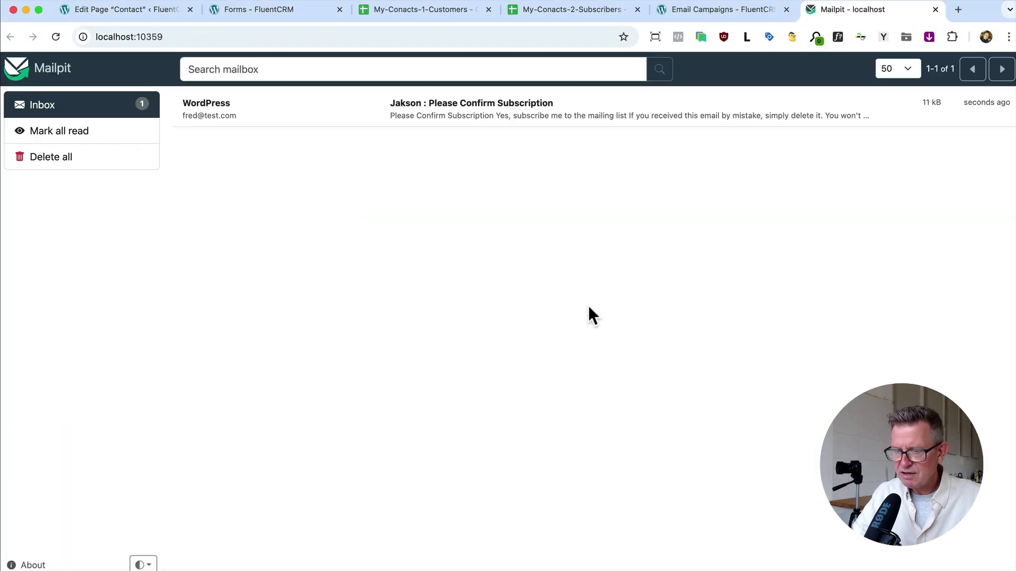
left_click(454, 115)
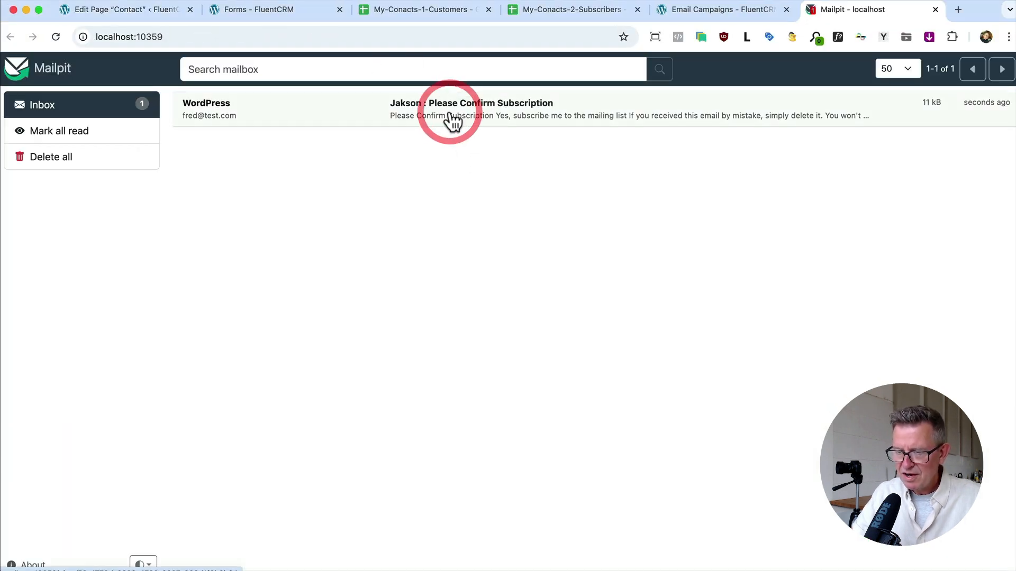
left_click(471, 109)
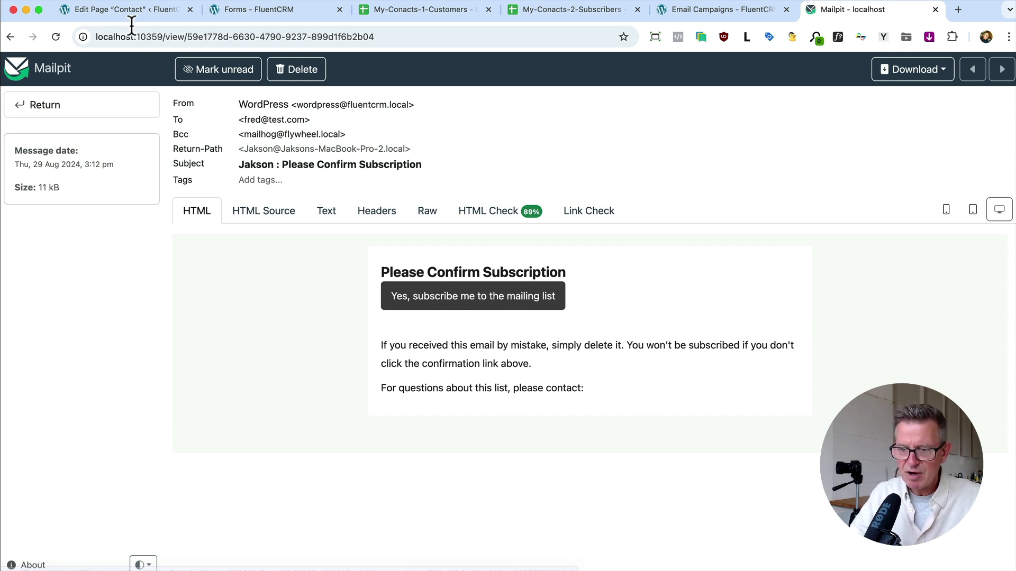
left_click(123, 9)
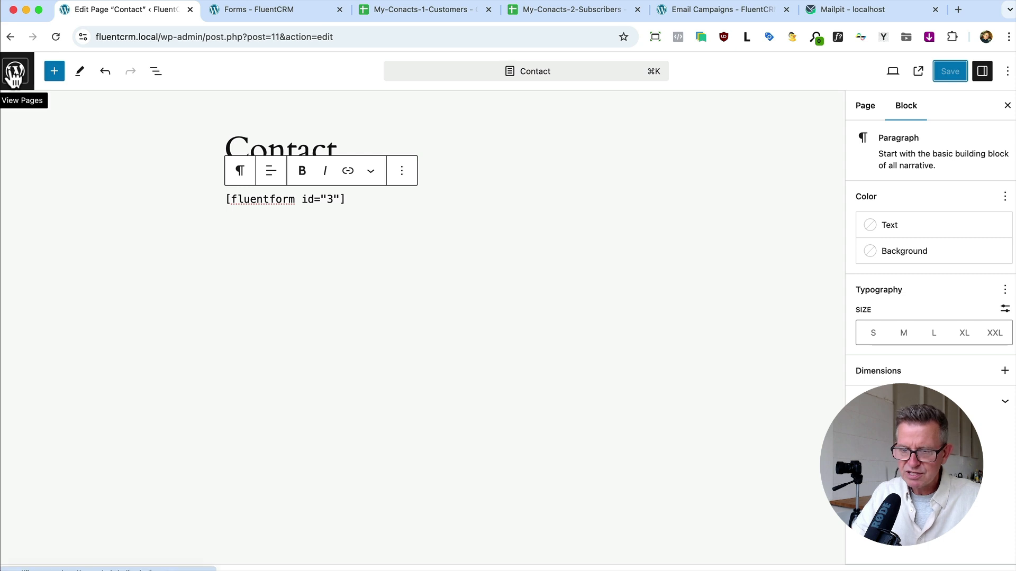
Return to FluentCRM Contacts, now 501 with the test signup listed as Pending.
left_click(21, 101)
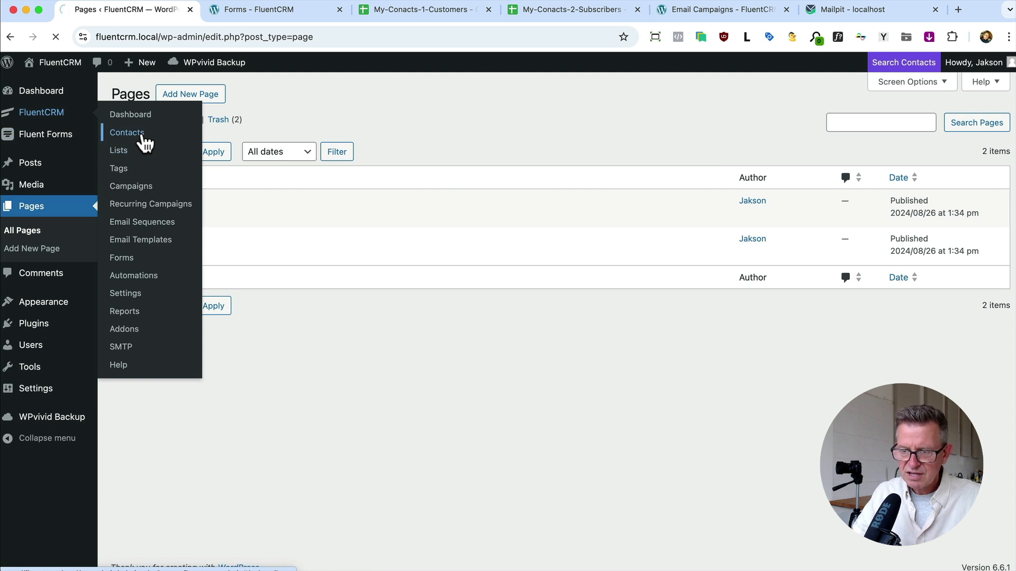
left_click(126, 133)
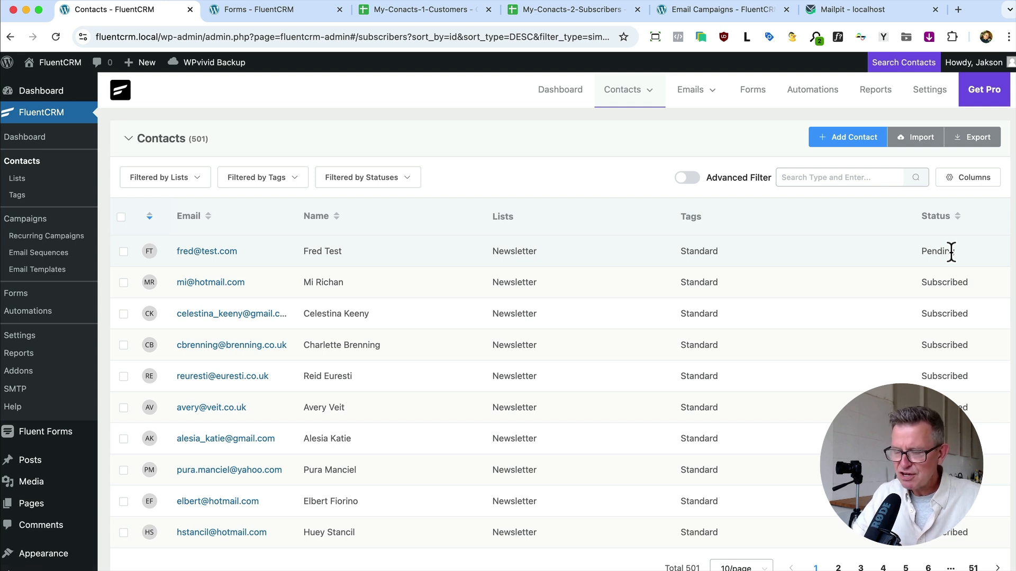
mouse_move(740, 274)
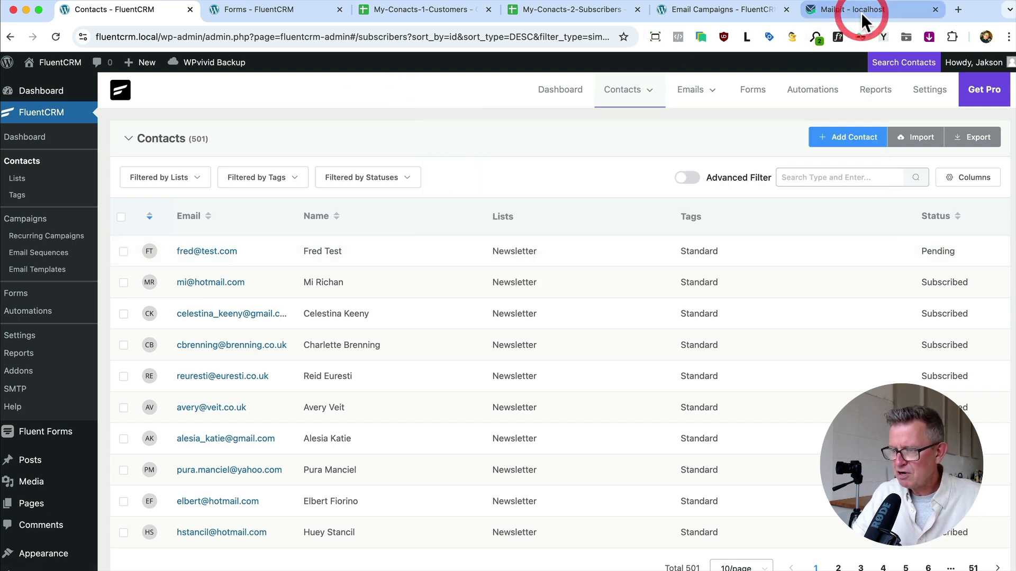
Follow the Mailpit confirmation link to Subscription Confirmed, then head back toward FluentCRM's Email Campaigns.
right_click(473, 297)
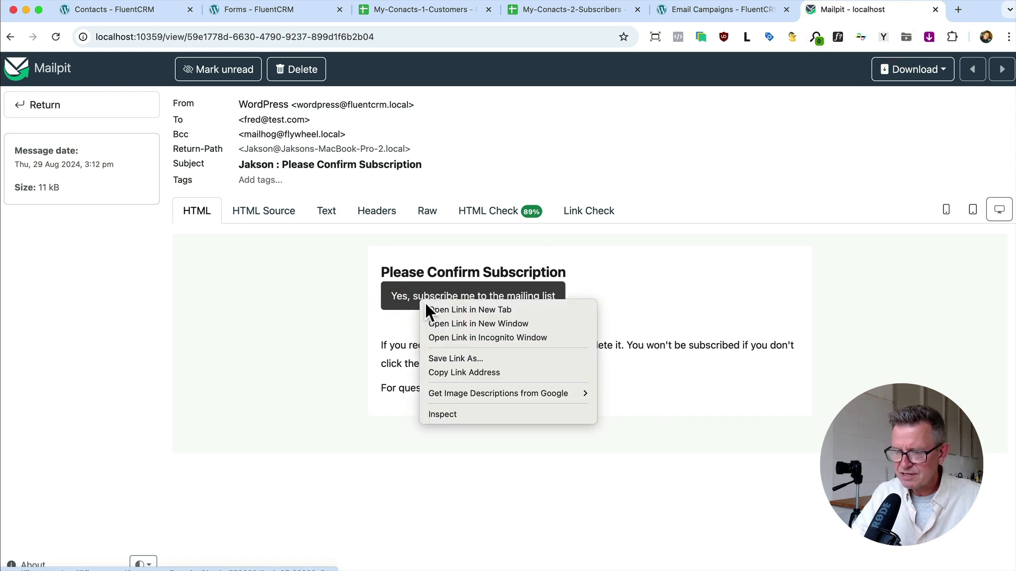
key("cmd+tab")
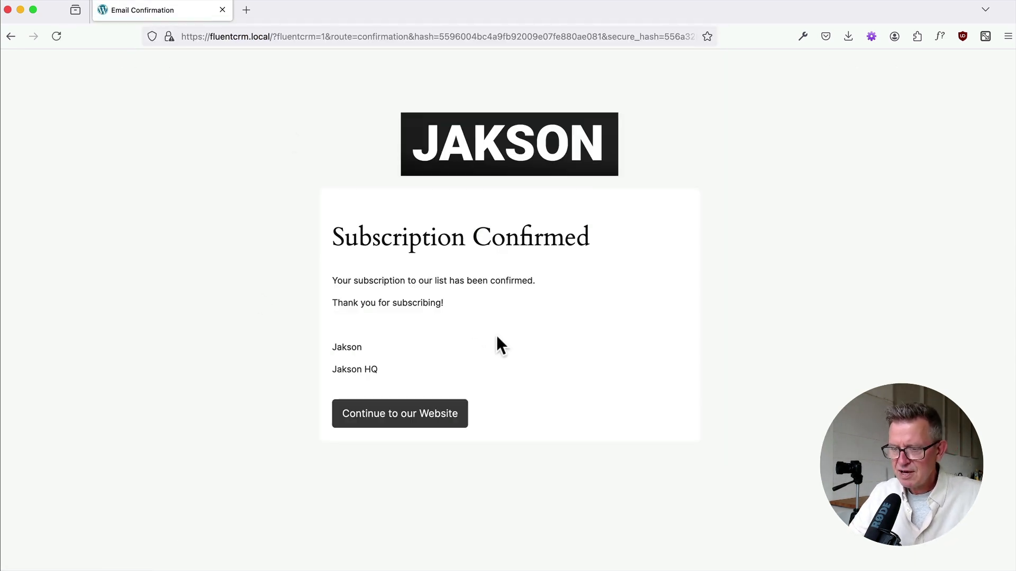
left_click(116, 10)
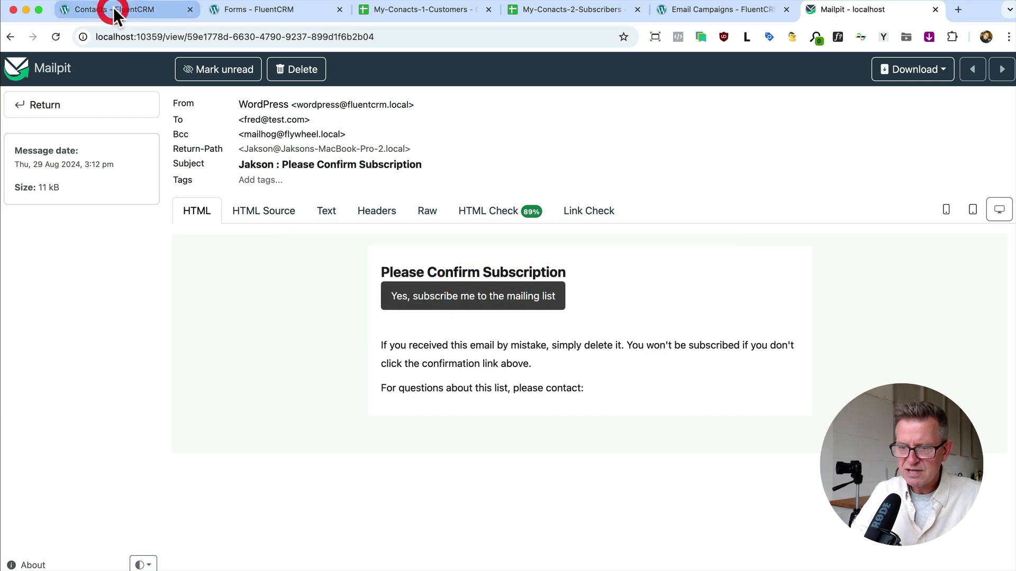
left_click(117, 9)
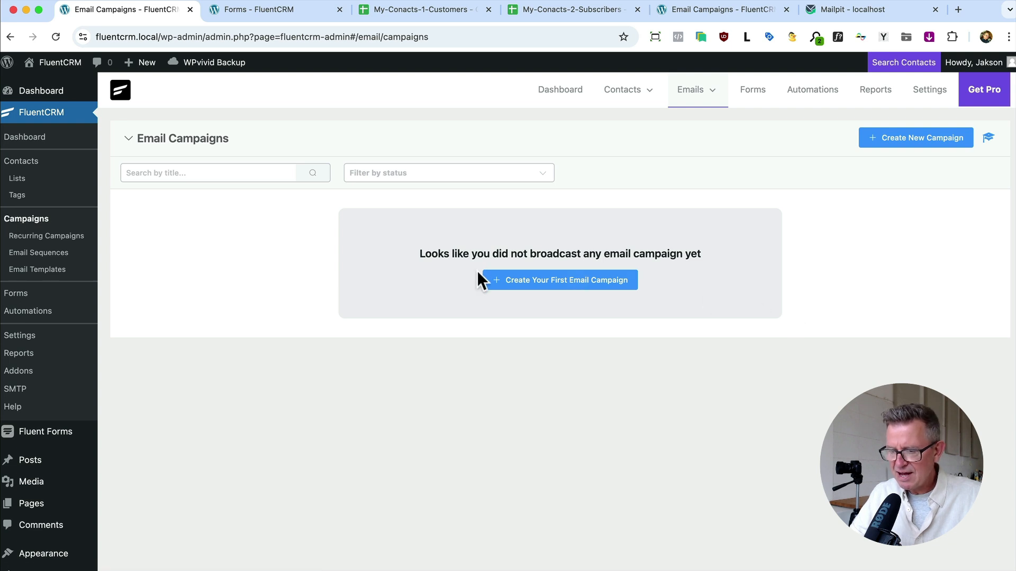
Create a first email campaign named 'Newsletter'.
left_click(557, 280)
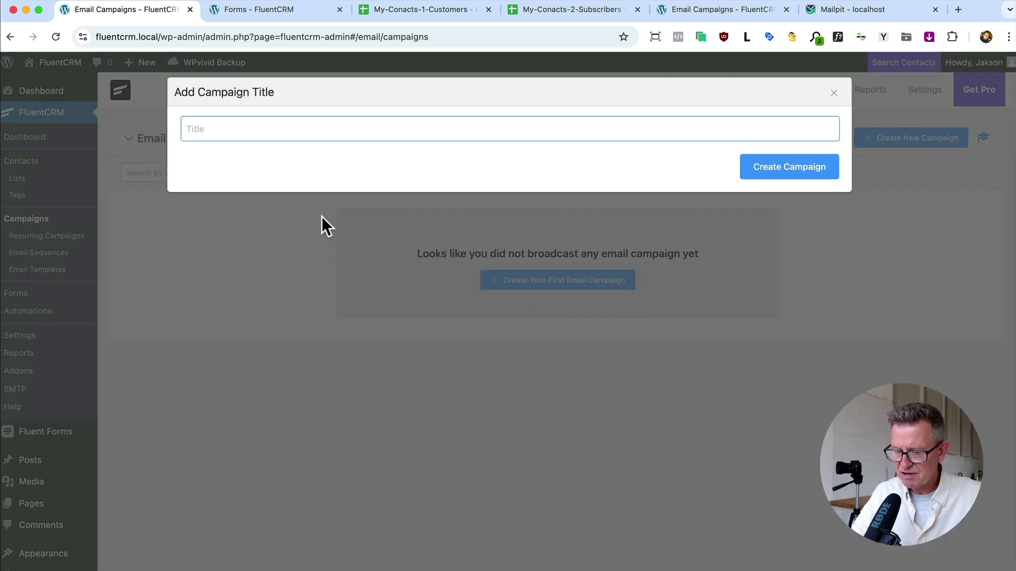
type("Newsletter")
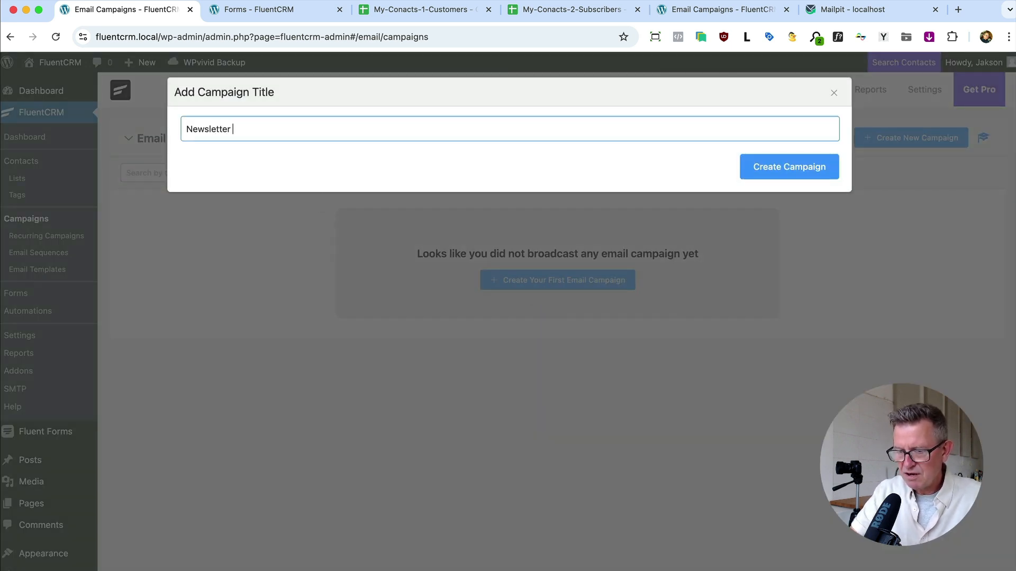
left_click(788, 166)
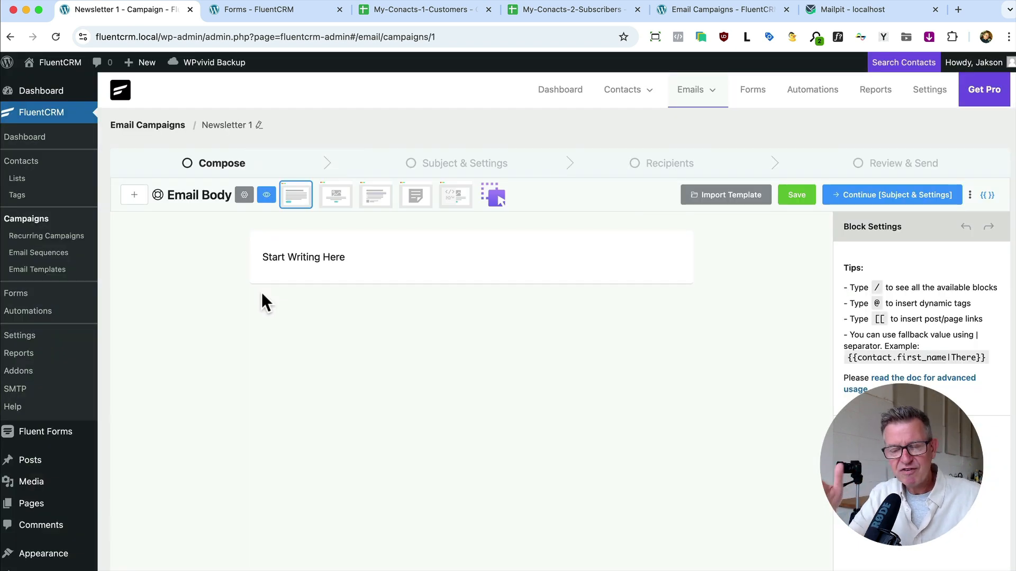
mouse_move(146, 250)
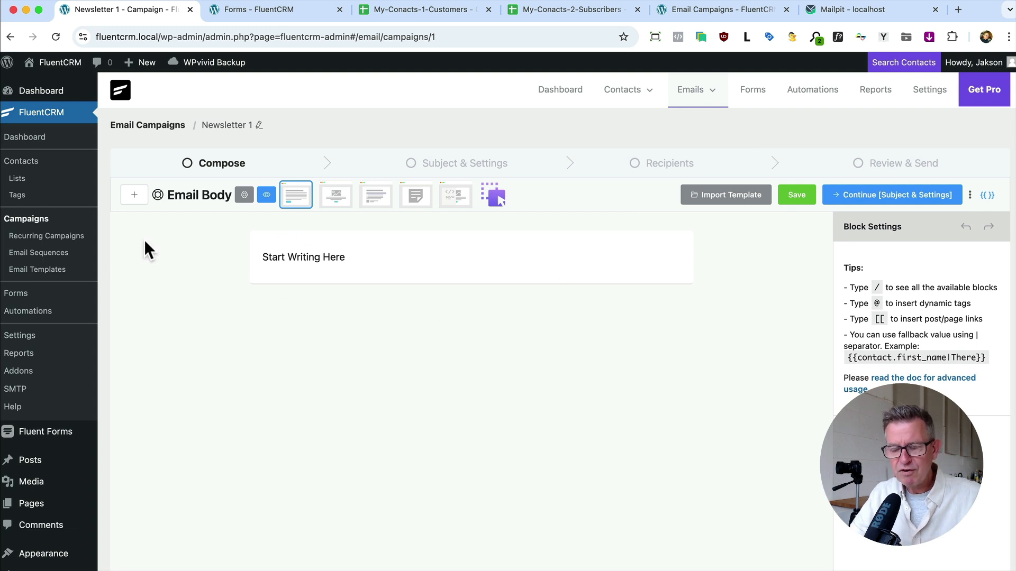
mouse_move(336, 196)
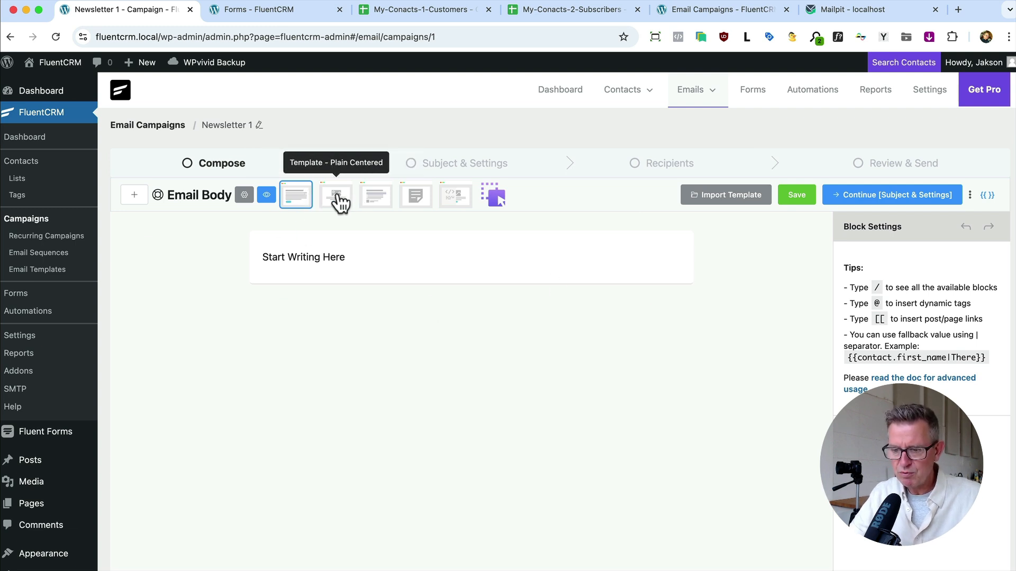
Browse the Plain Centered, Raw HTML and Visual Builder templates, then keep Simple Boxed.
left_click(335, 194)
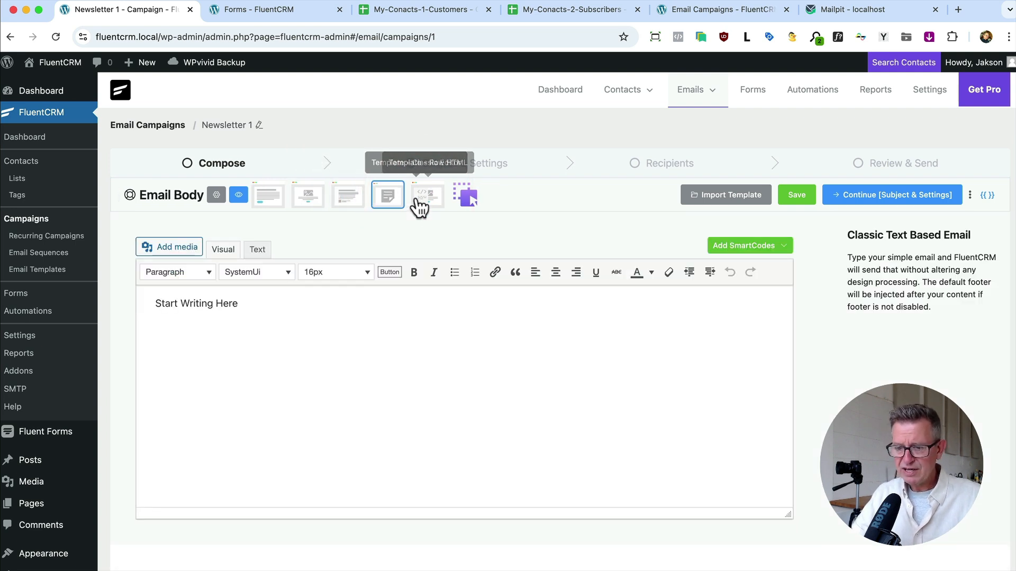
mouse_move(426, 195)
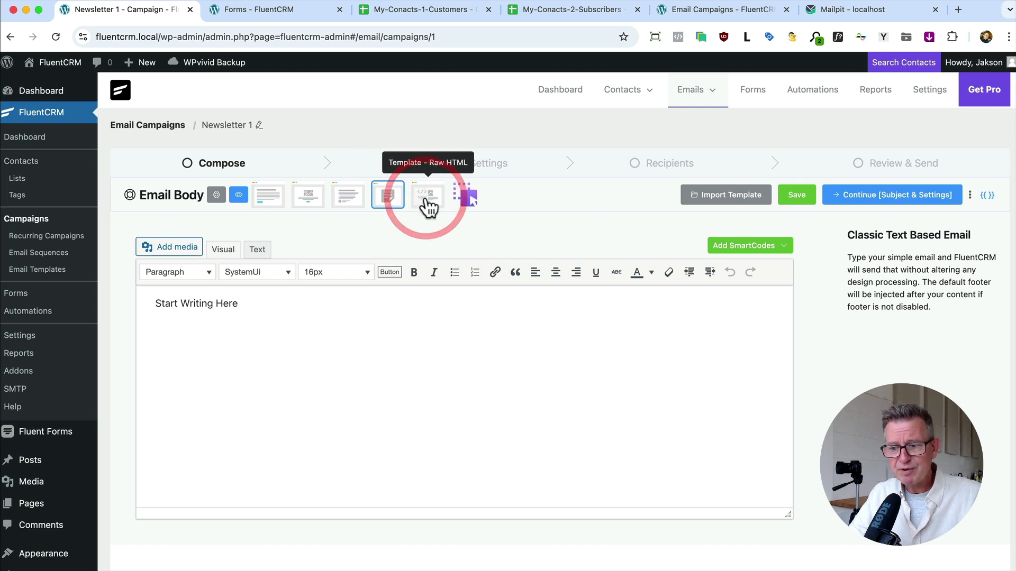
left_click(426, 194)
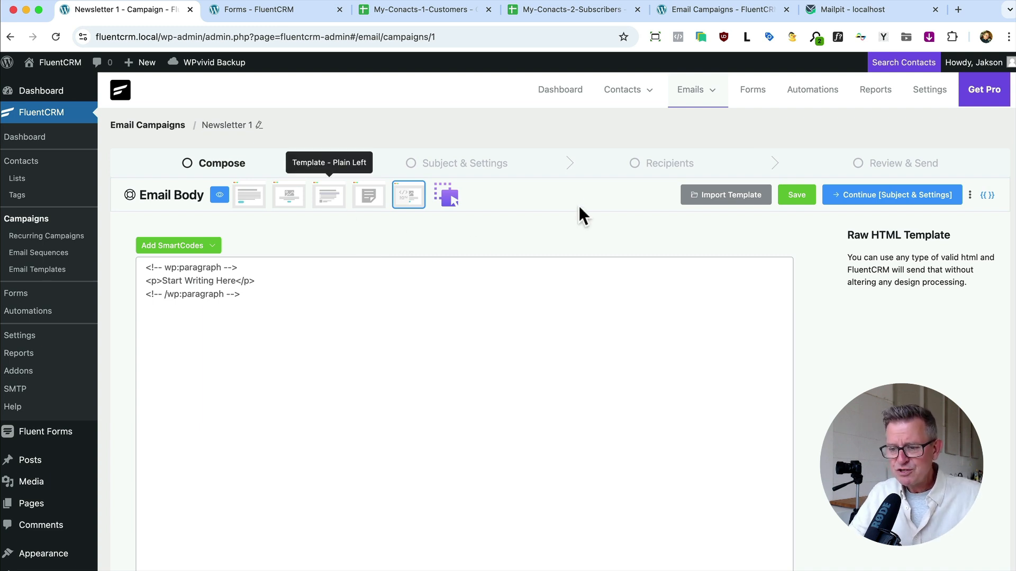
left_click(467, 195)
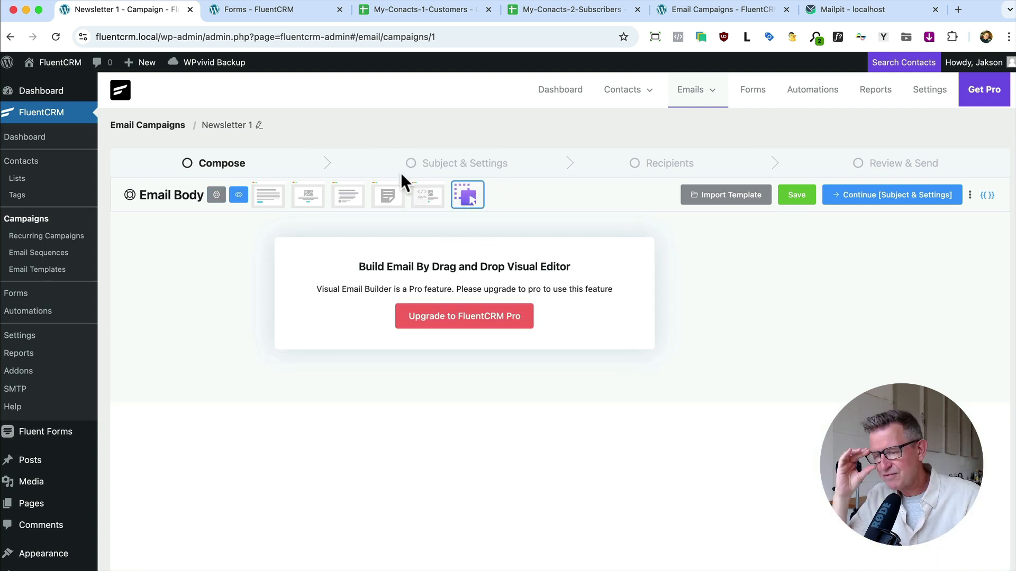
left_click(335, 195)
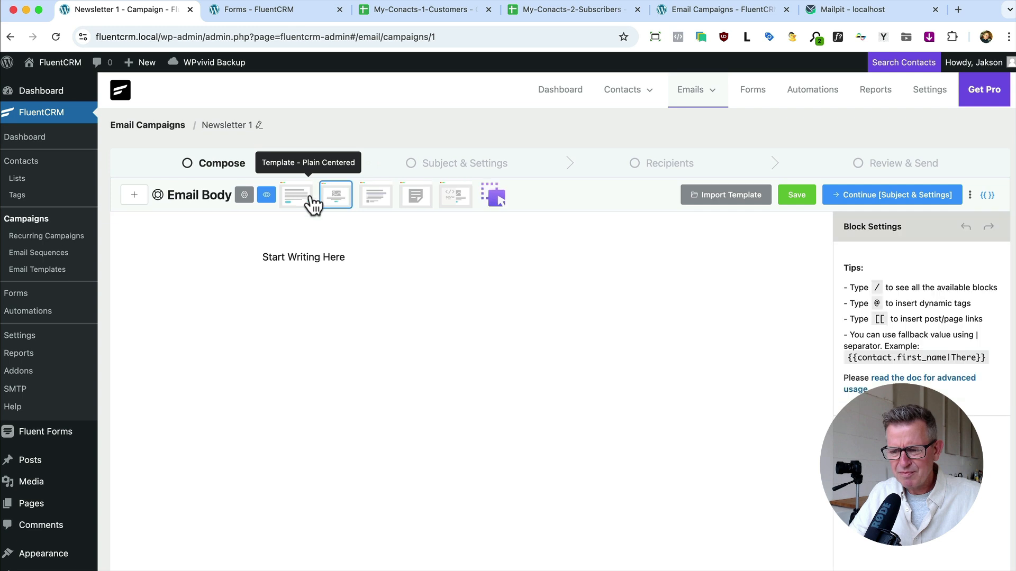
left_click(296, 194)
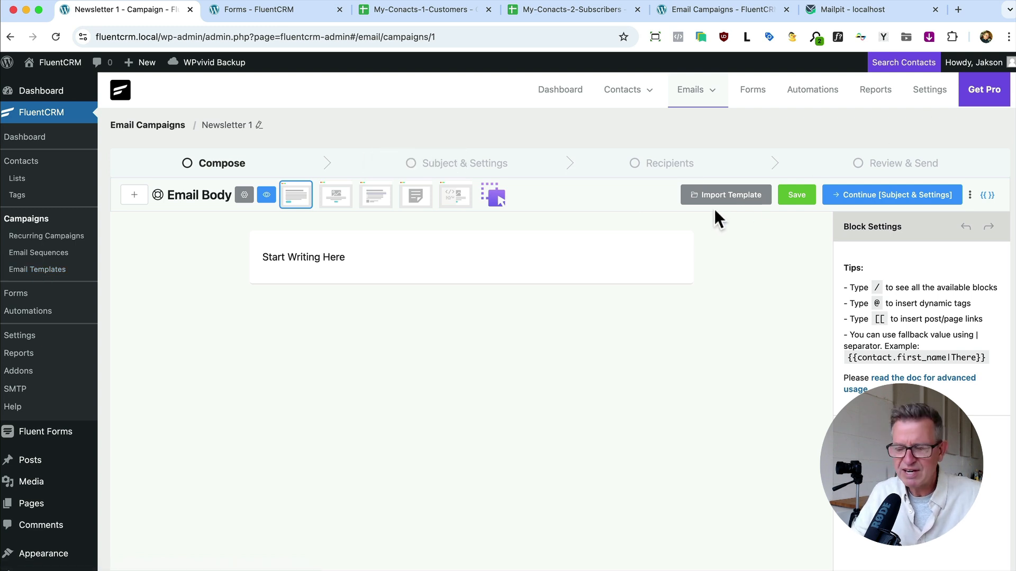
mouse_move(875, 219)
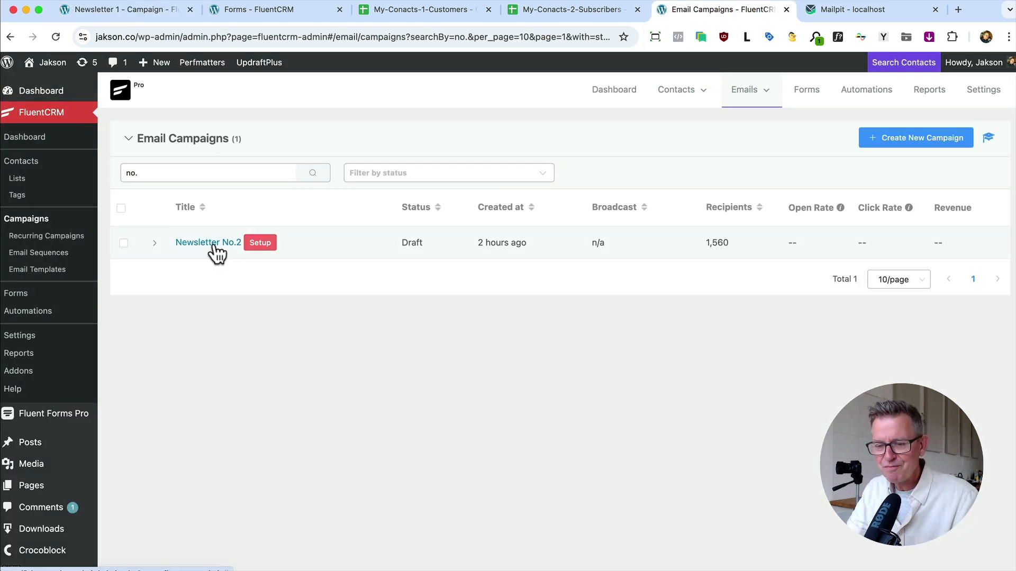
Review Newsletter No.2's composed body and subject/pre-header settings, then continue to Recipients.
left_click(208, 242)
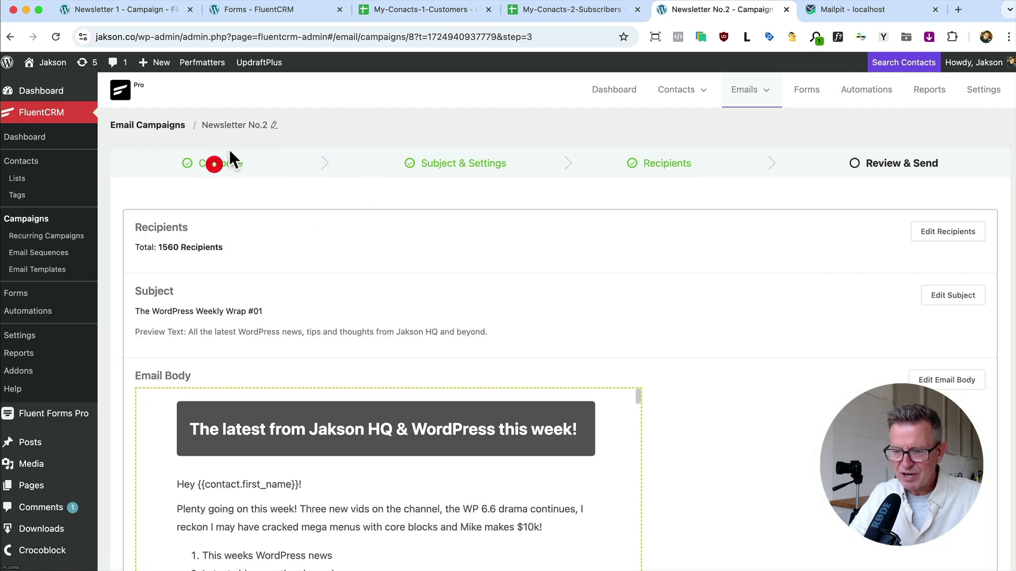
left_click(221, 163)
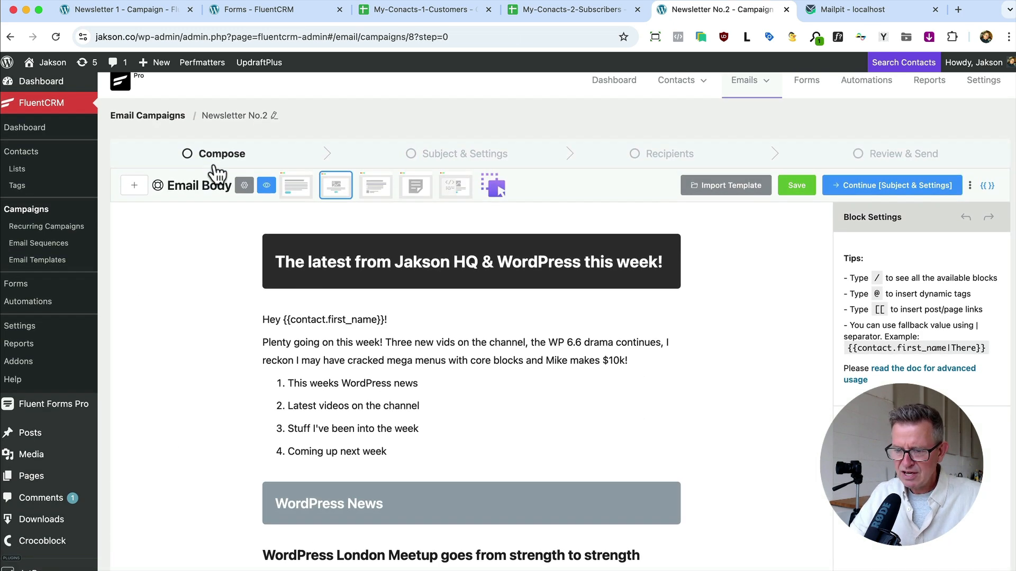
scroll("down", 3)
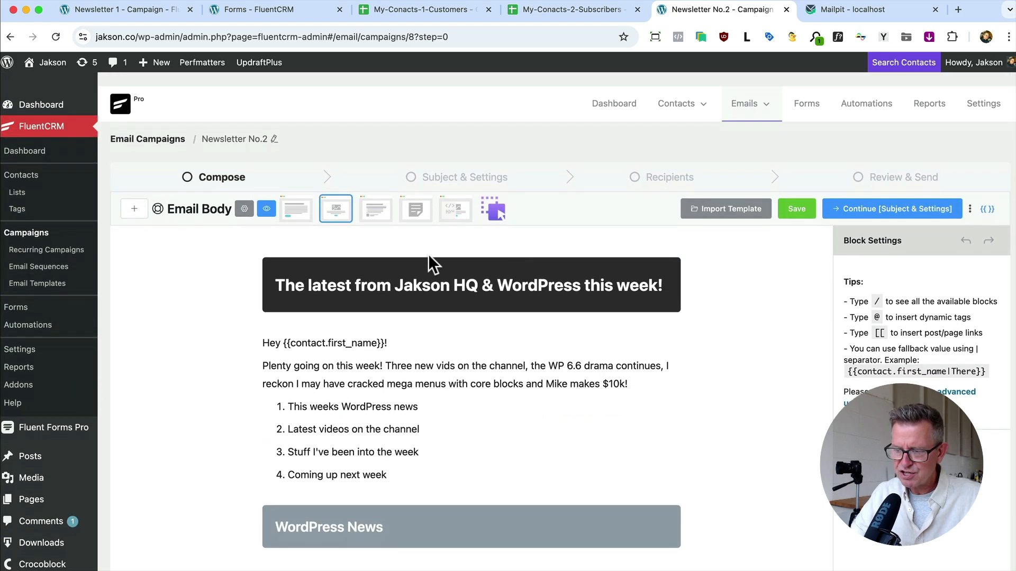
left_click(892, 209)
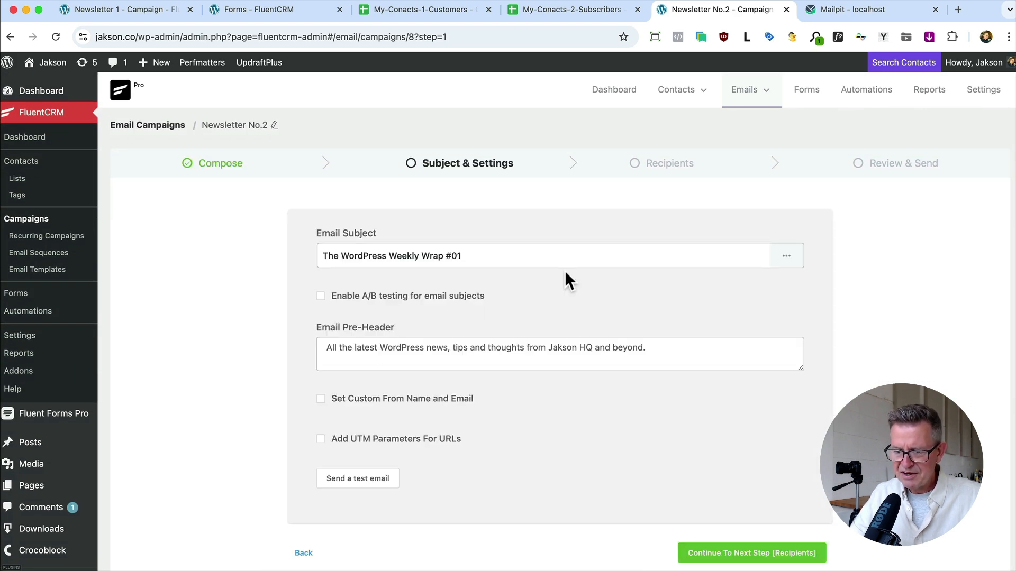
scroll("down", 3)
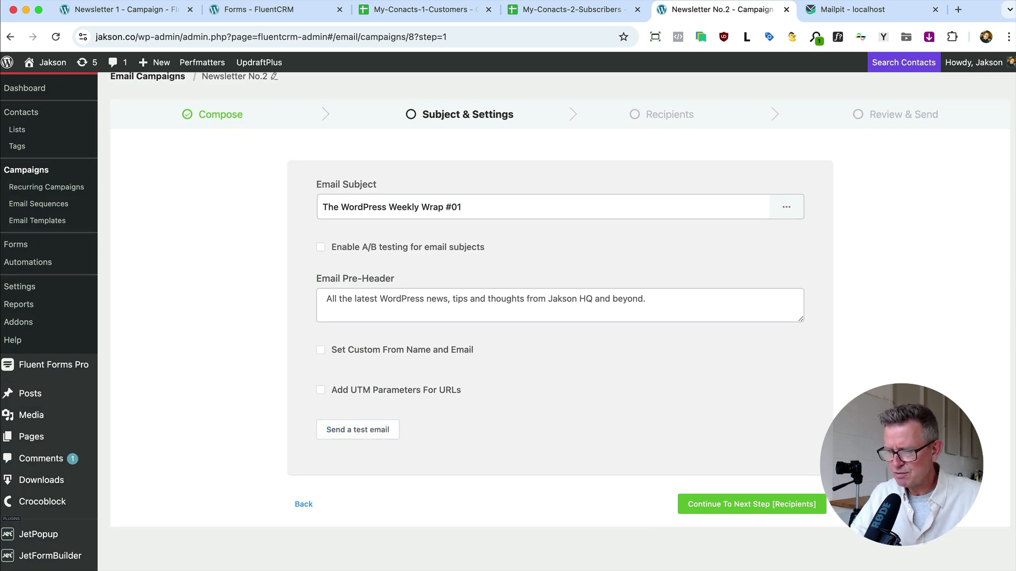
mouse_move(743, 507)
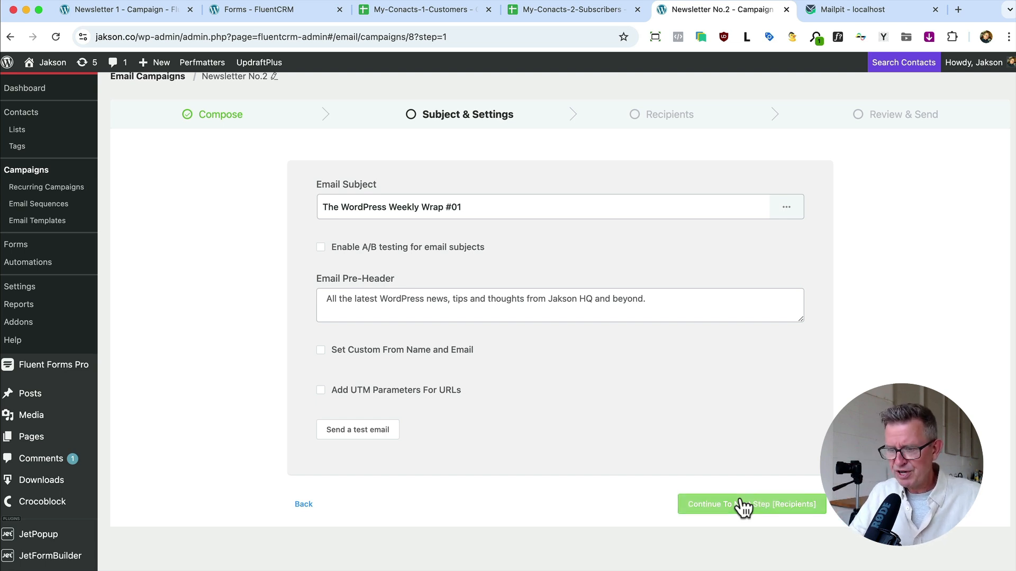
left_click(751, 504)
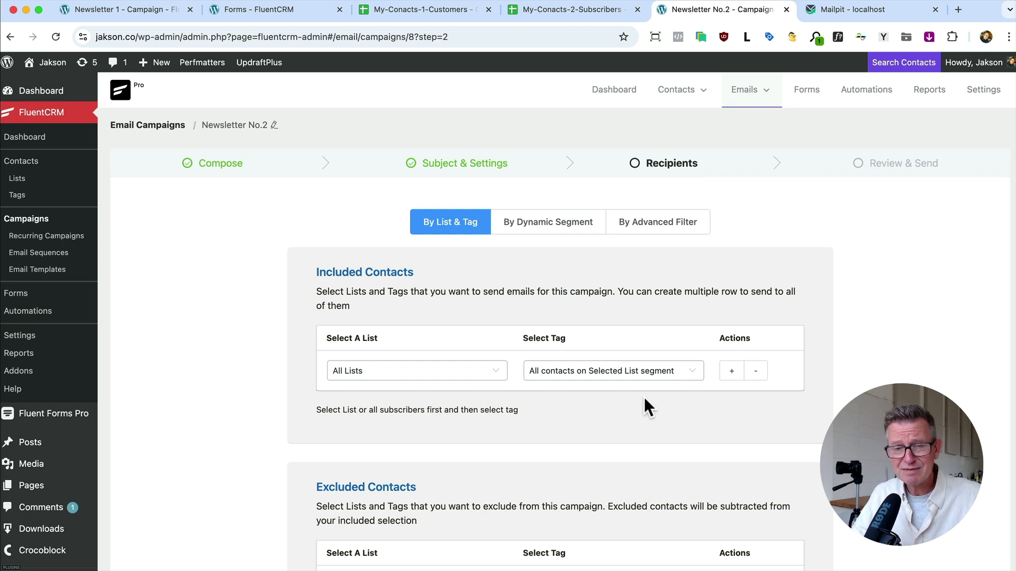
Scroll through Review & Send showing 1560 recipients and the broadcast sending options.
scroll("down", 3)
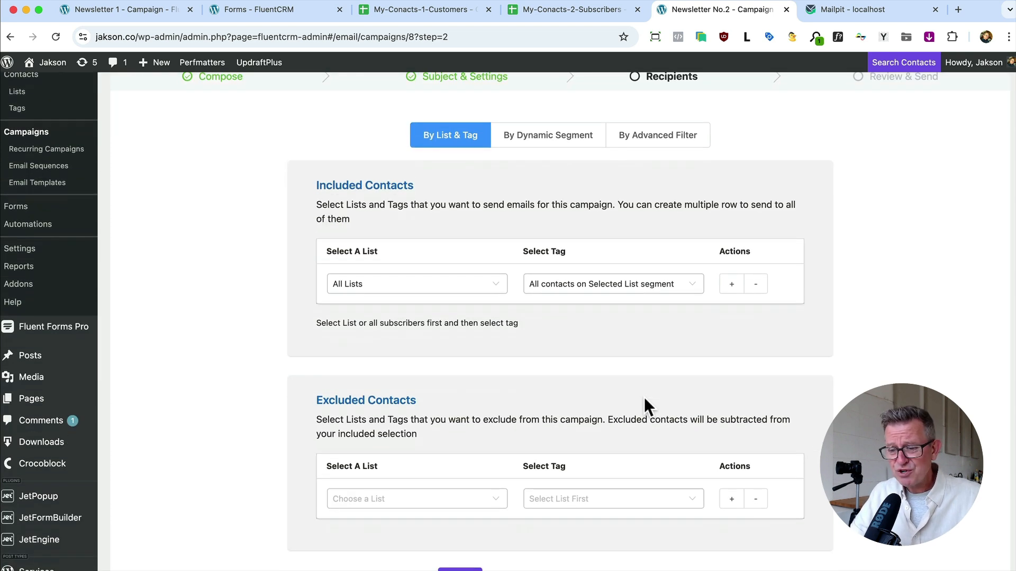
mouse_move(369, 461)
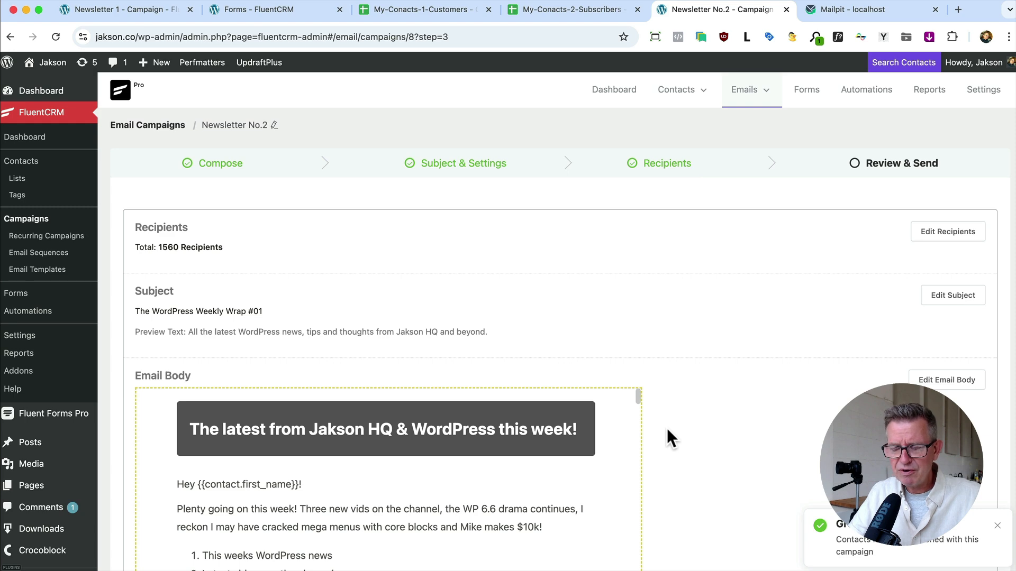
scroll("down", 3)
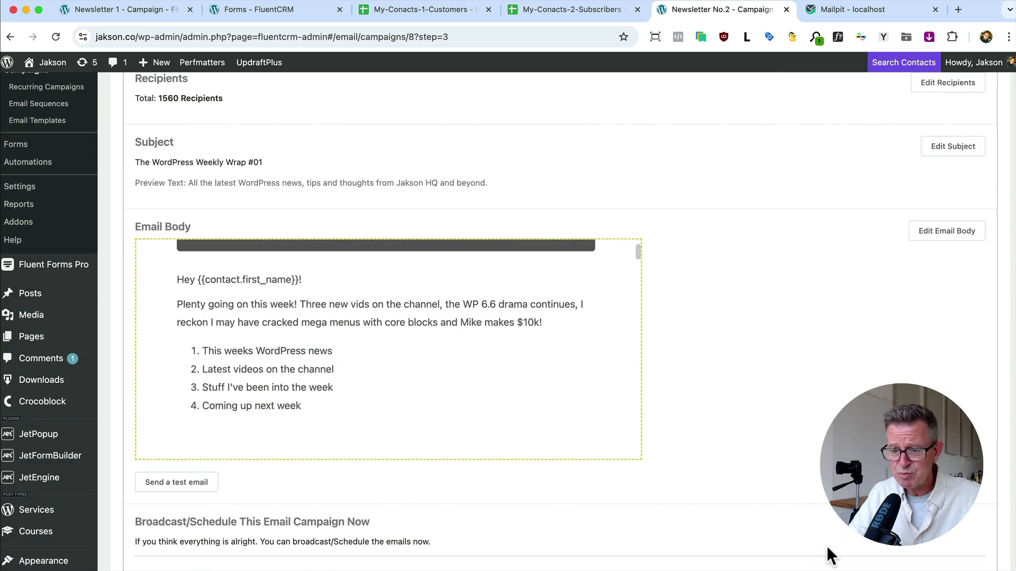
scroll("down", 3)
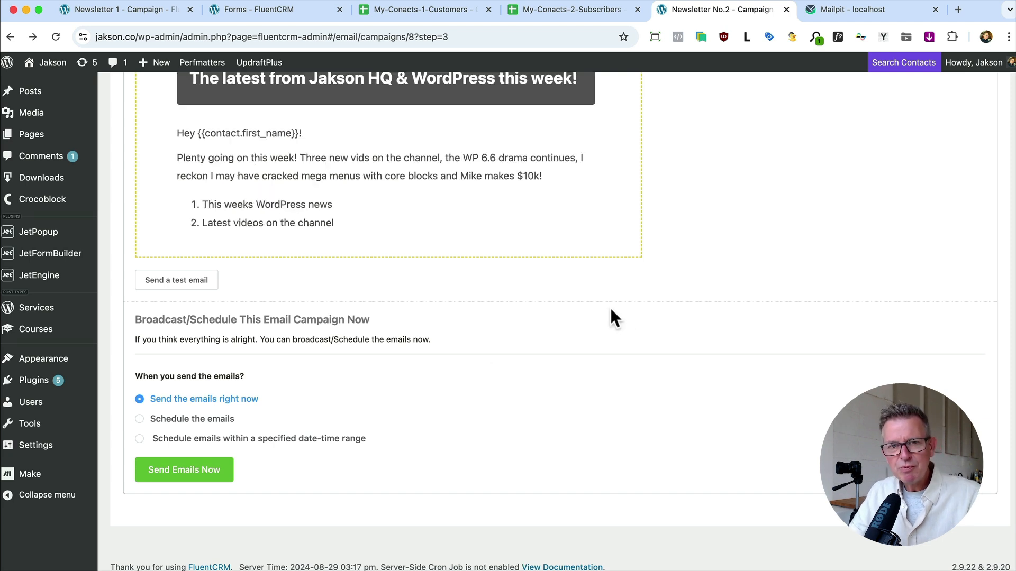
mouse_move(502, 266)
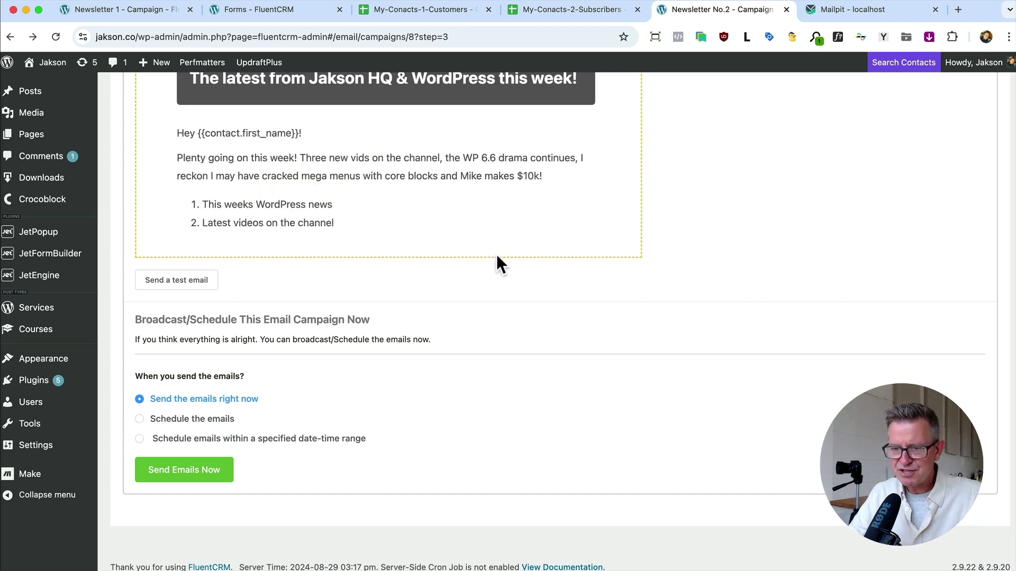
Return to the Newsletter 1 campaign and go to the Automations section.
left_click(116, 9)
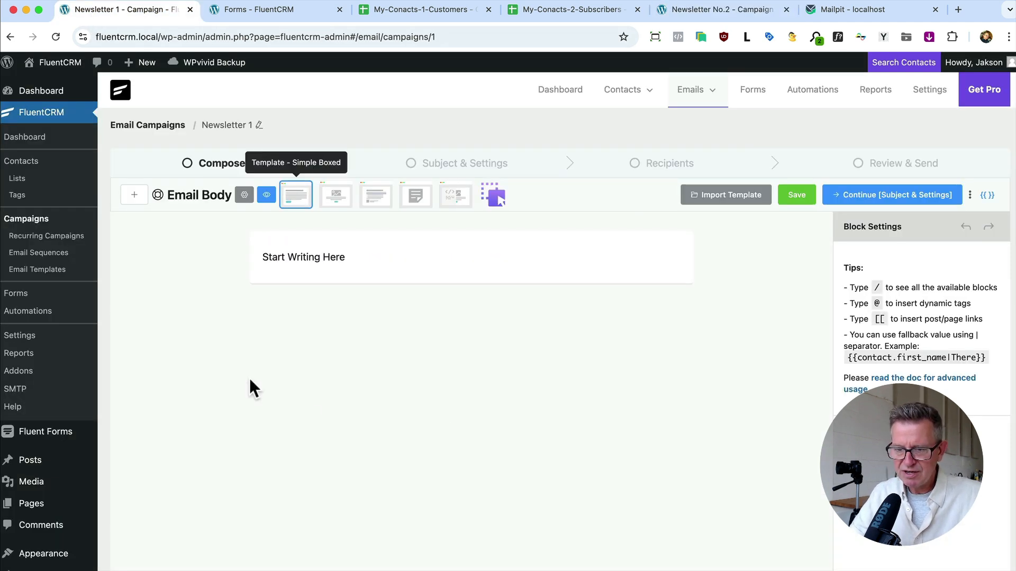
mouse_move(28, 311)
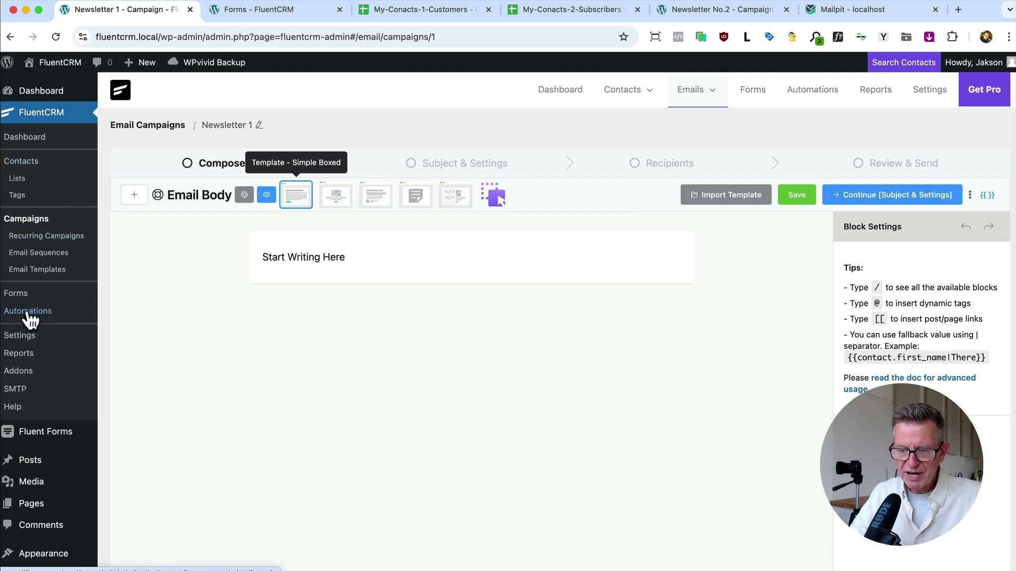
left_click(27, 311)
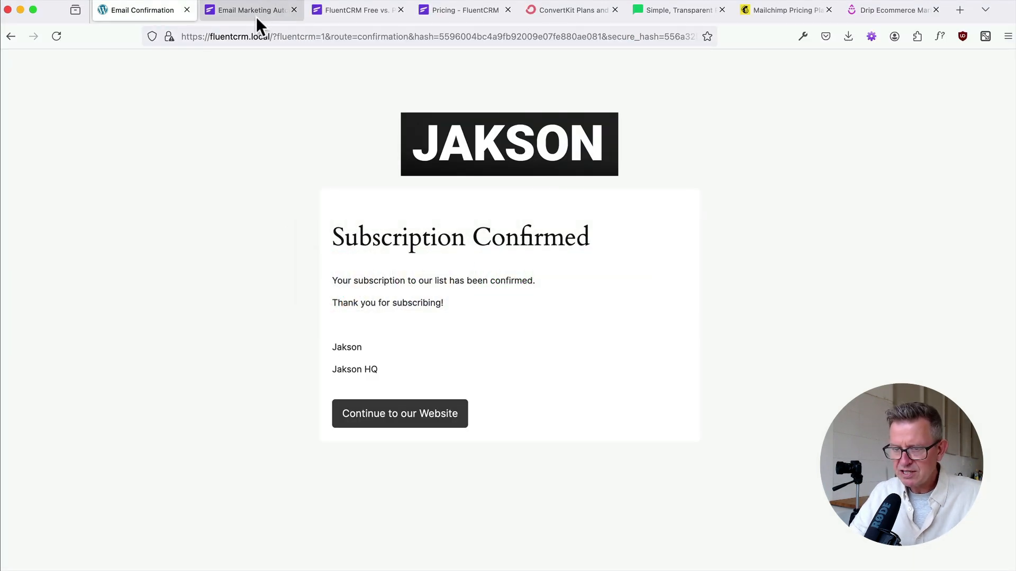
View the fluentcrm.com Email Marketing Automation feature page in Firefox.
left_click(250, 9)
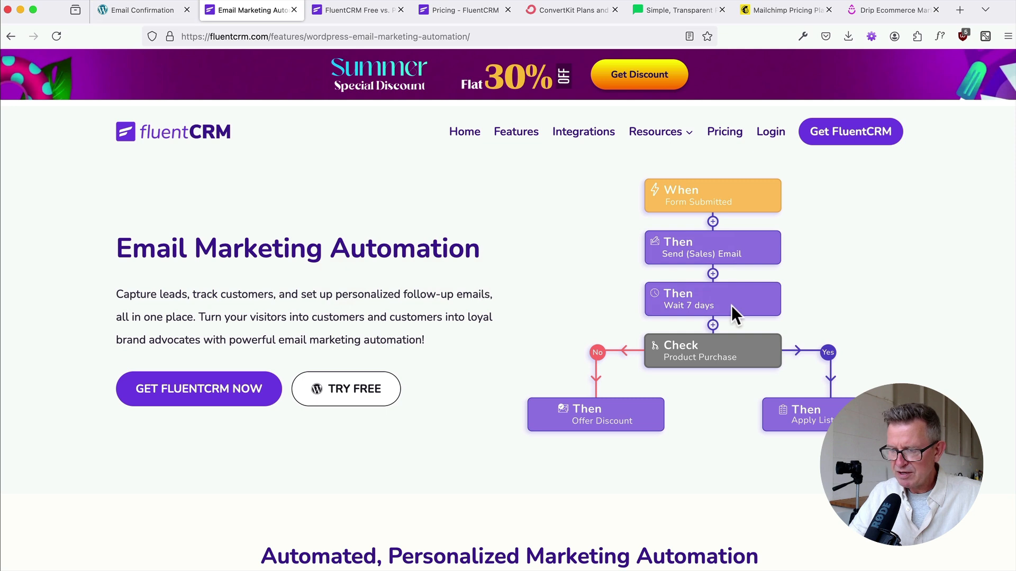
mouse_move(632, 244)
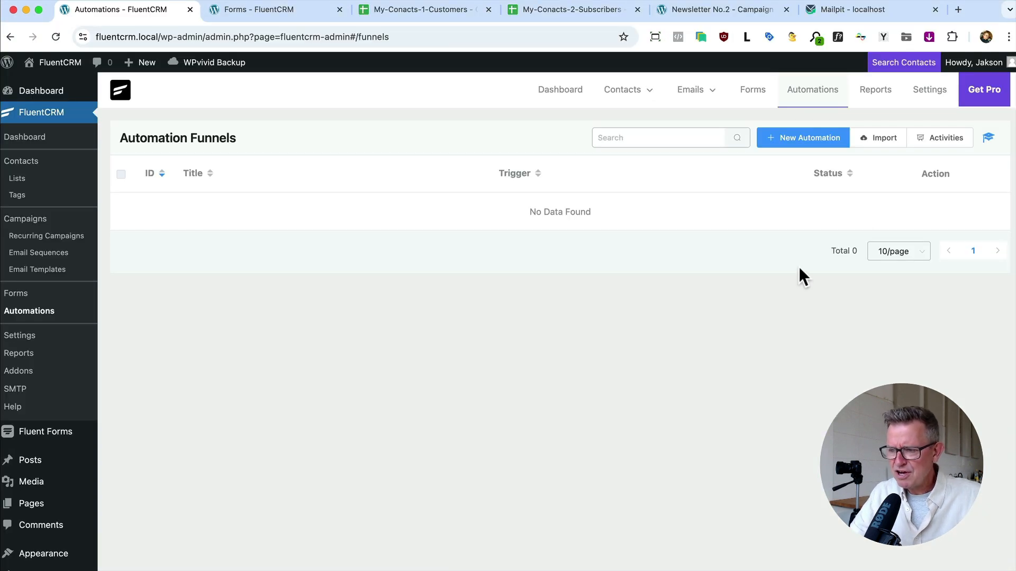
mouse_move(267, 326)
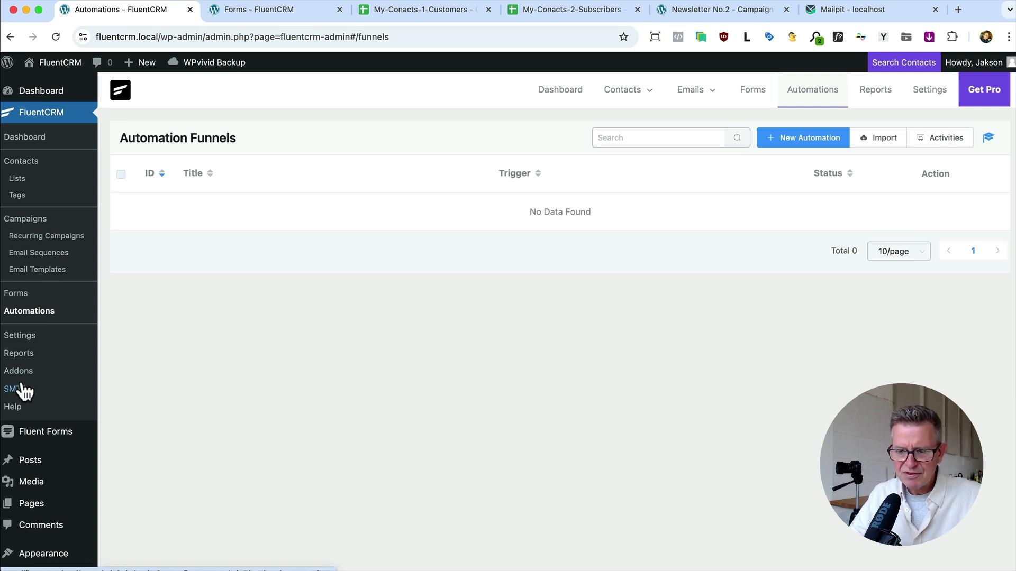
Go to the SMTP/Email Sending Service settings offering the free FluentSMTP plugin.
left_click(929, 89)
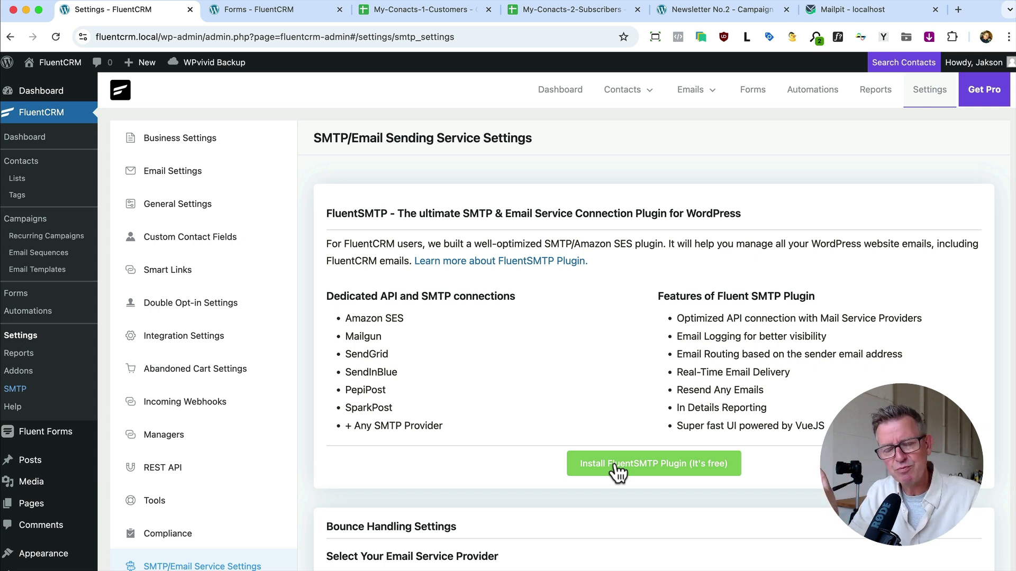
Install the free FluentSMTP plugin and start configuring its first email service connection.
left_click(653, 463)
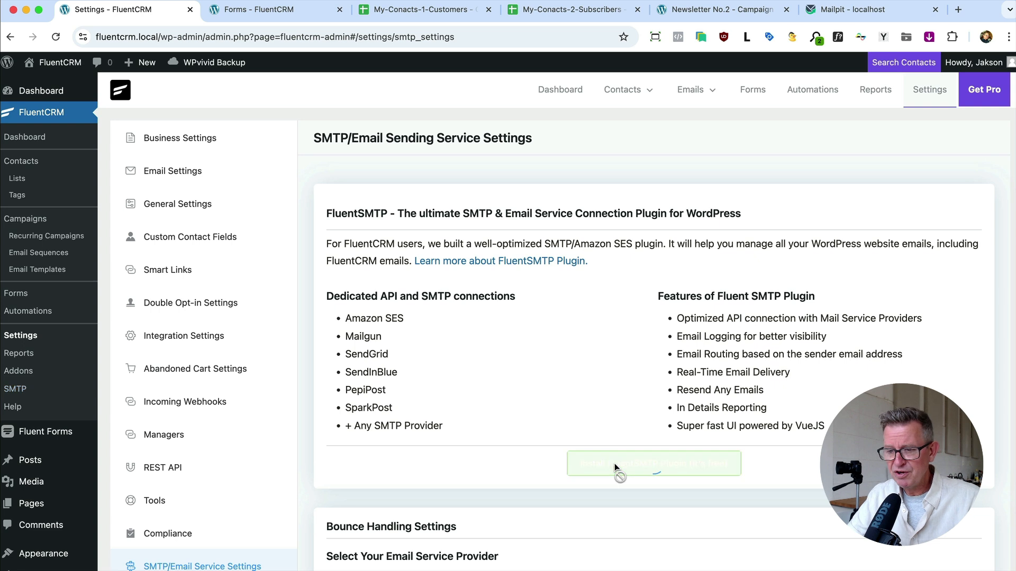
left_click(653, 463)
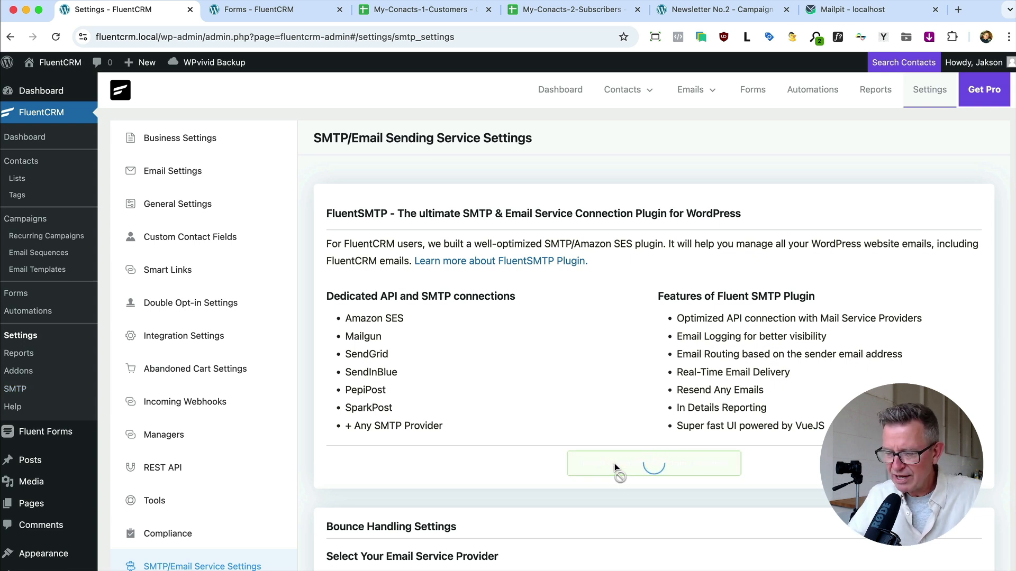
left_click(653, 462)
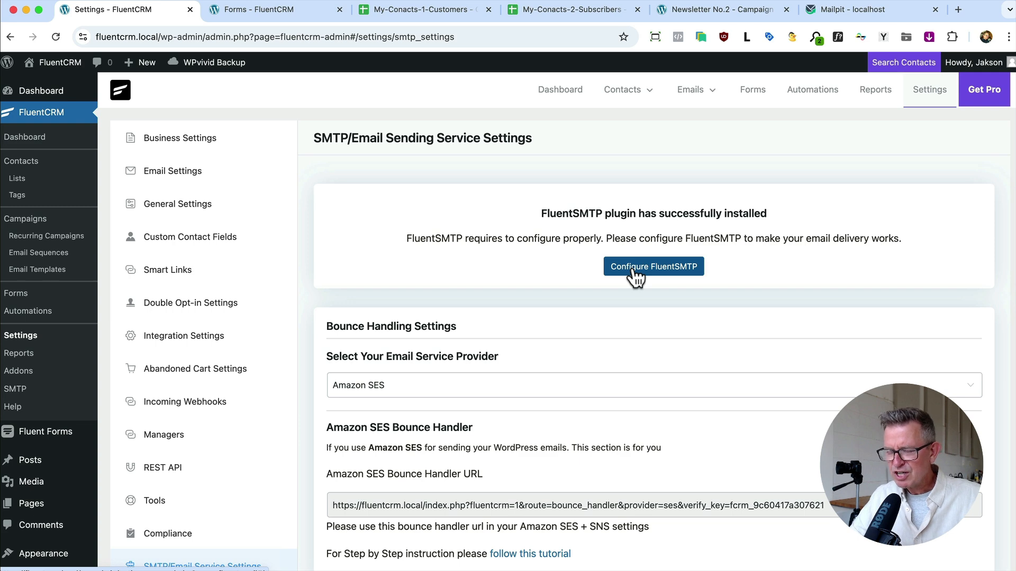
left_click(653, 267)
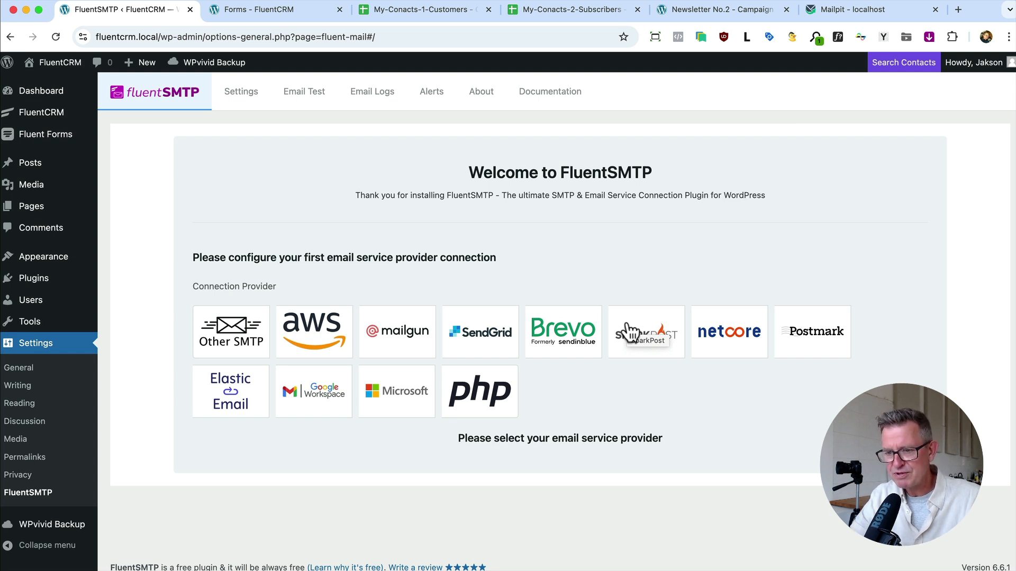
mouse_move(751, 370)
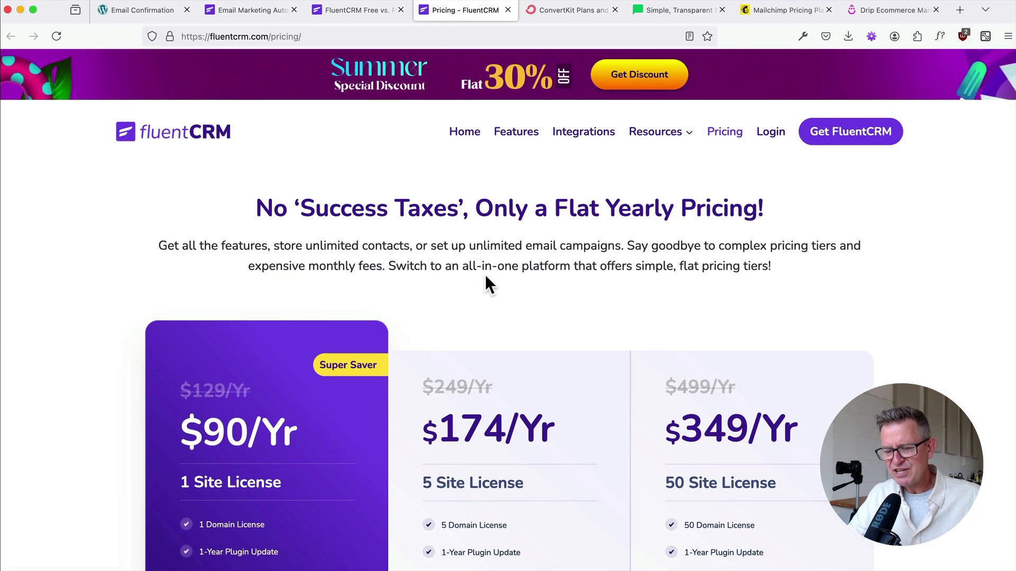
mouse_move(305, 375)
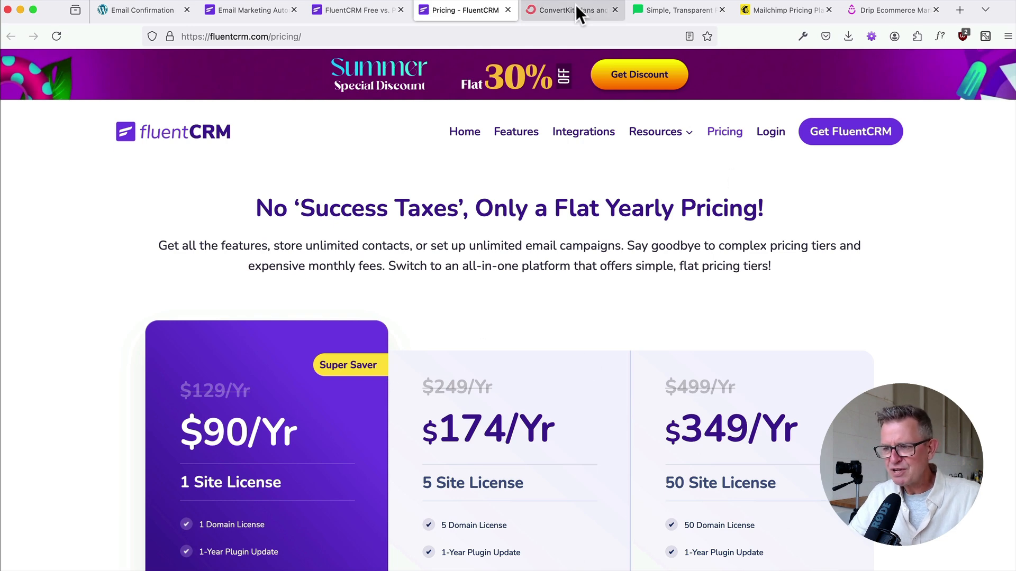
Switch from FluentCRM's yearly pricing to ConvertKit's pricing plans.
left_click(571, 10)
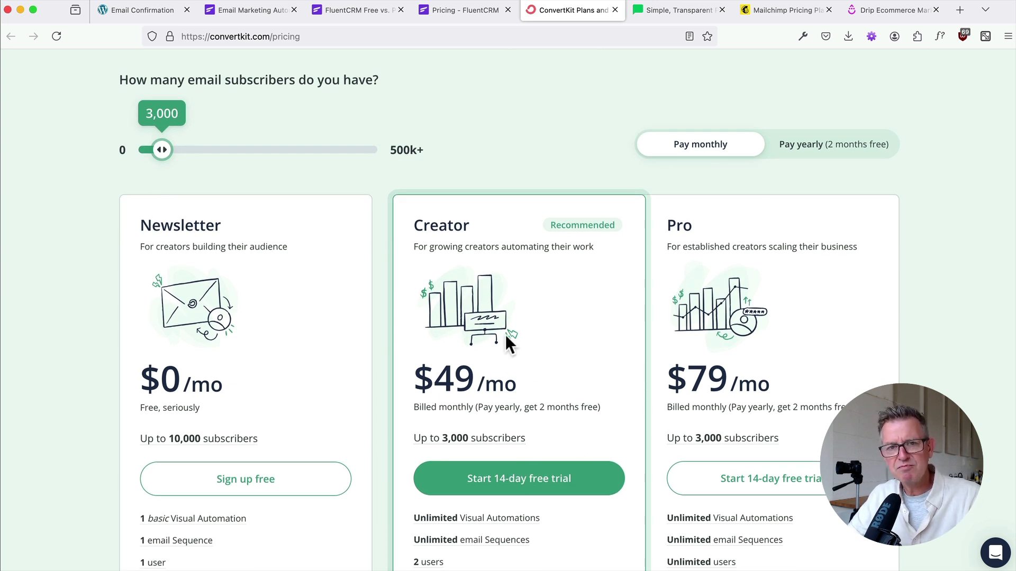
Compare MailerLite, Mailchimp and Drip pricing, with Drip's list size set to 6,000 people.
left_click(677, 9)
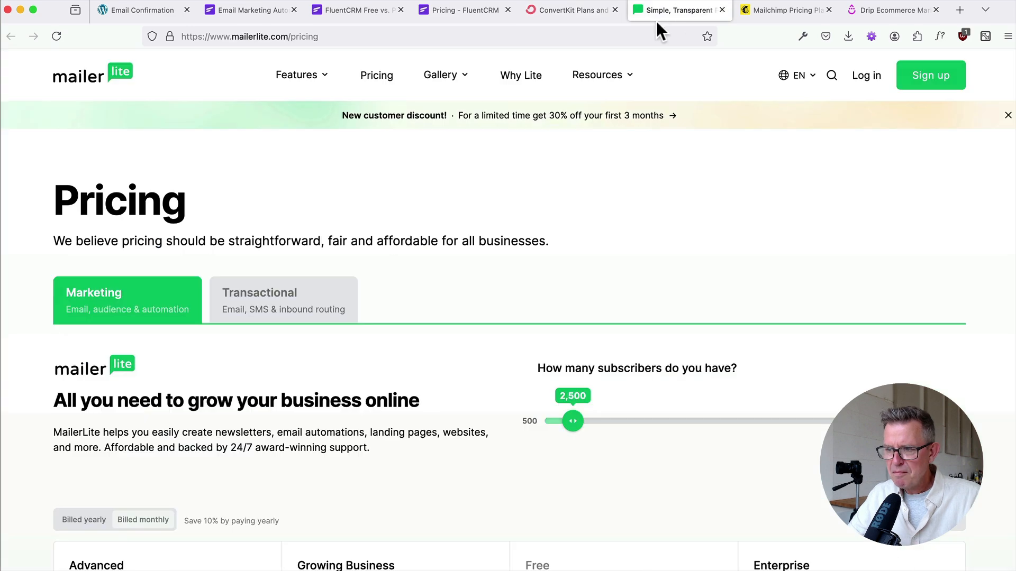
scroll("down", 3)
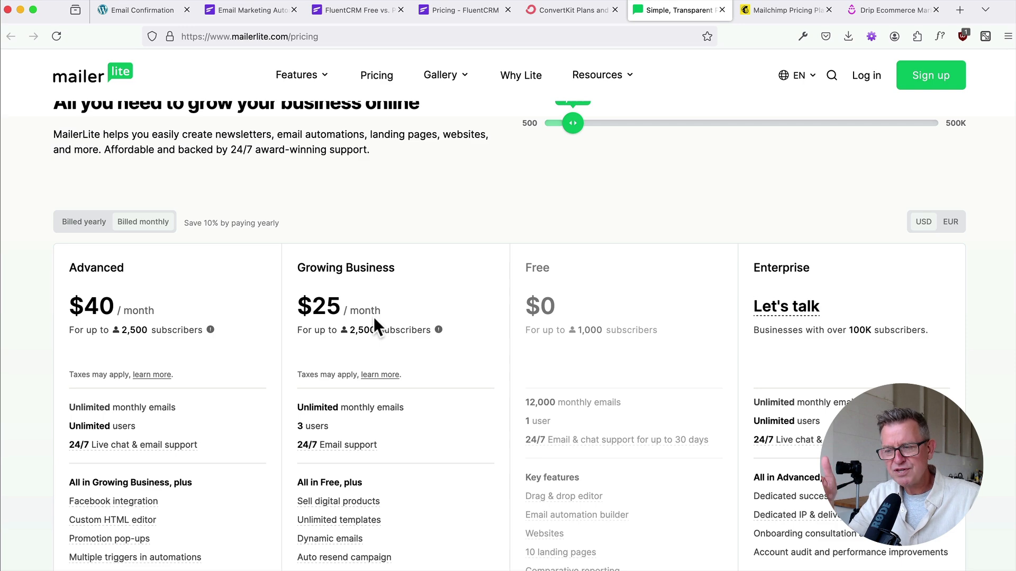
left_click(781, 10)
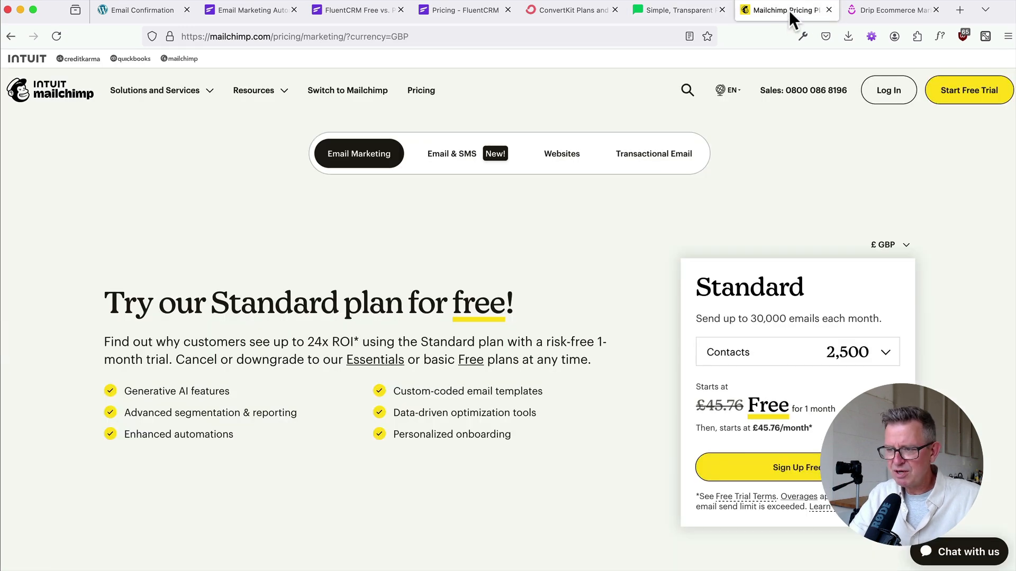
mouse_move(816, 437)
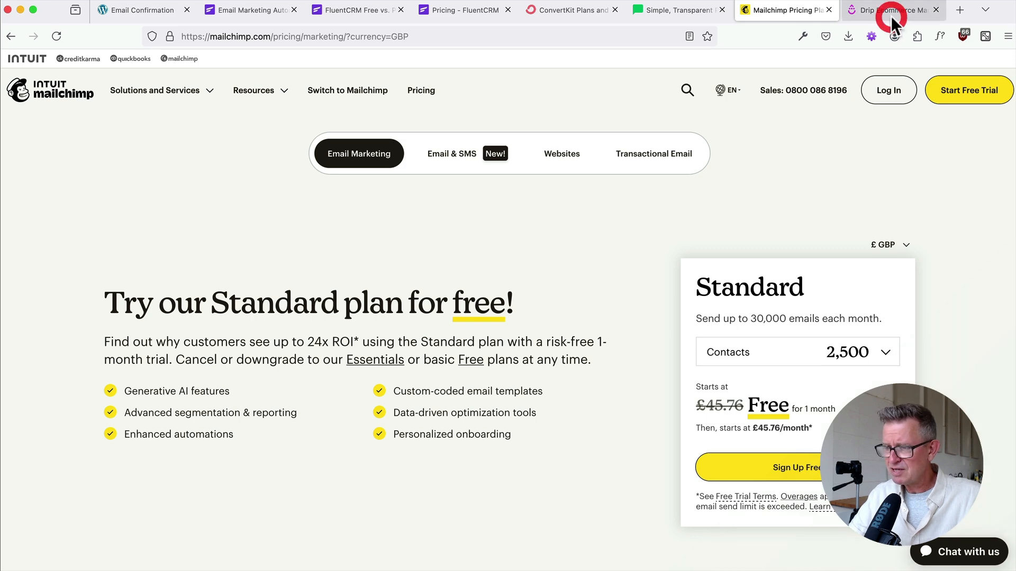
left_click(887, 9)
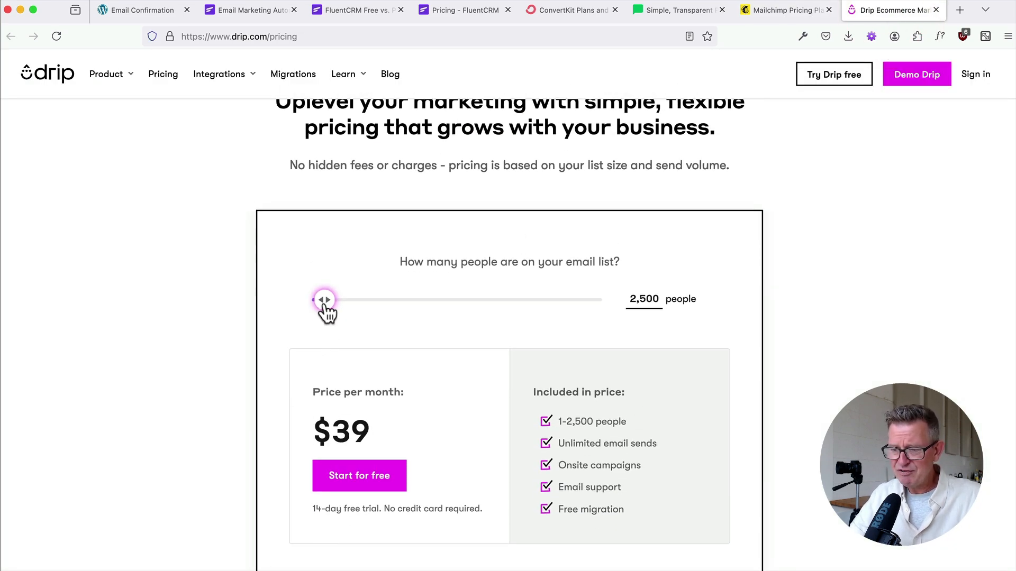
left_click_drag(325, 299, 355, 300)
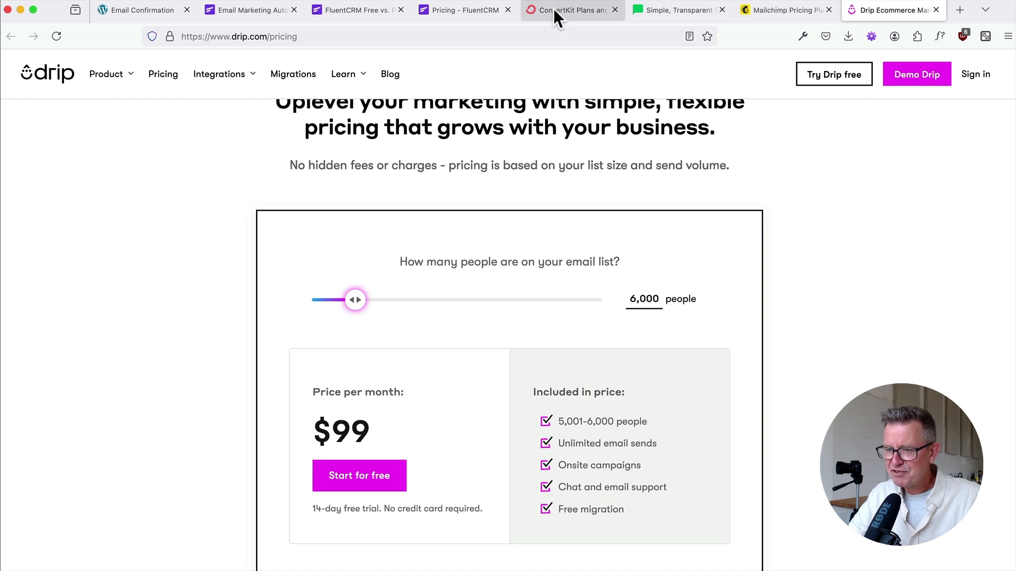
Return to ConvertKit's pricing and raise its subscriber count to 20k.
left_click(570, 9)
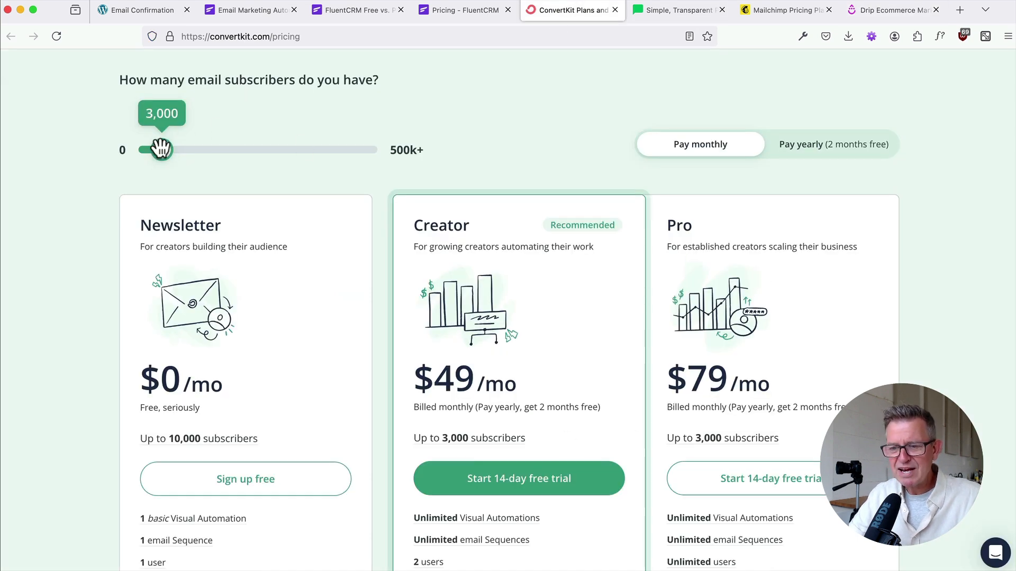
left_click_drag(159, 149, 186, 149)
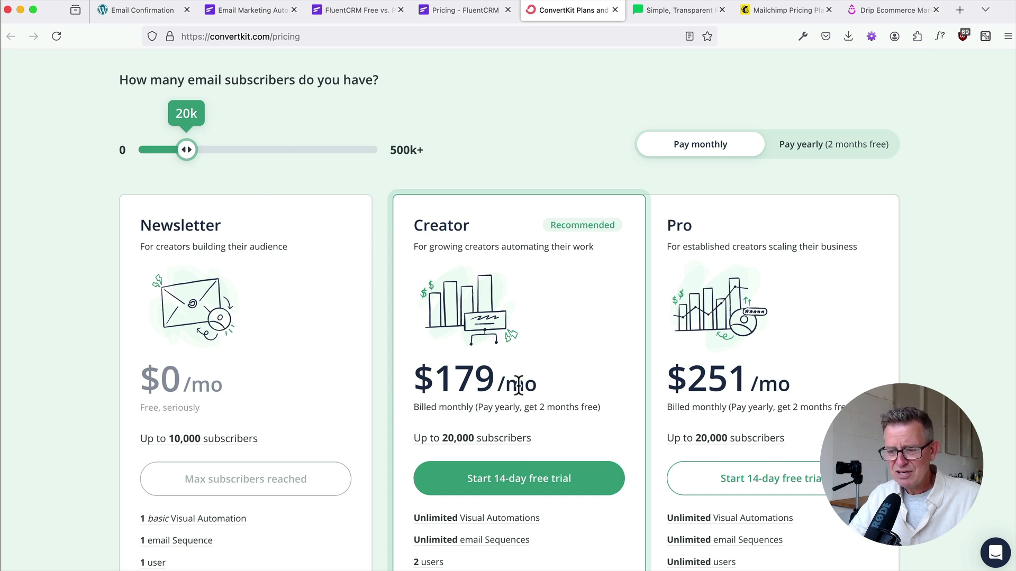
mouse_move(527, 568)
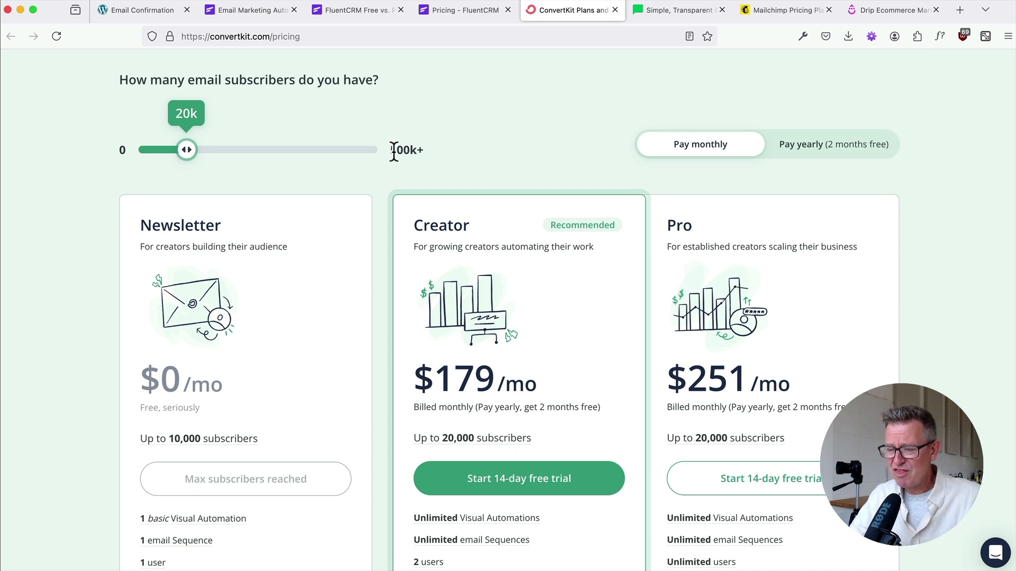
mouse_move(699, 144)
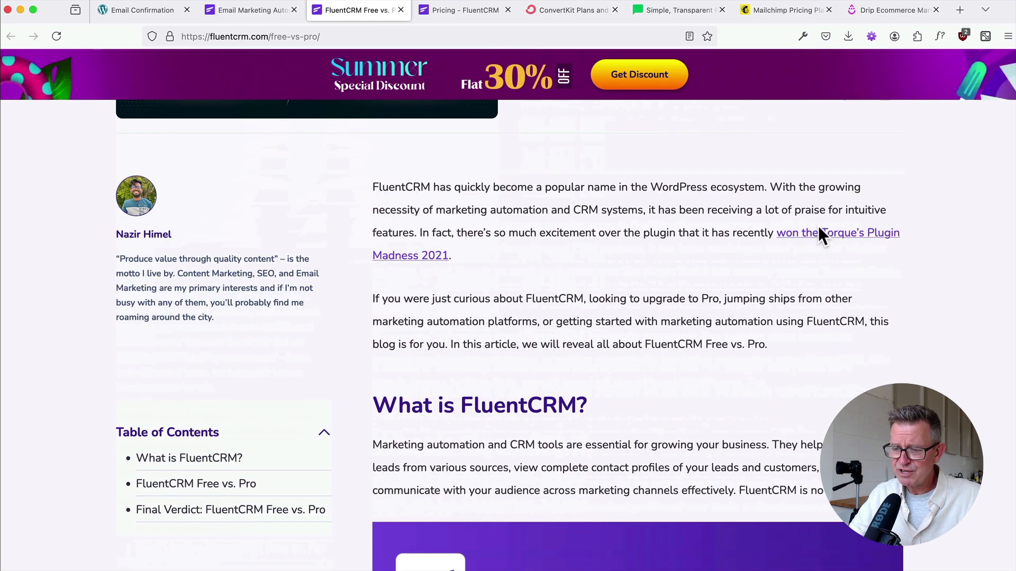
scroll("down", 3)
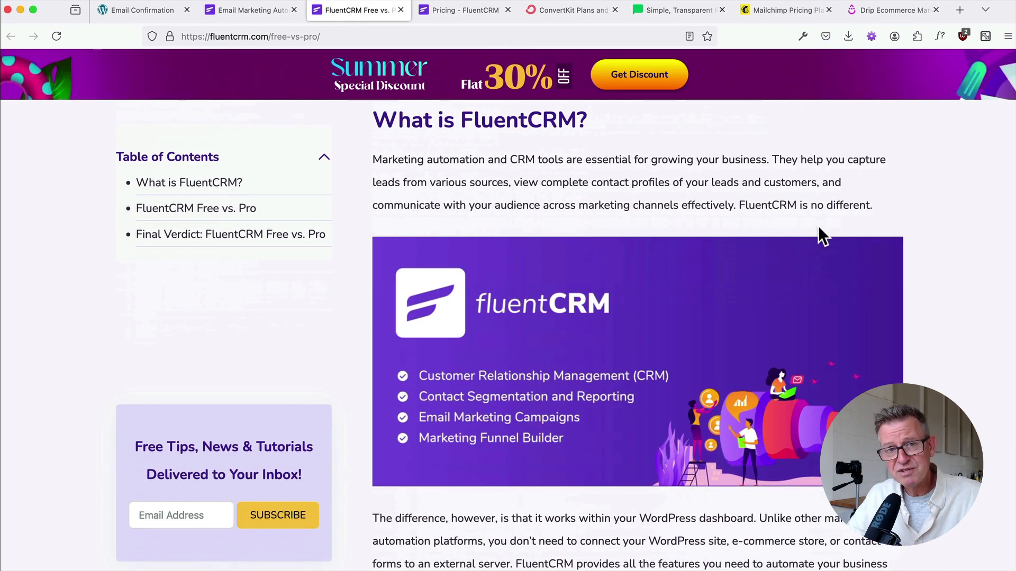
scroll("down", 3)
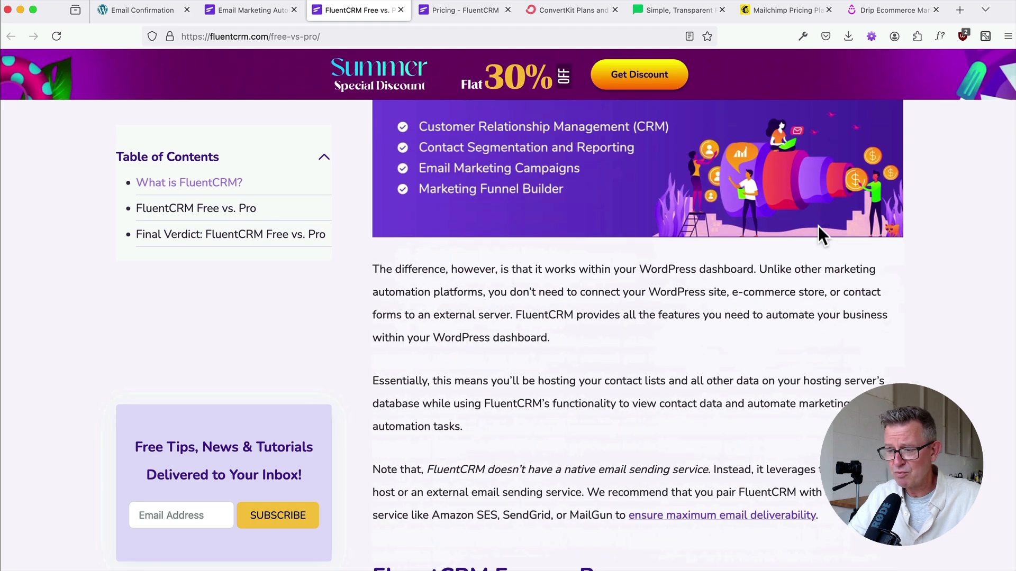
scroll("down", 3)
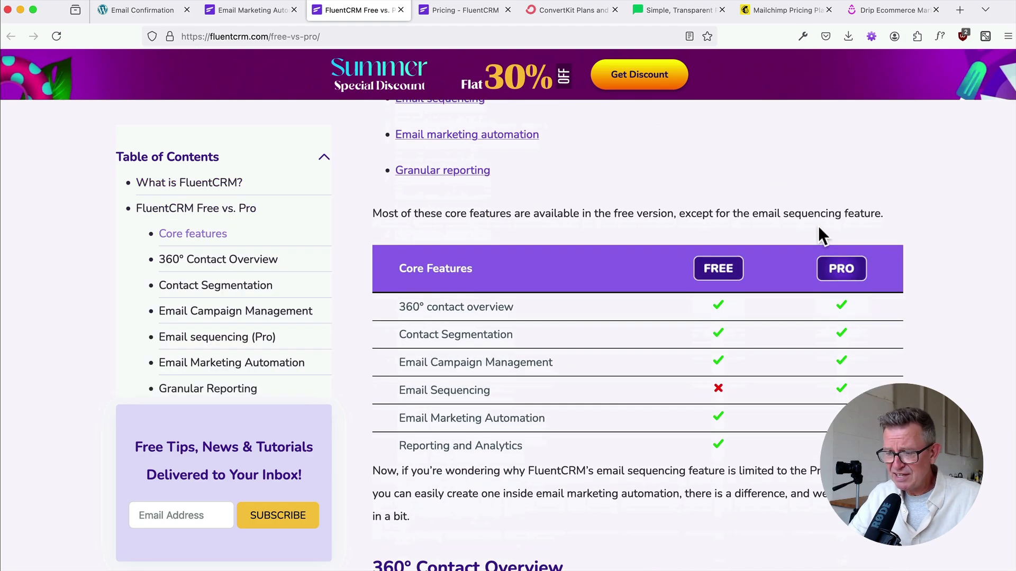
scroll("down", 3)
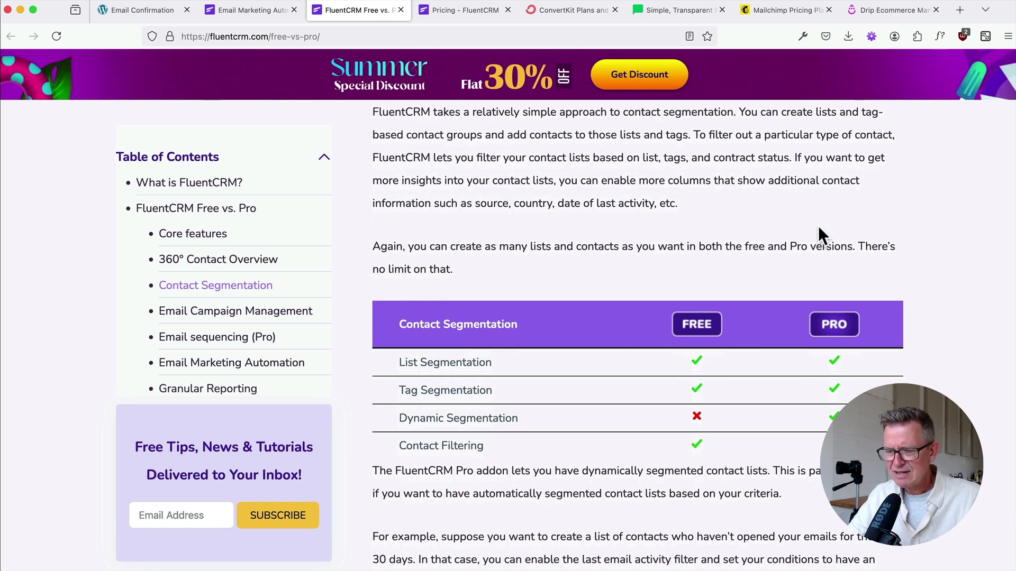
scroll("down", 3)
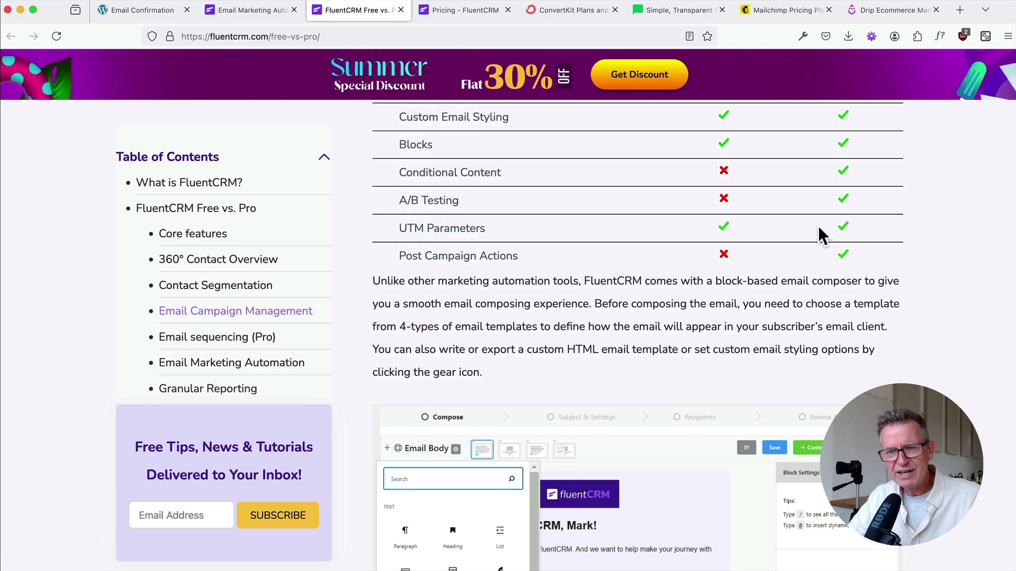
scroll("down", 3)
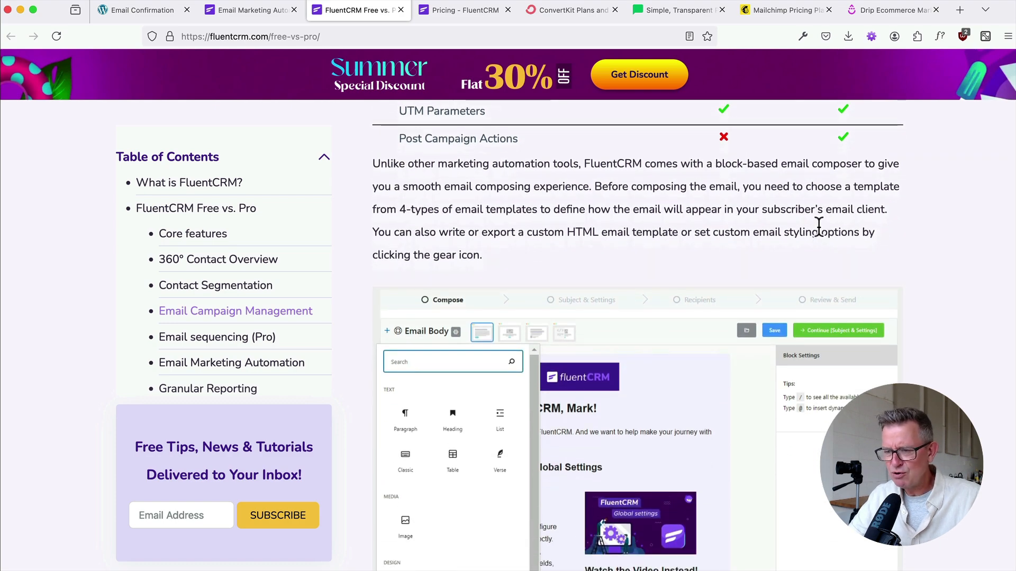
scroll("down", 3)
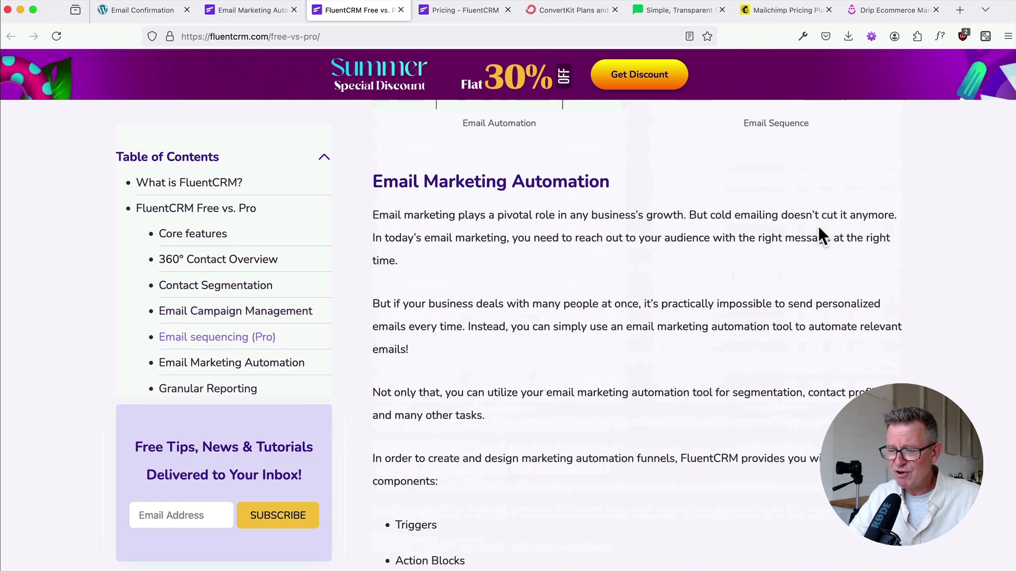
scroll("down", 3)
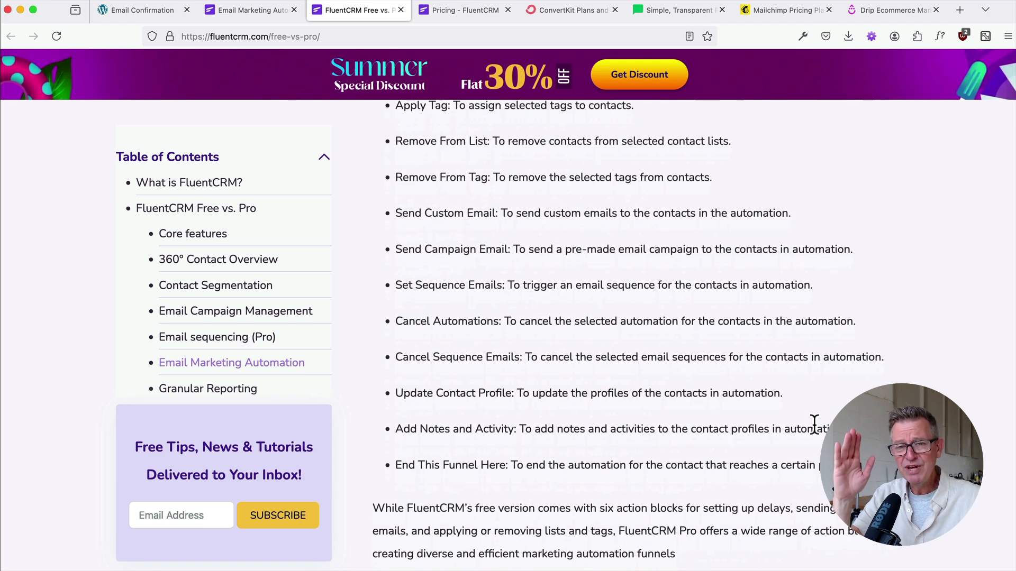